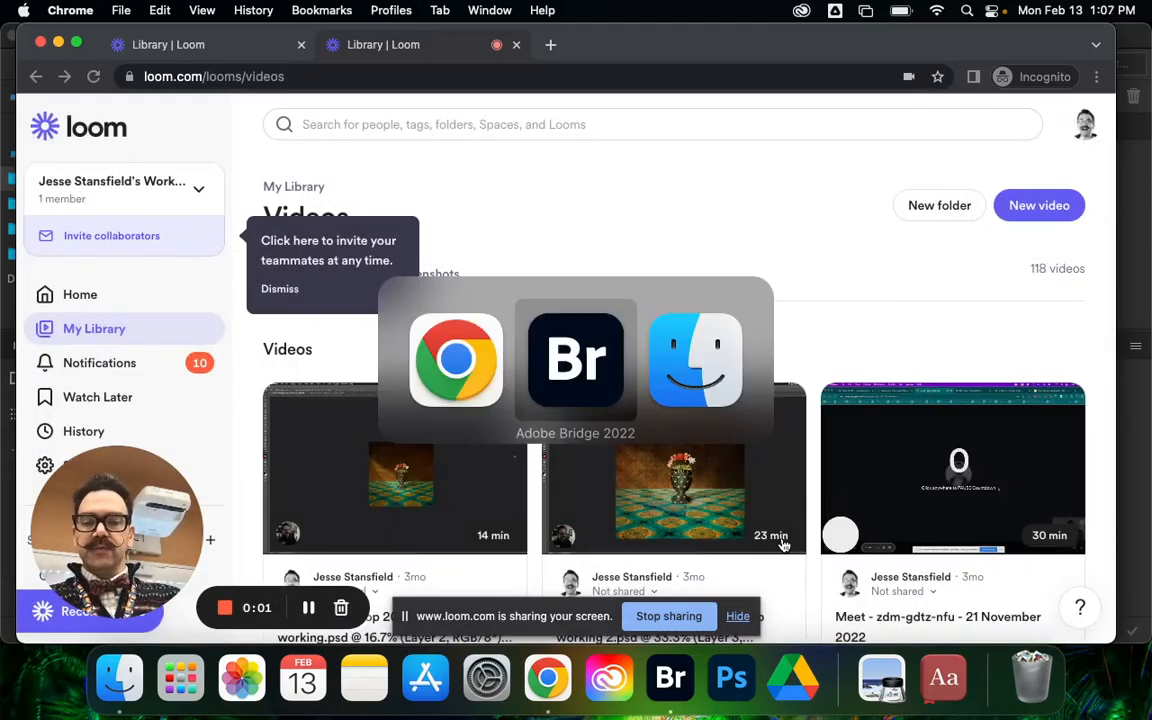
Step: Switch from the Loom library page to Adobe Bridge 2022
click(575, 358)
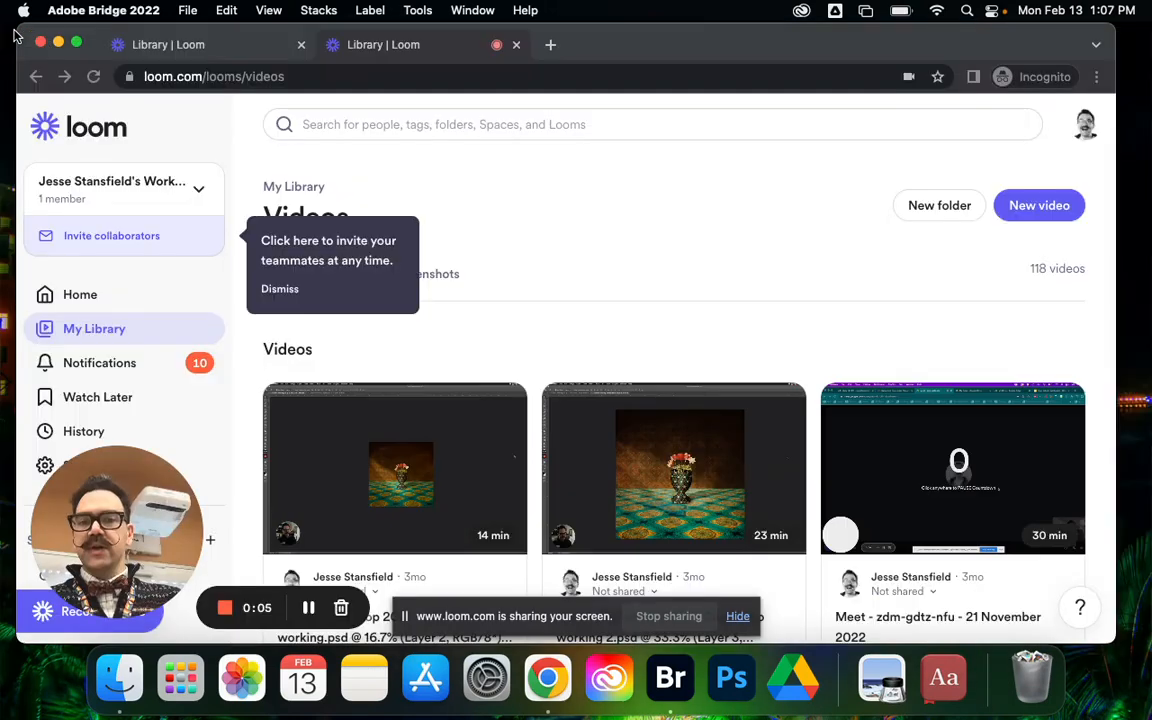
mouse_move(318, 345)
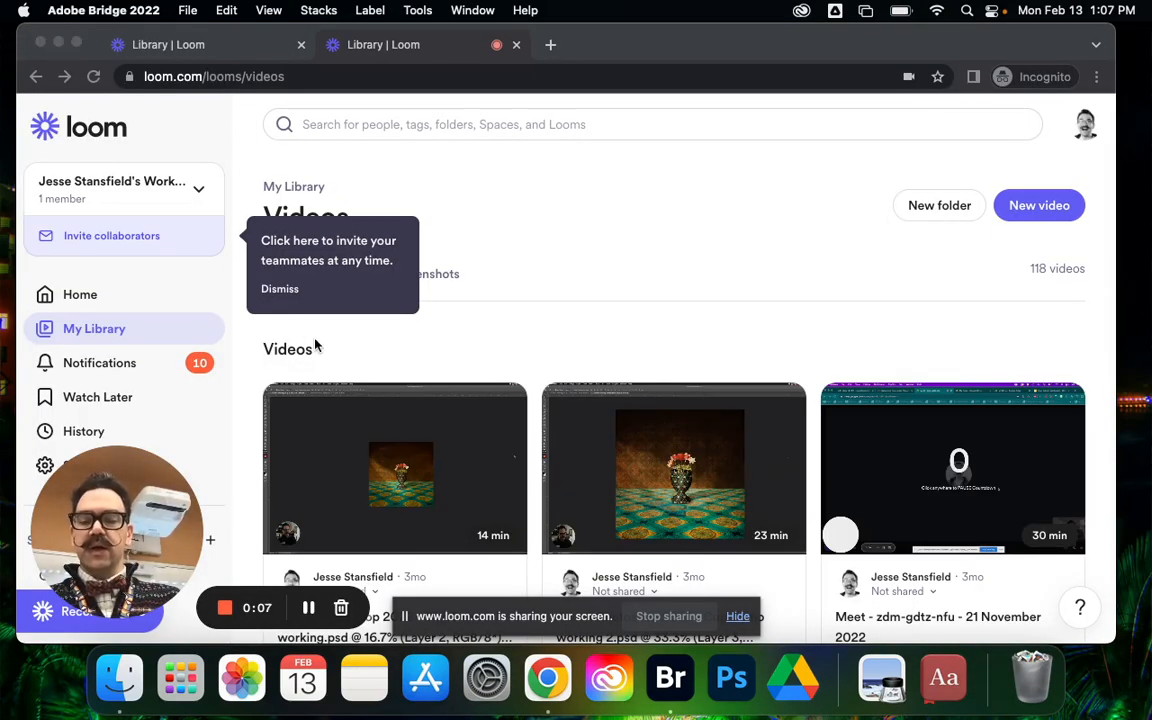
mouse_move(38, 676)
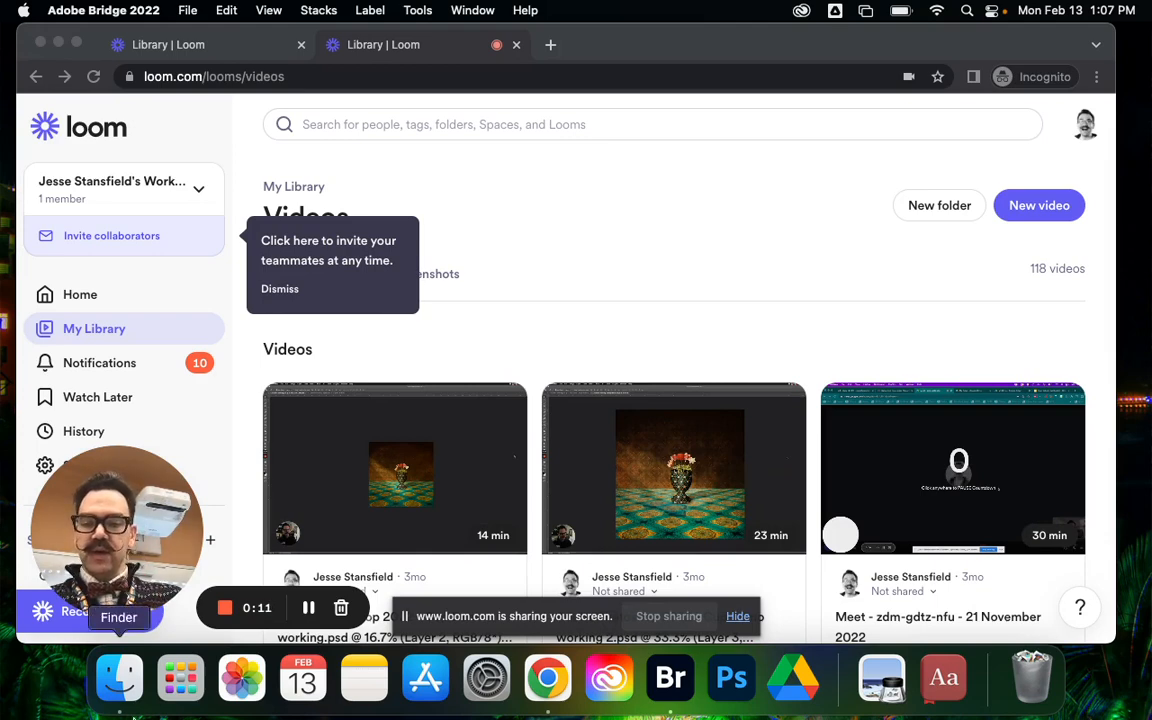
click(836, 11)
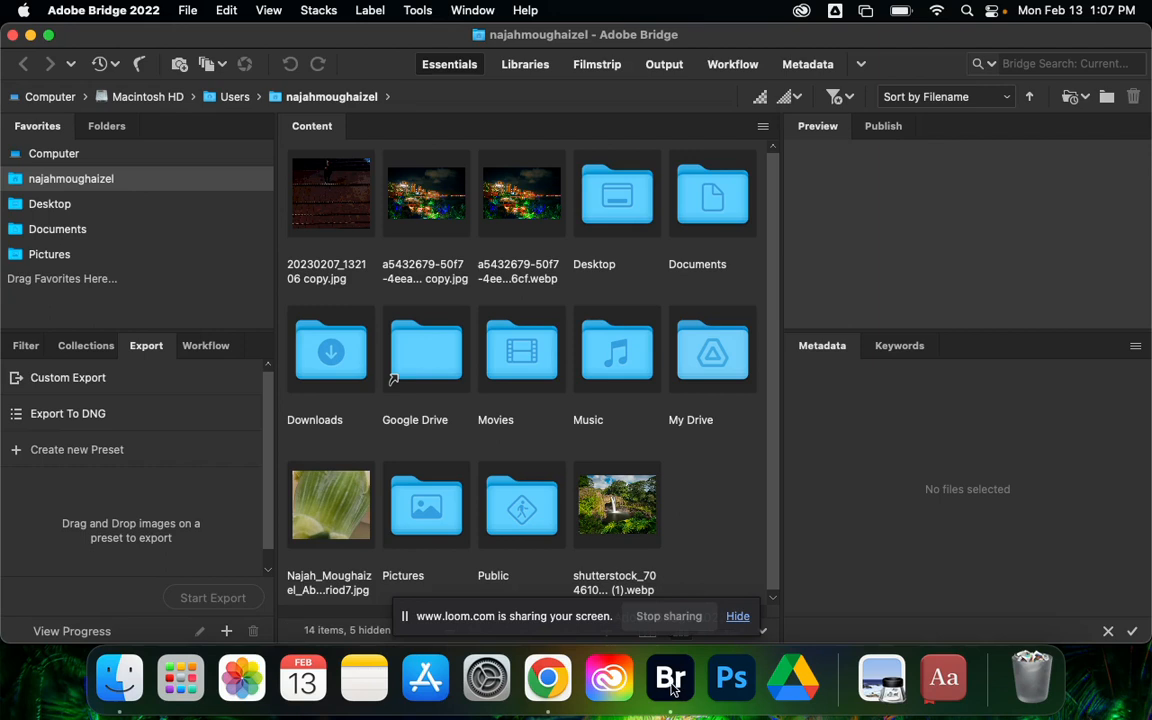
mouse_move(685, 685)
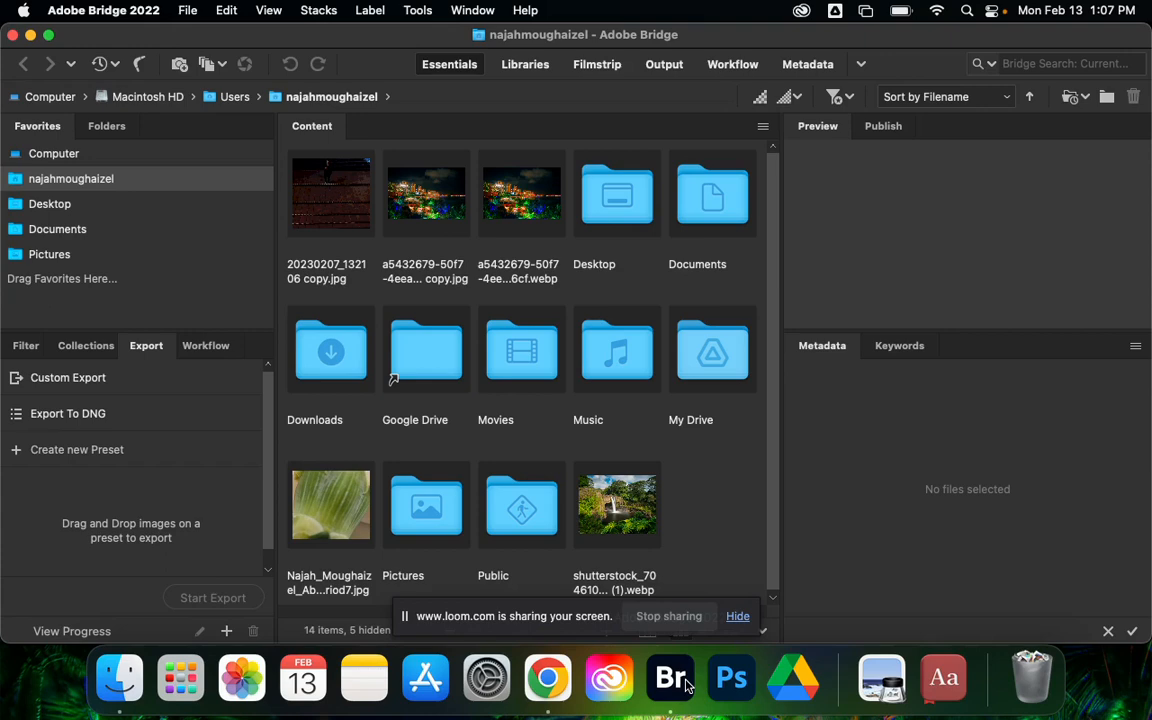
mouse_move(781, 361)
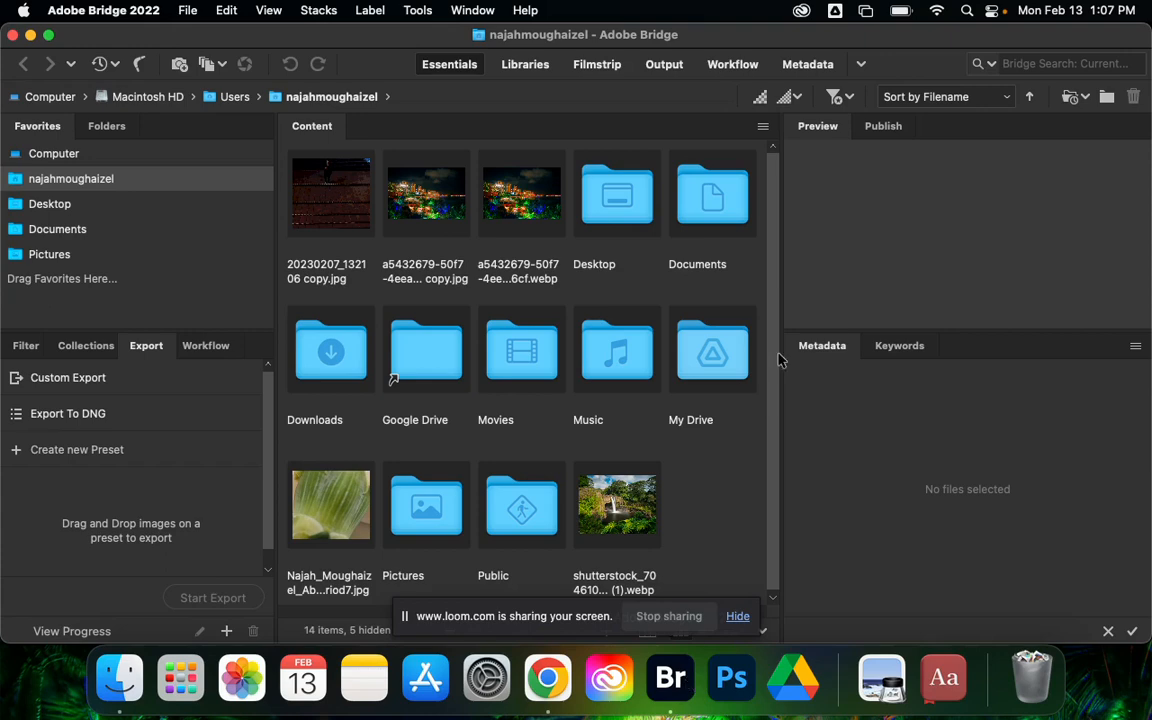
click(967, 10)
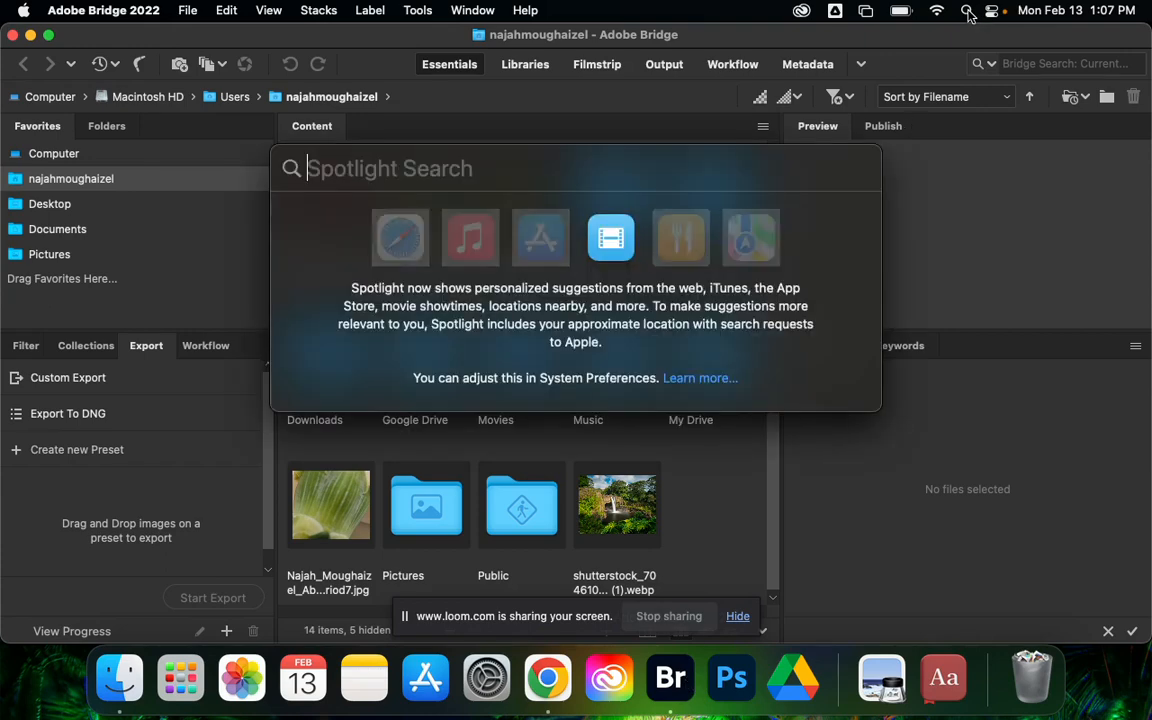
text(br)
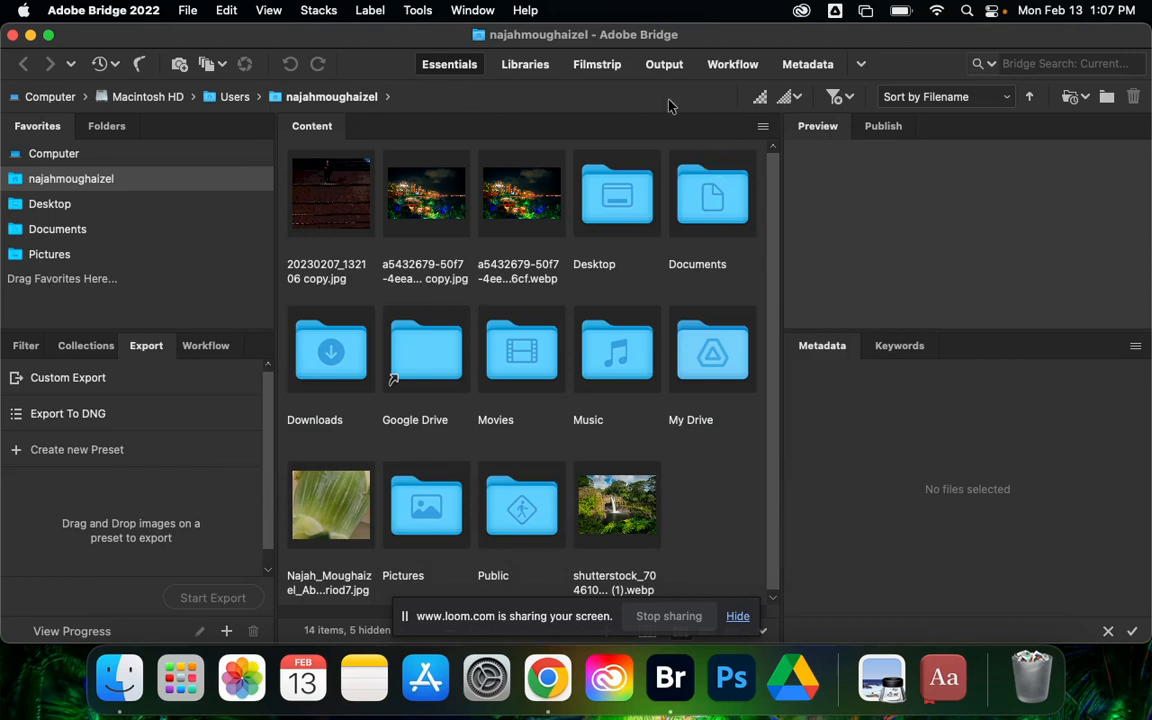
mouse_move(674, 423)
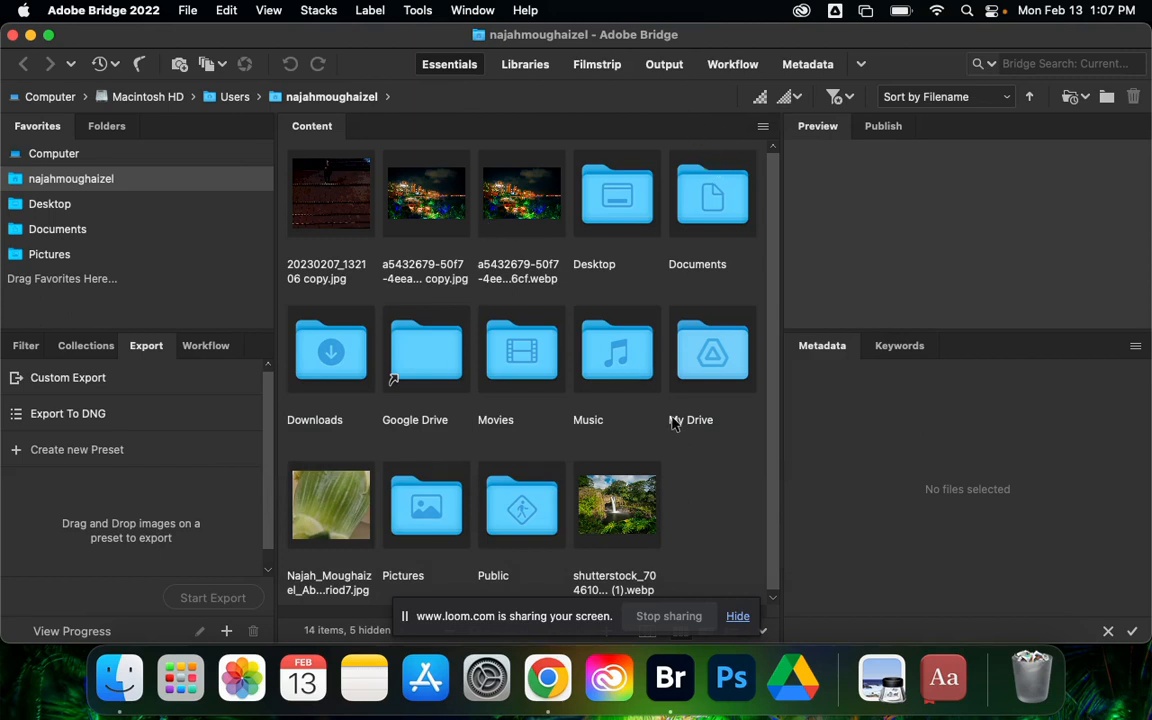
mouse_move(560, 270)
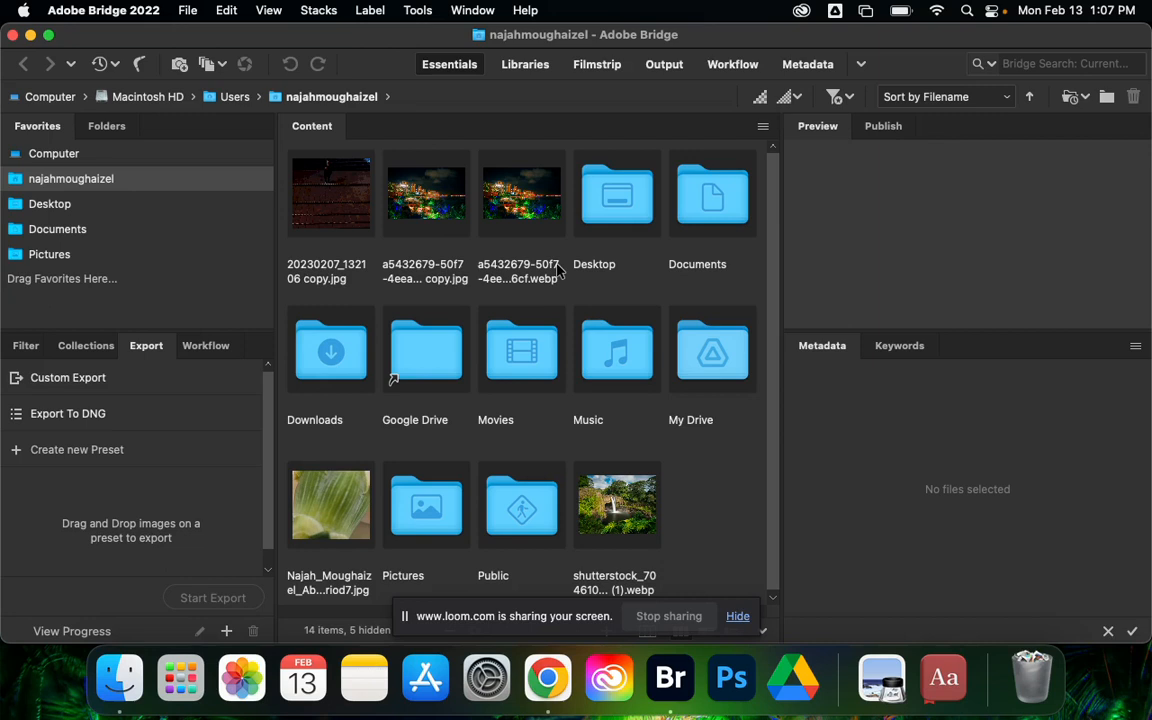
mouse_move(10, 236)
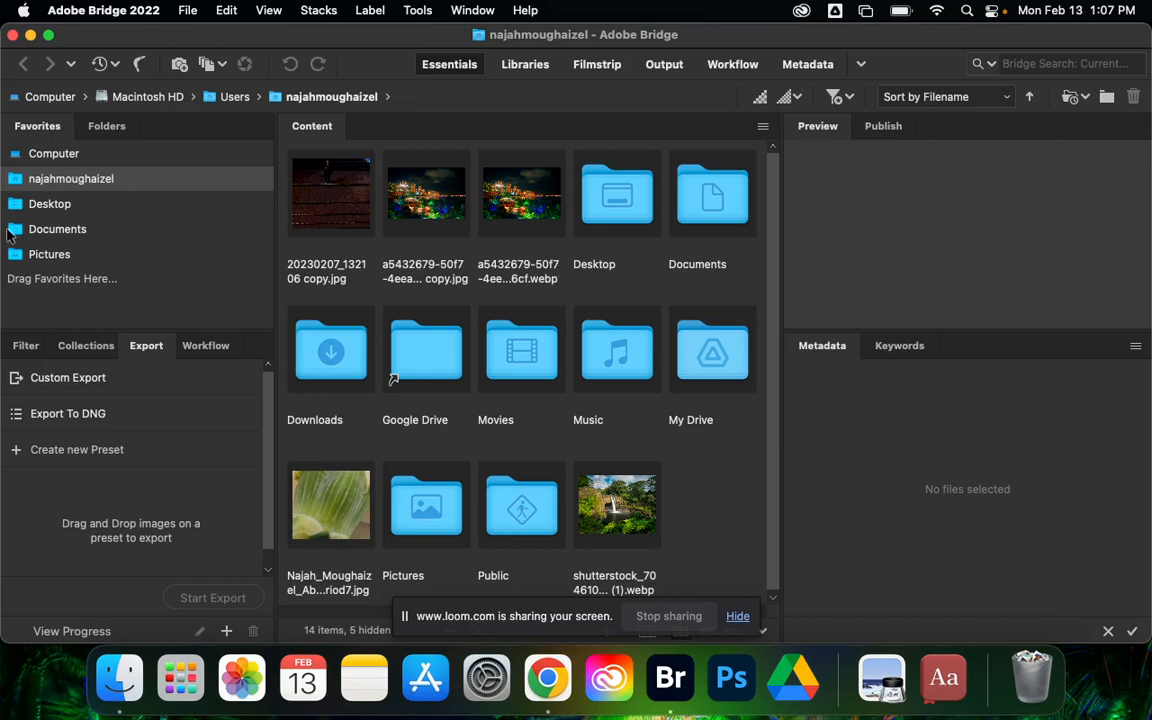
mouse_move(170, 330)
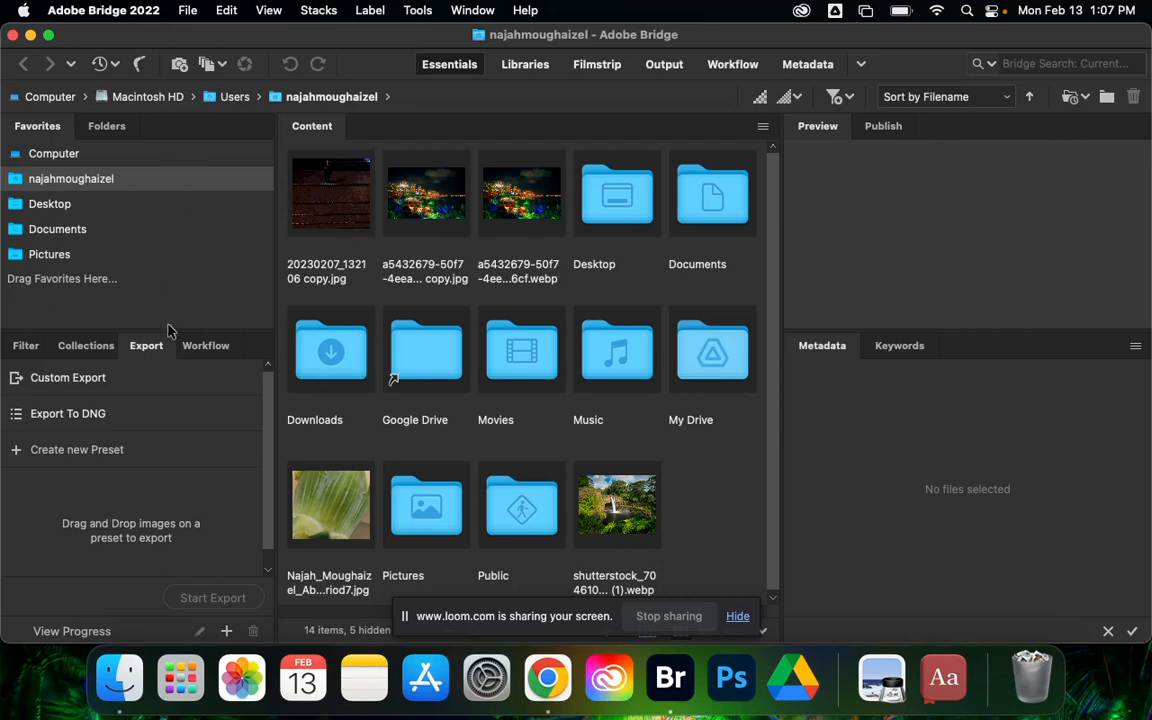
mouse_move(80, 320)
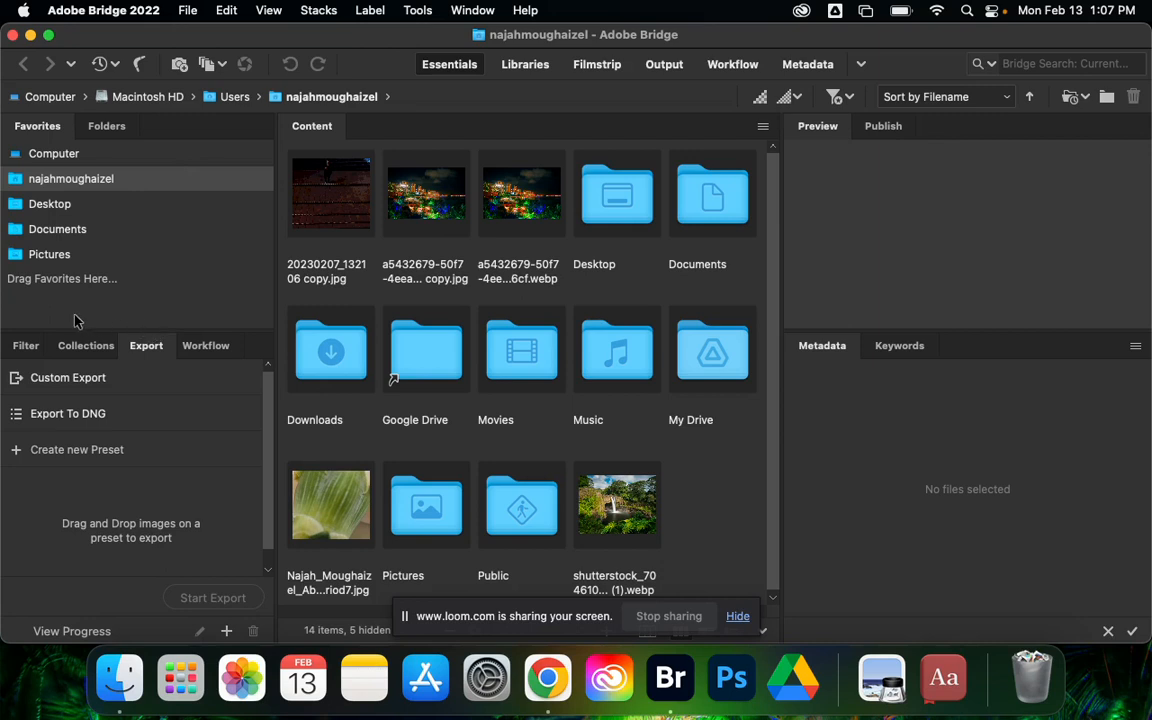
mouse_move(221, 357)
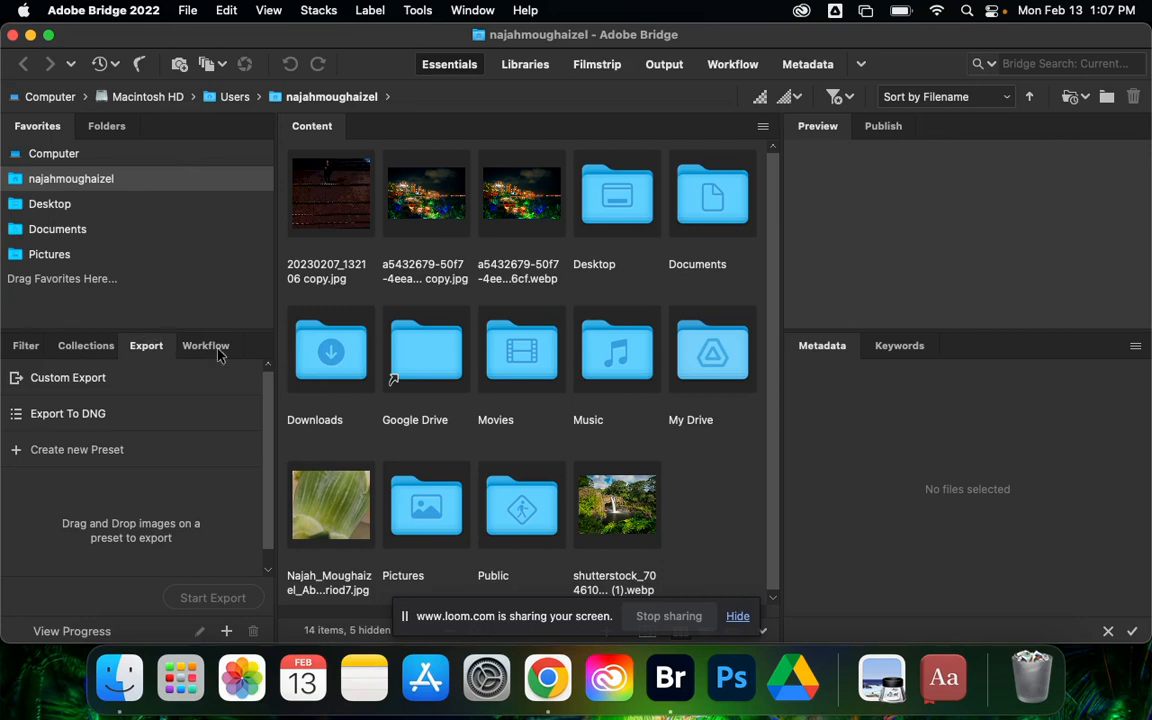
mouse_move(239, 330)
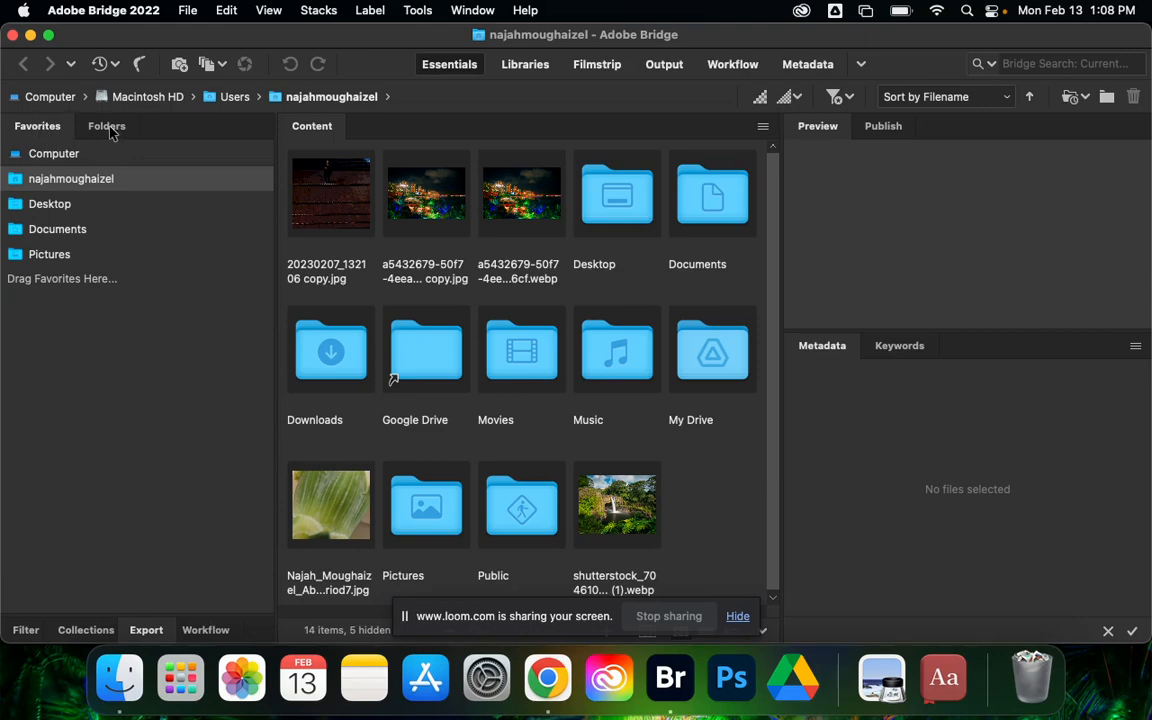
Step: Show the Folders panel tree and allow network volume access
click(106, 125)
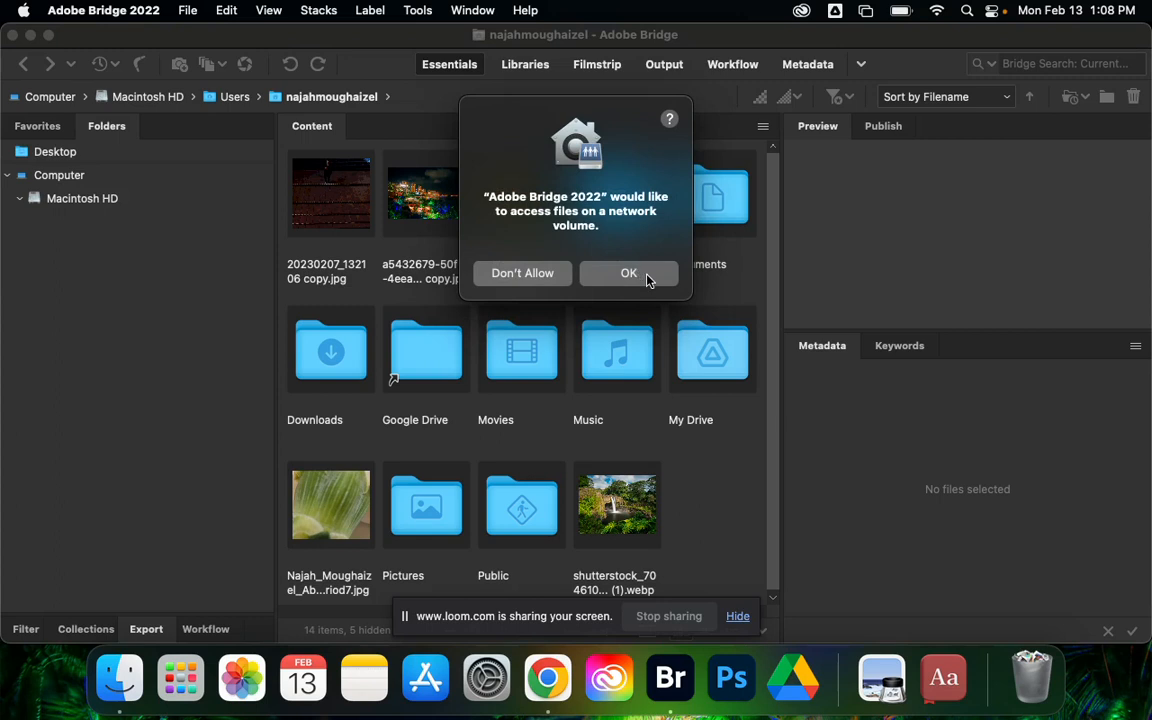
click(628, 273)
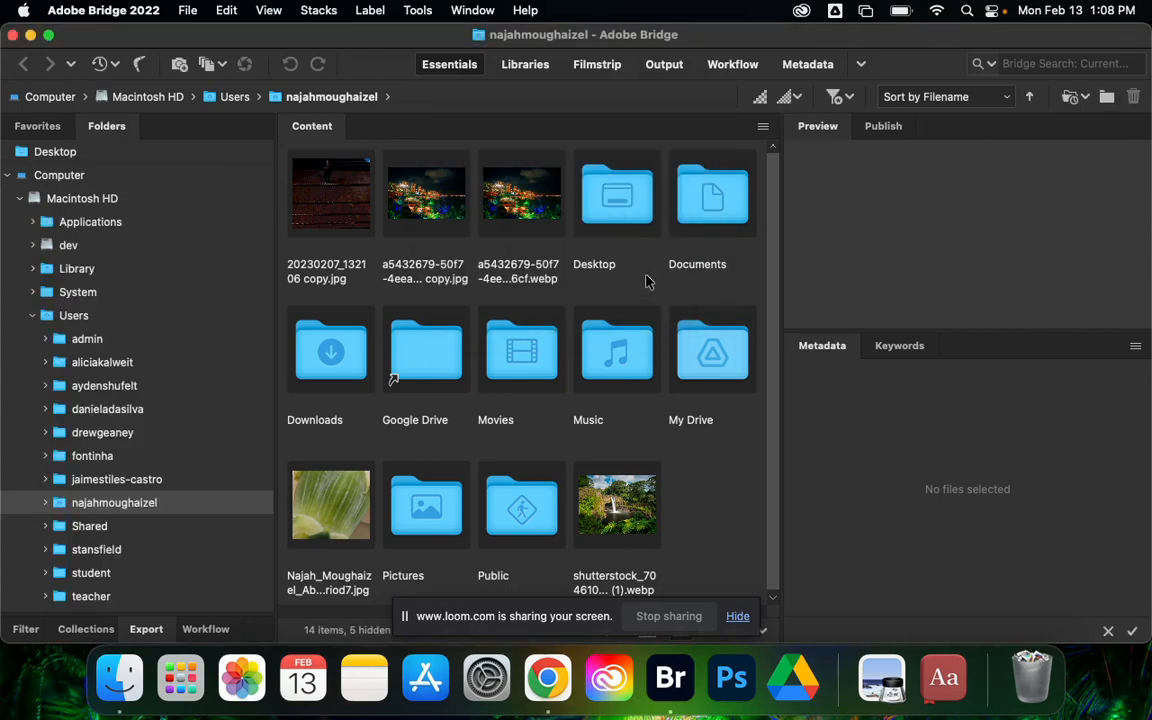
mouse_move(368, 352)
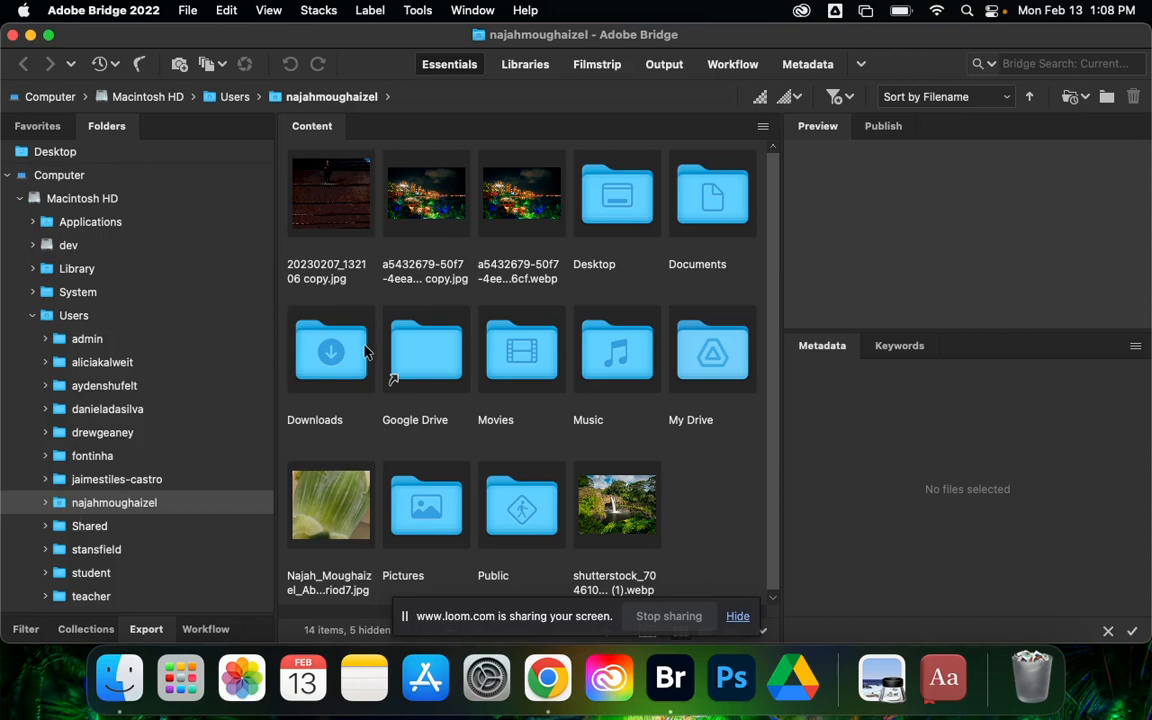
mouse_move(752, 386)
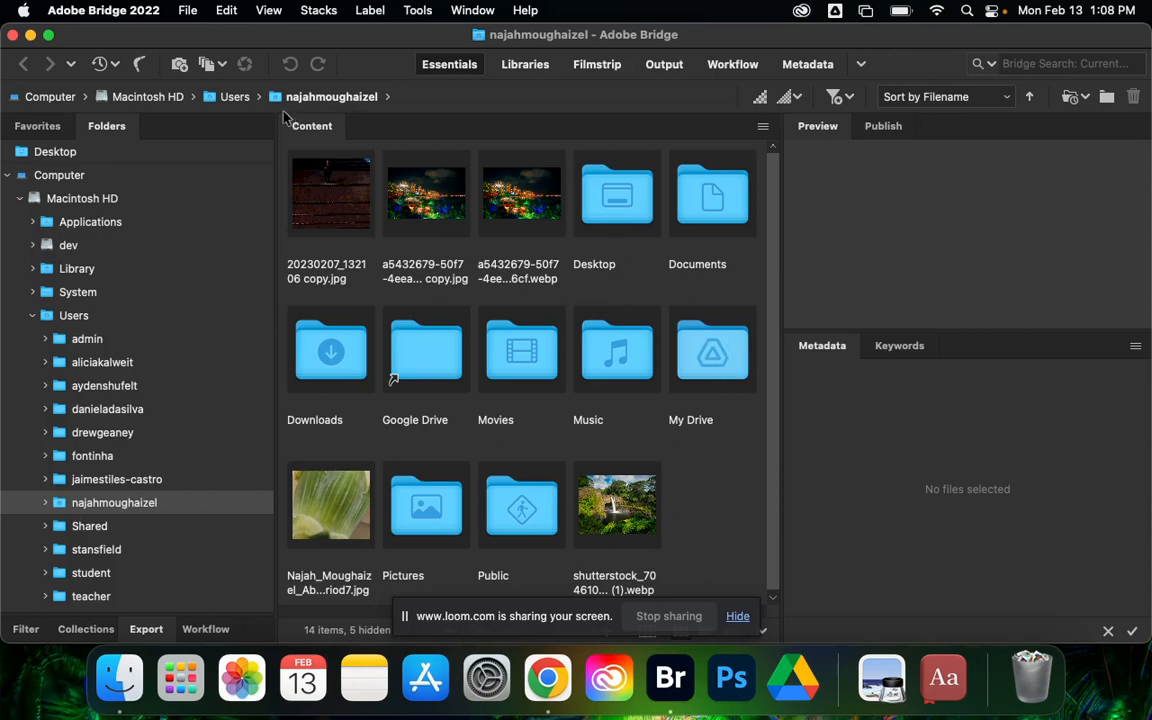
mouse_move(711, 357)
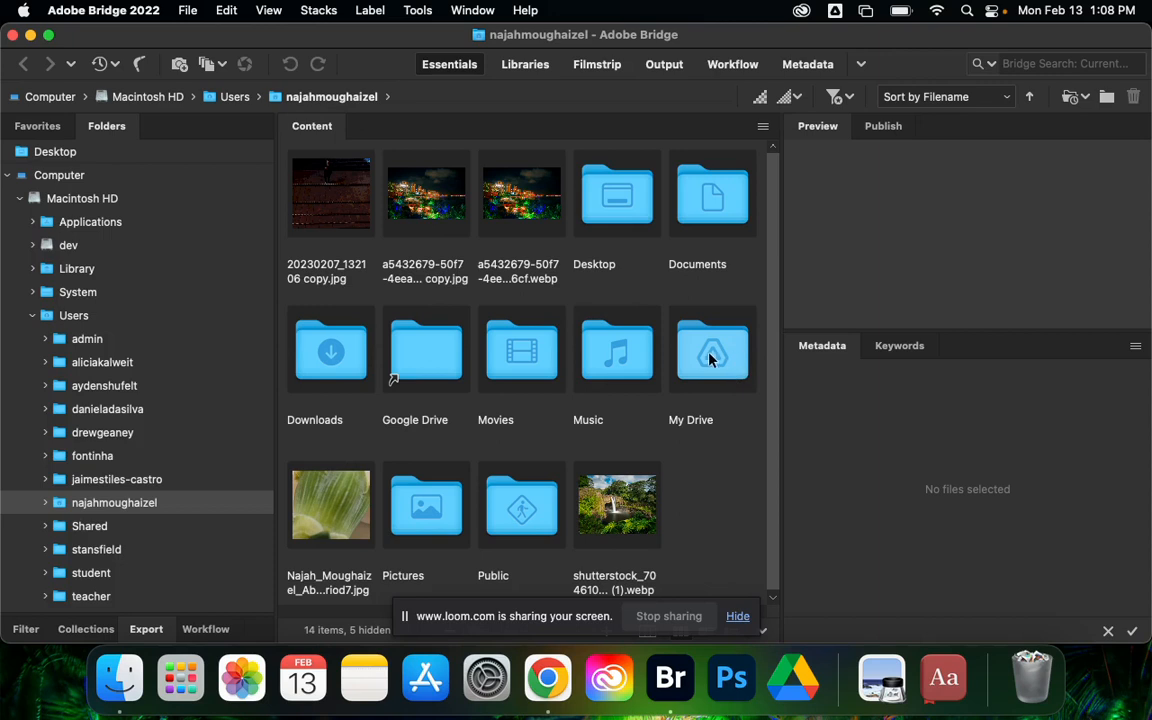
mouse_move(470, 353)
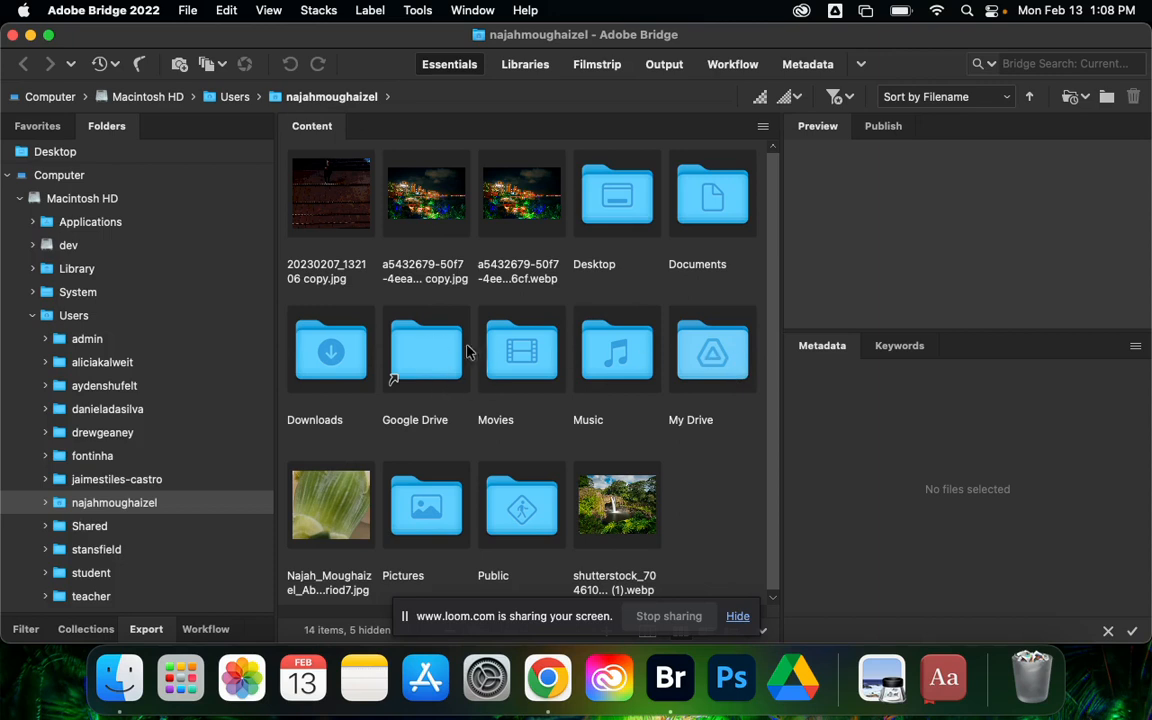
mouse_move(708, 383)
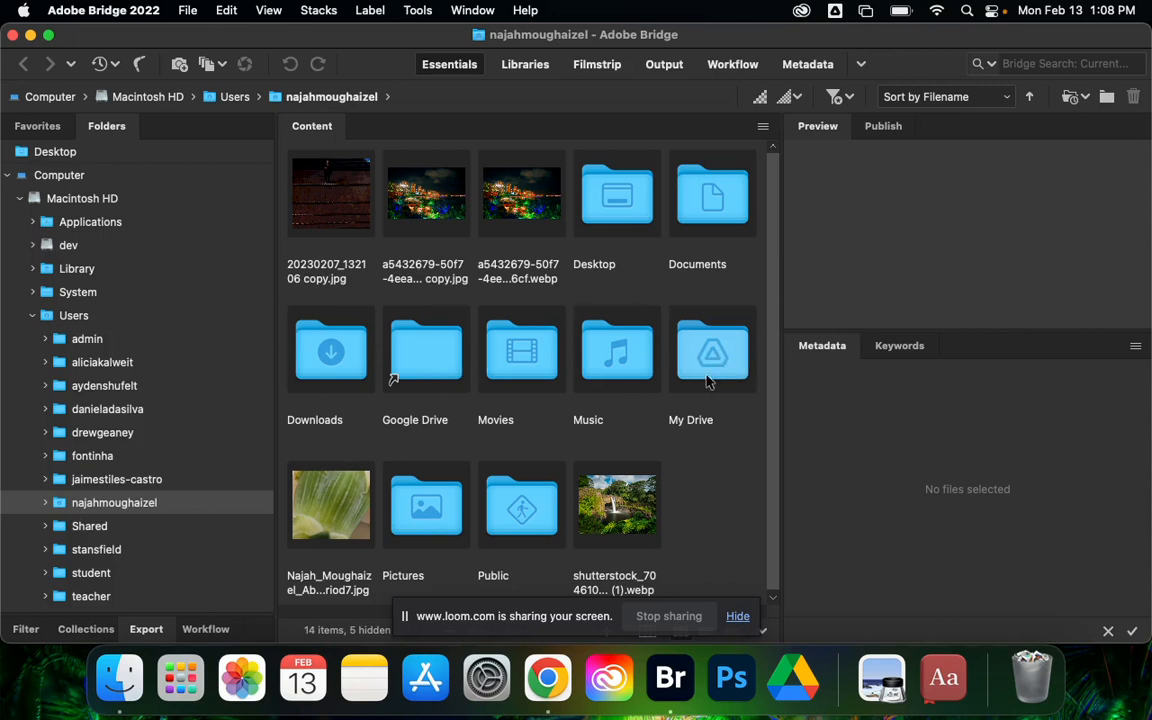
Step: Open My Drive and expand it to reveal the Classroom subfolder
double_click(712, 350)
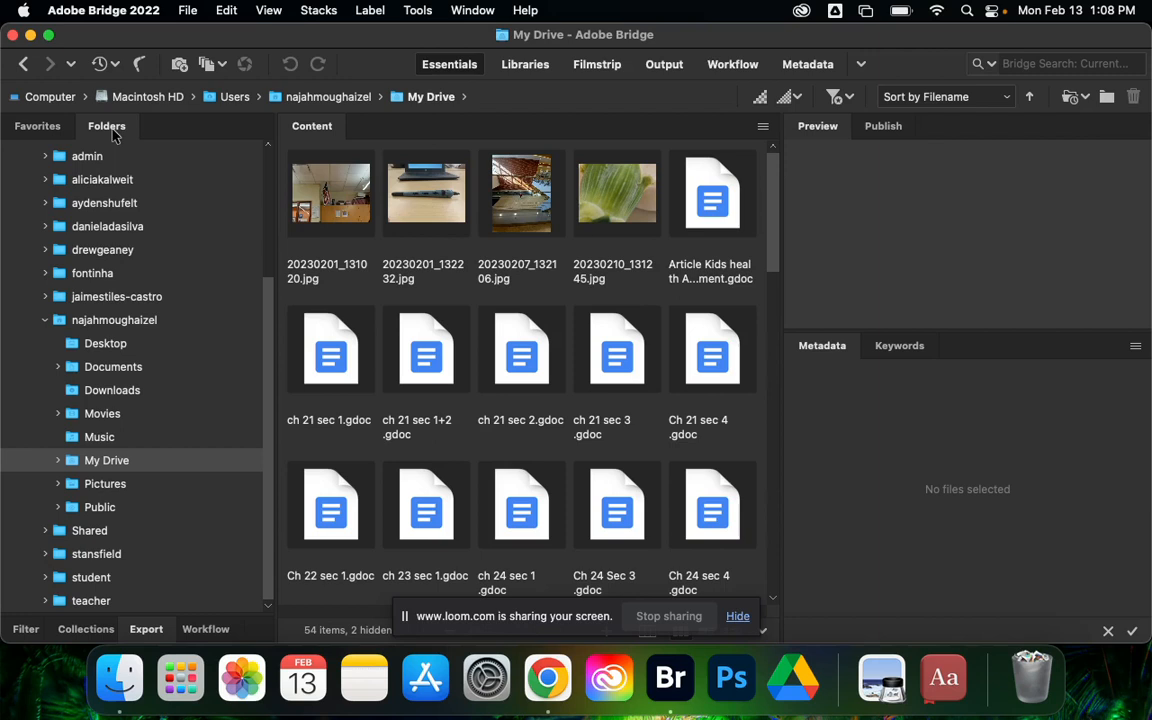
mouse_move(60, 468)
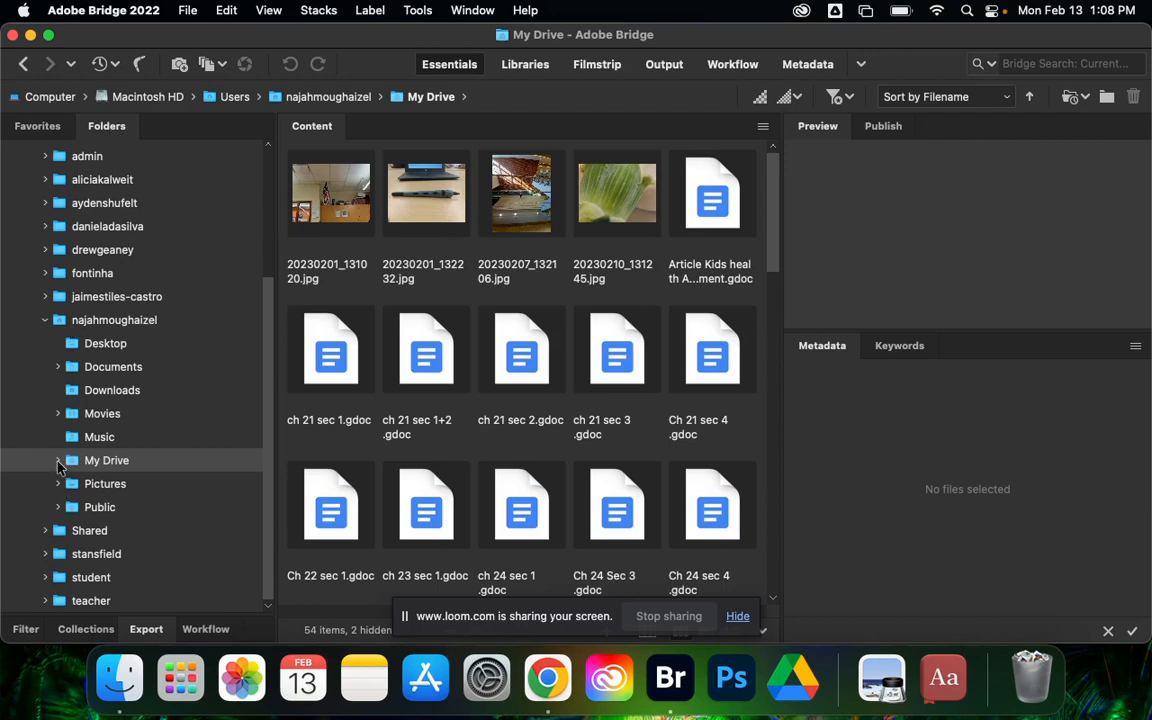
mouse_move(65, 465)
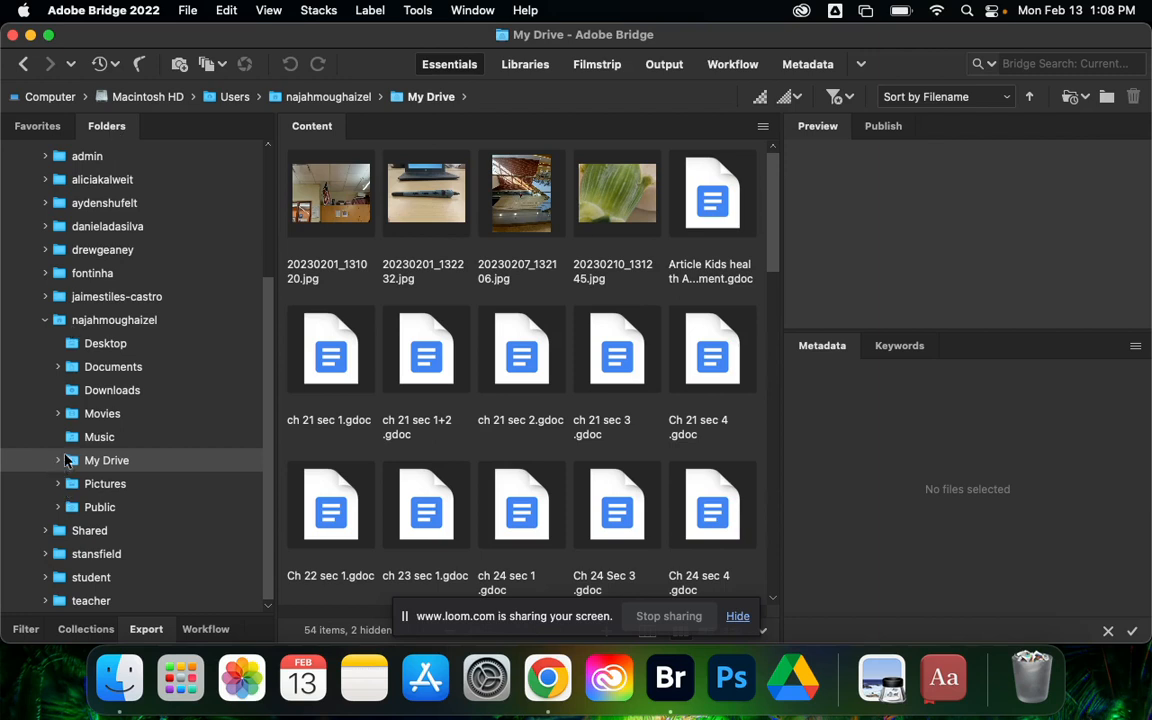
click(57, 460)
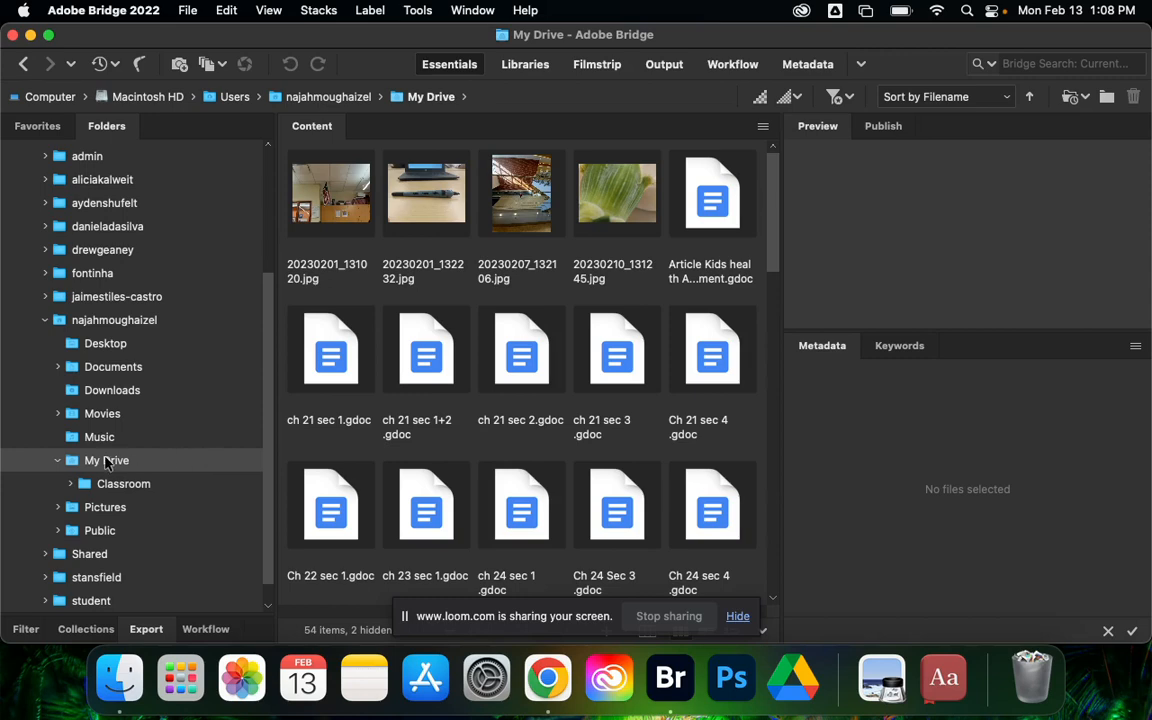
mouse_move(564, 588)
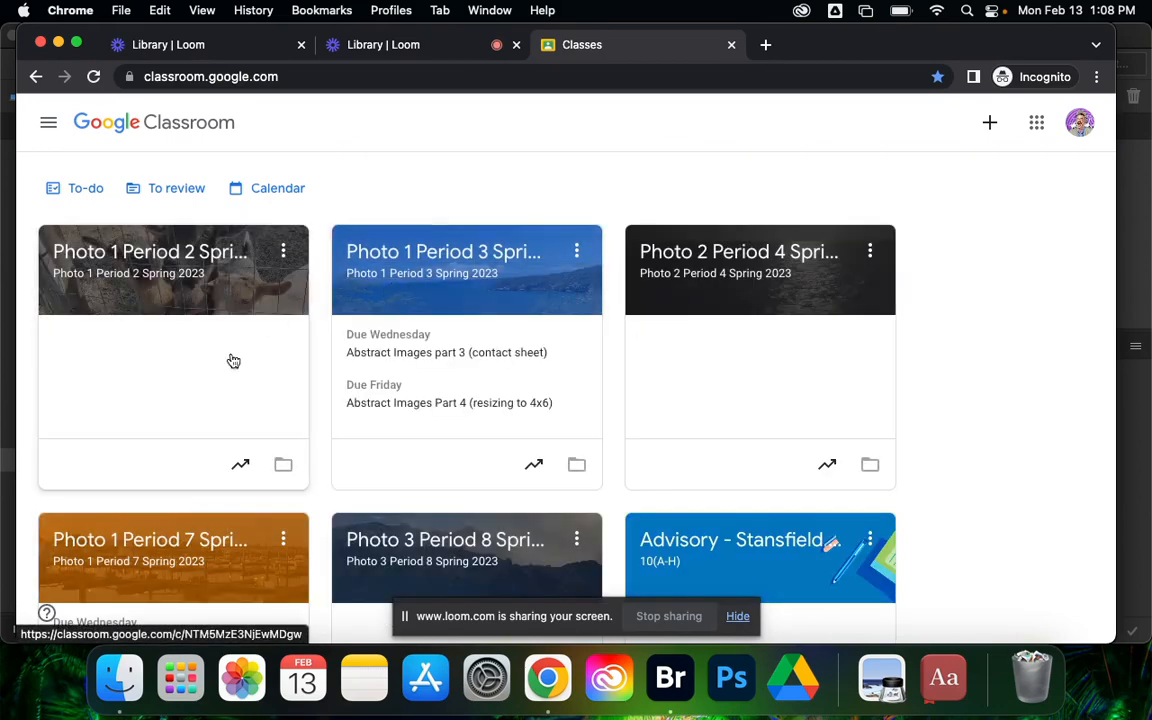
Step: Open Photo 1 Period 7 and highlight the Organizing our Google Drive post
click(150, 539)
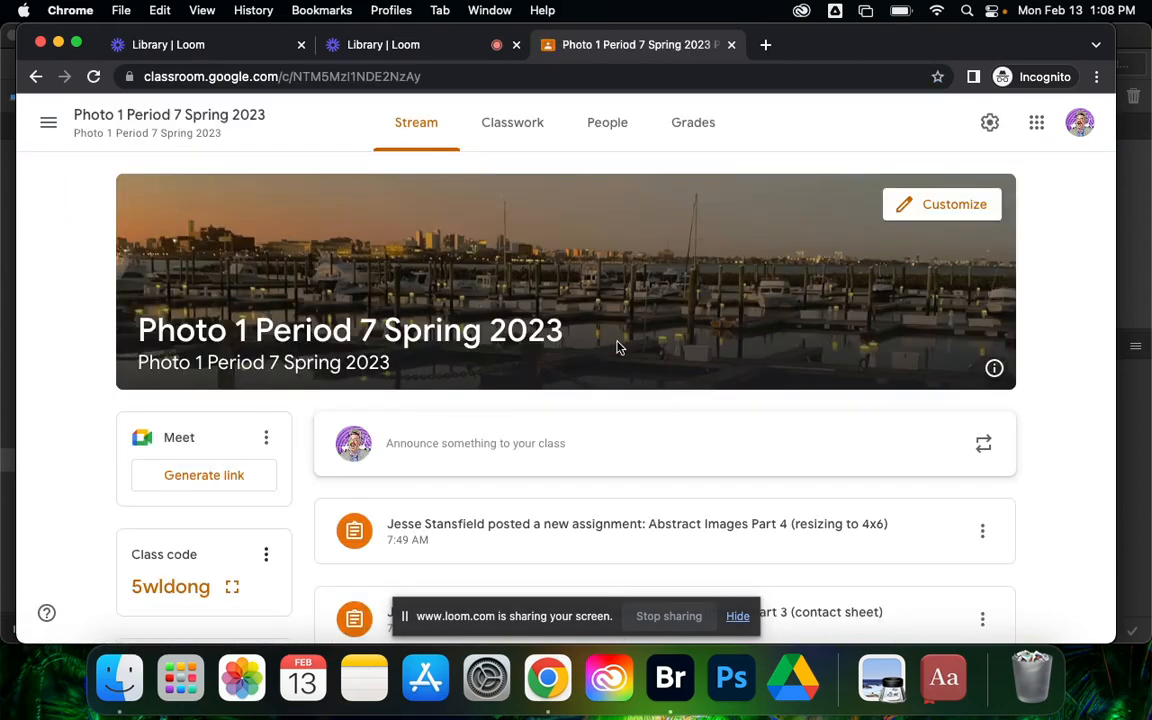
scroll(down, 3)
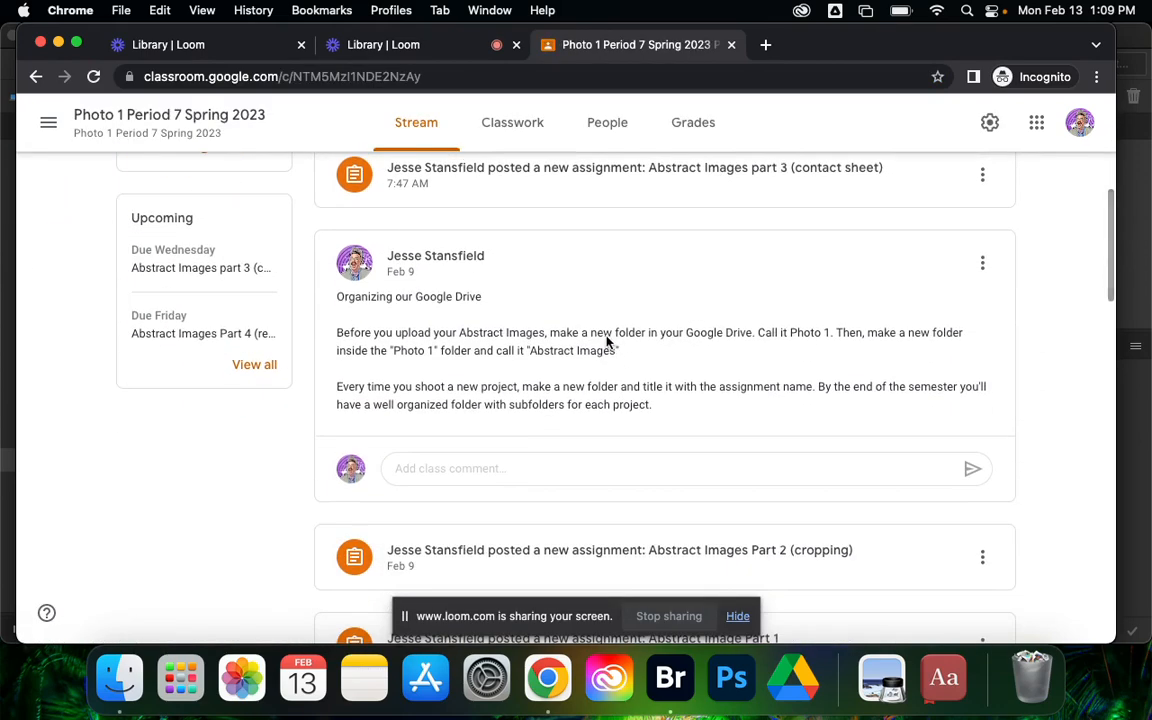
drag(337, 296, 620, 350)
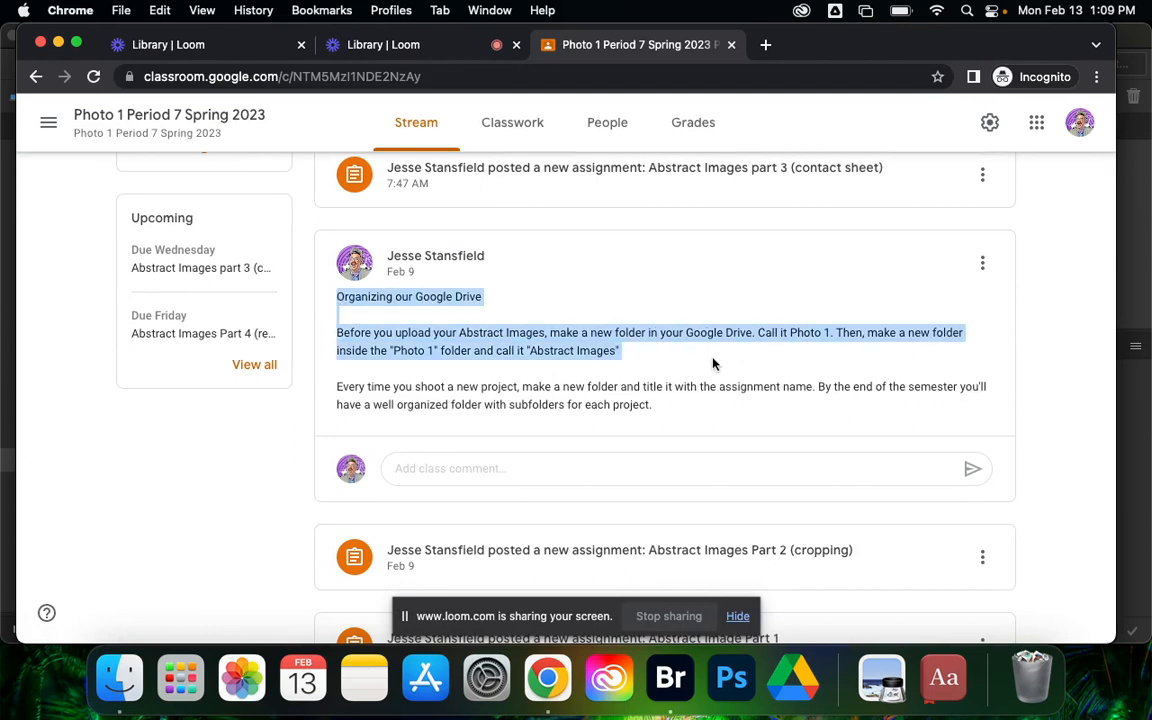
drag(715, 364, 707, 415)
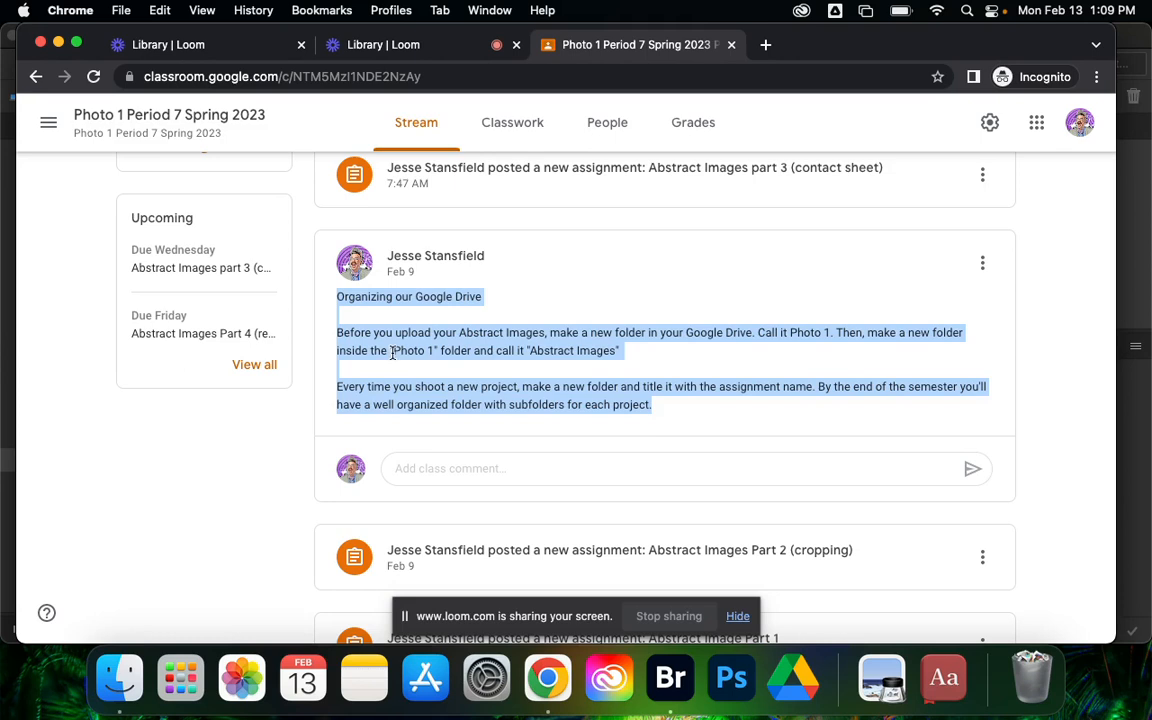
click(450, 350)
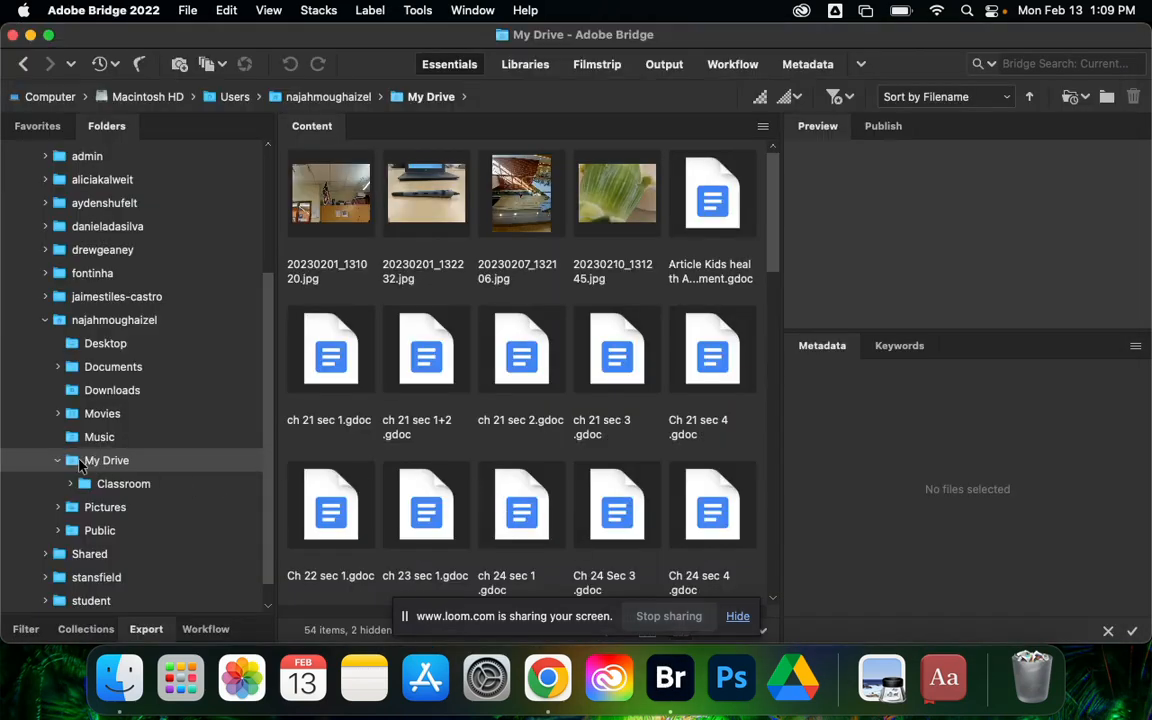
Step: Make a new folder in My Drive named 'Photo 1' and open it
click(188, 10)
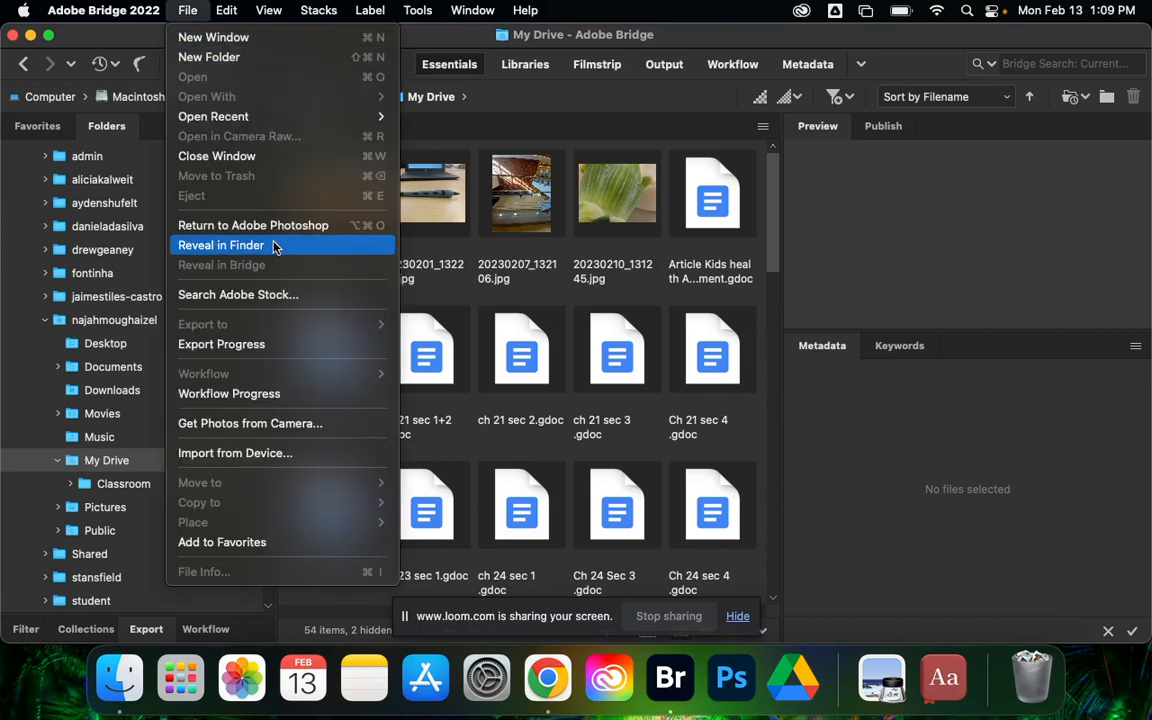
mouse_move(209, 57)
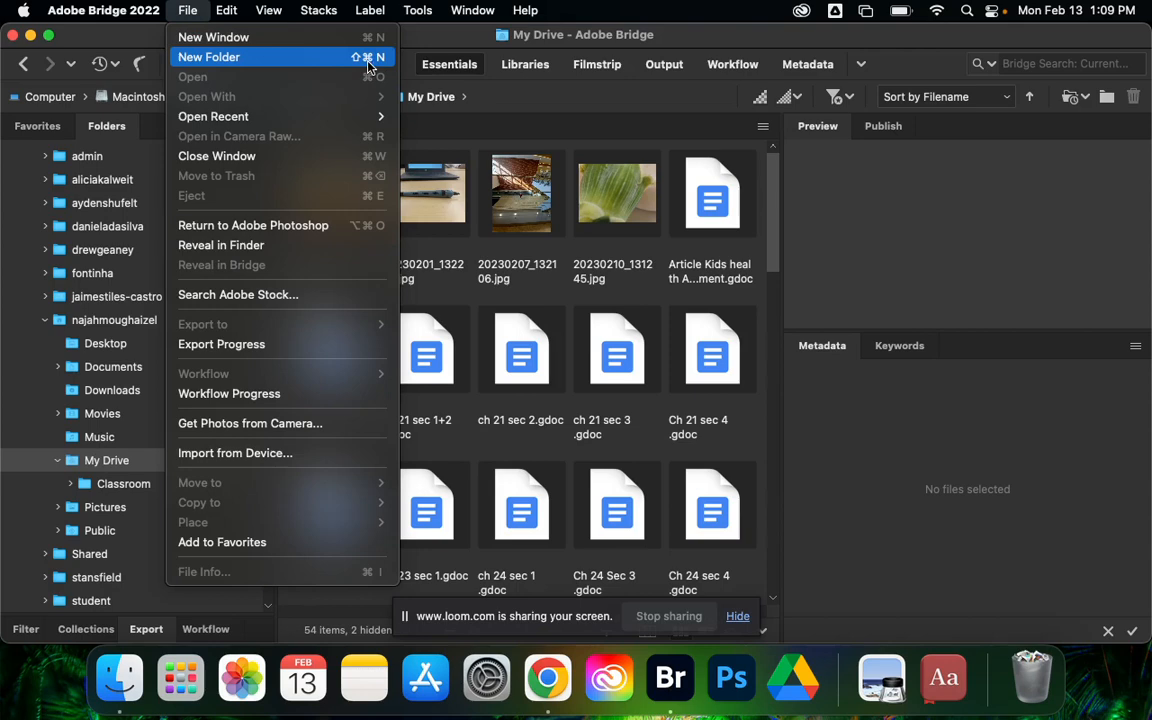
click(209, 57)
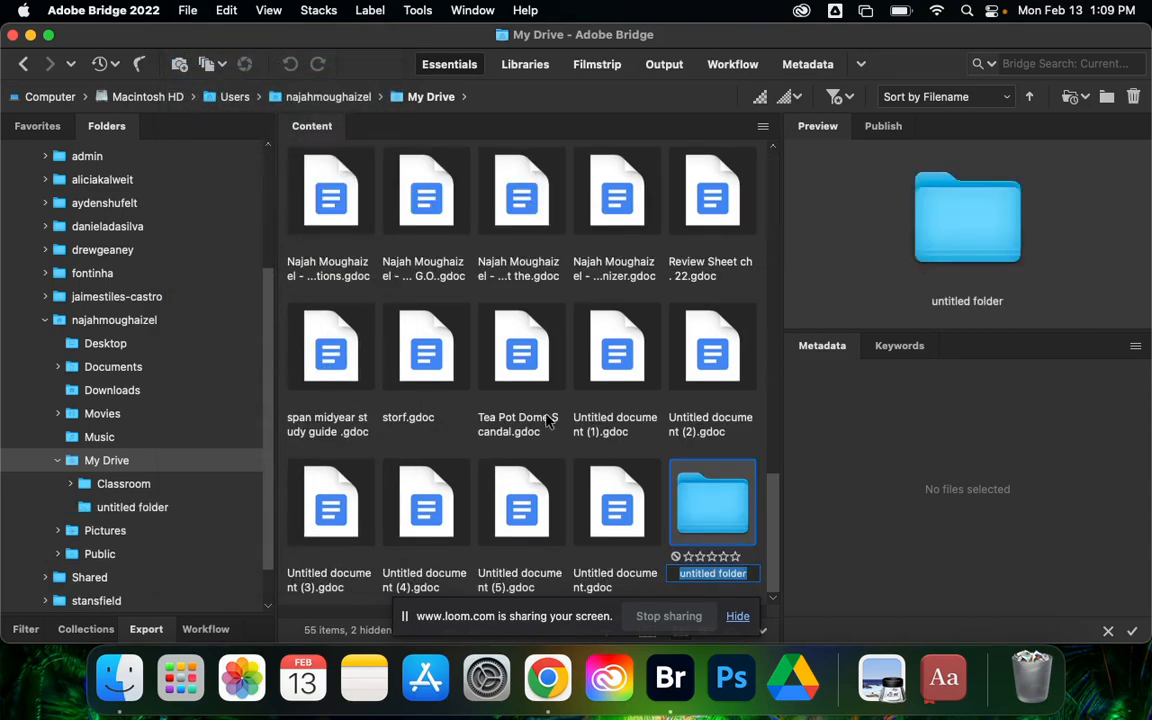
text(Photo 1)
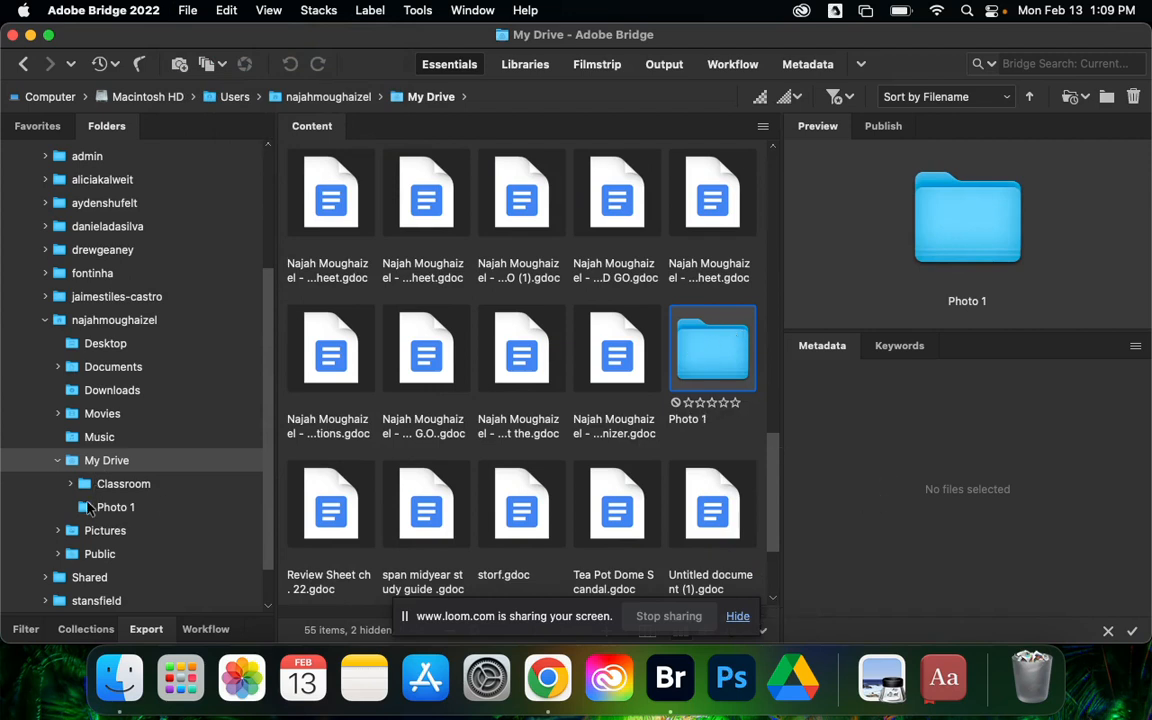
double_click(115, 507)
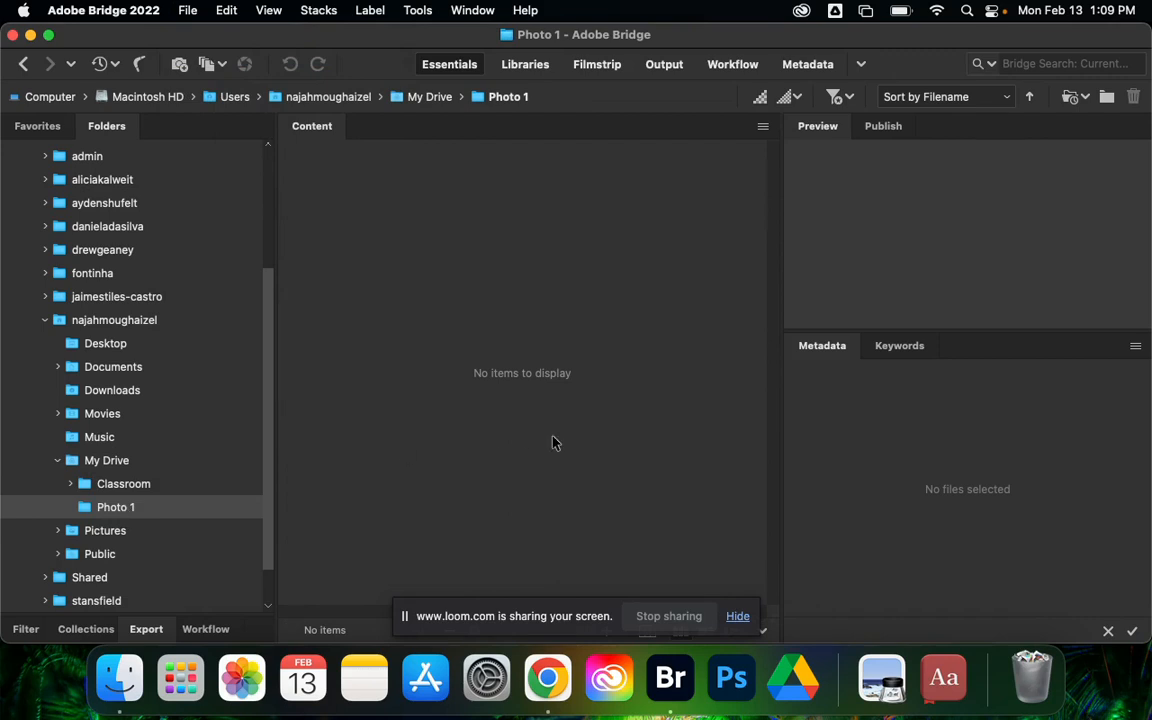
mouse_move(379, 283)
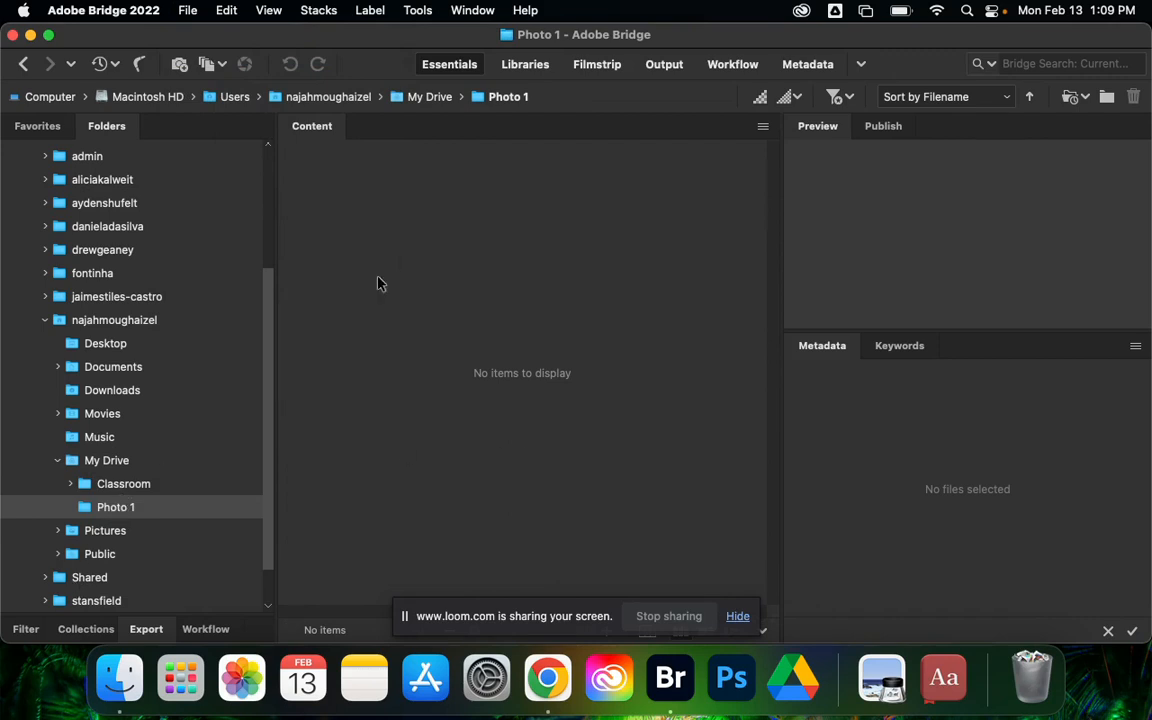
Step: Create an 'Abstract Images' folder in Photo 1 and expand Photo 1 in the tree
click(188, 10)
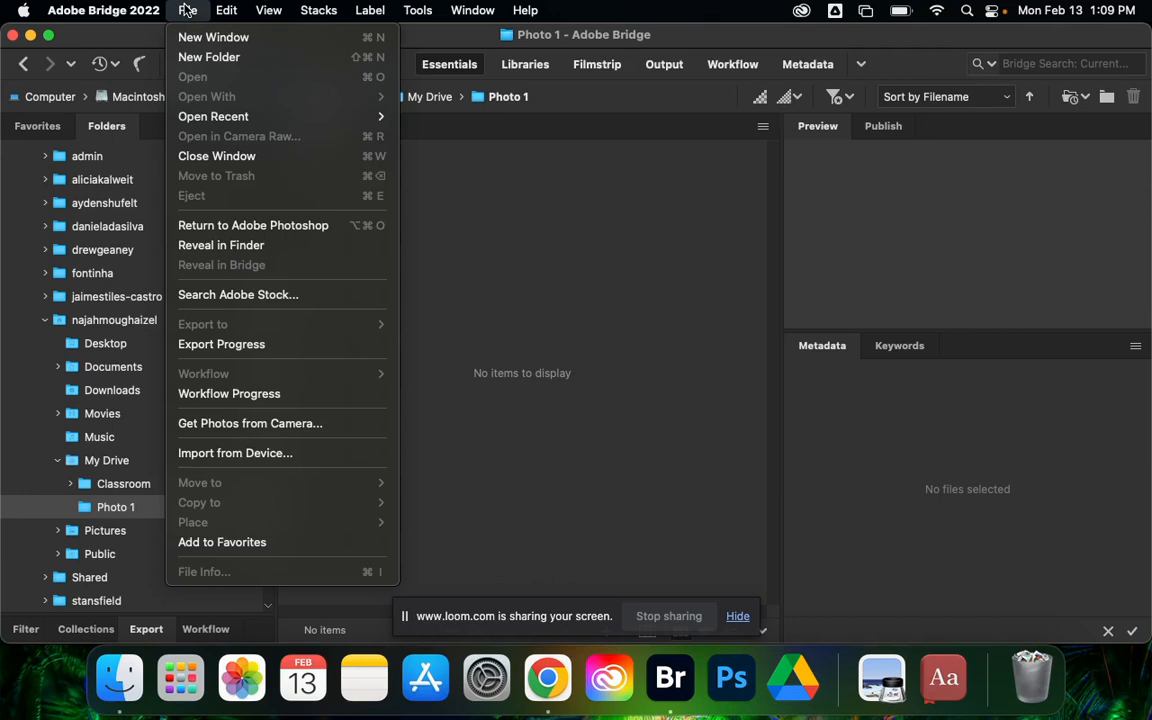
click(209, 57)
text(Abstract Images)
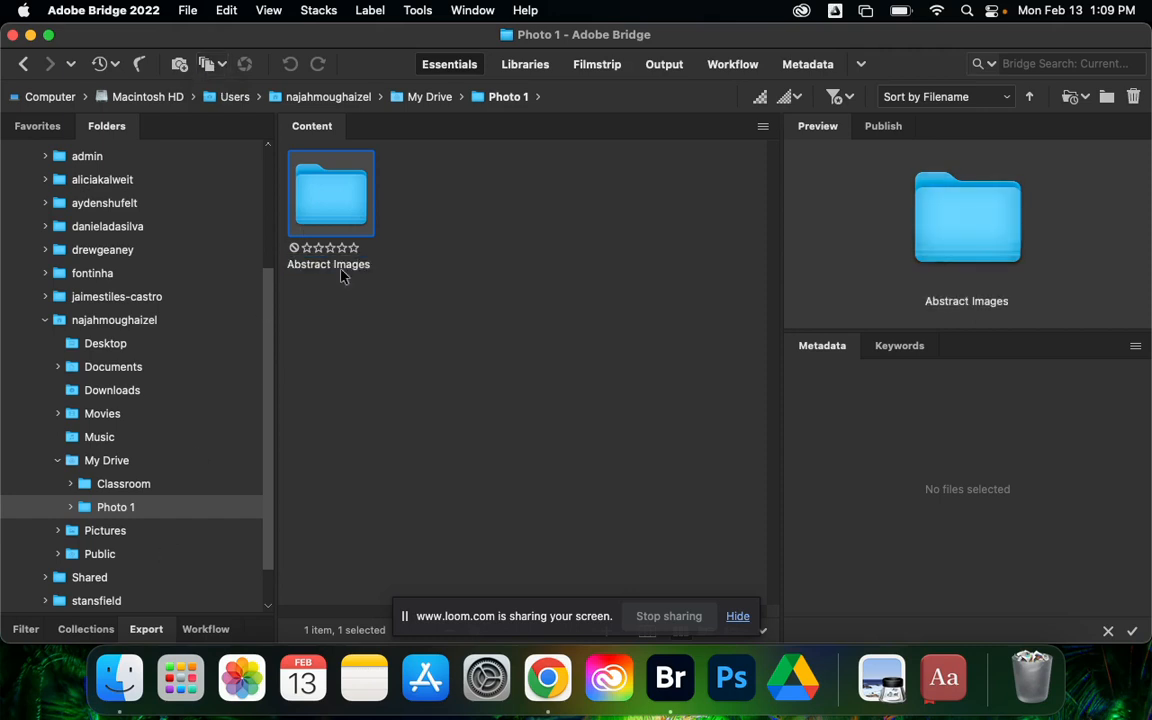
mouse_move(416, 239)
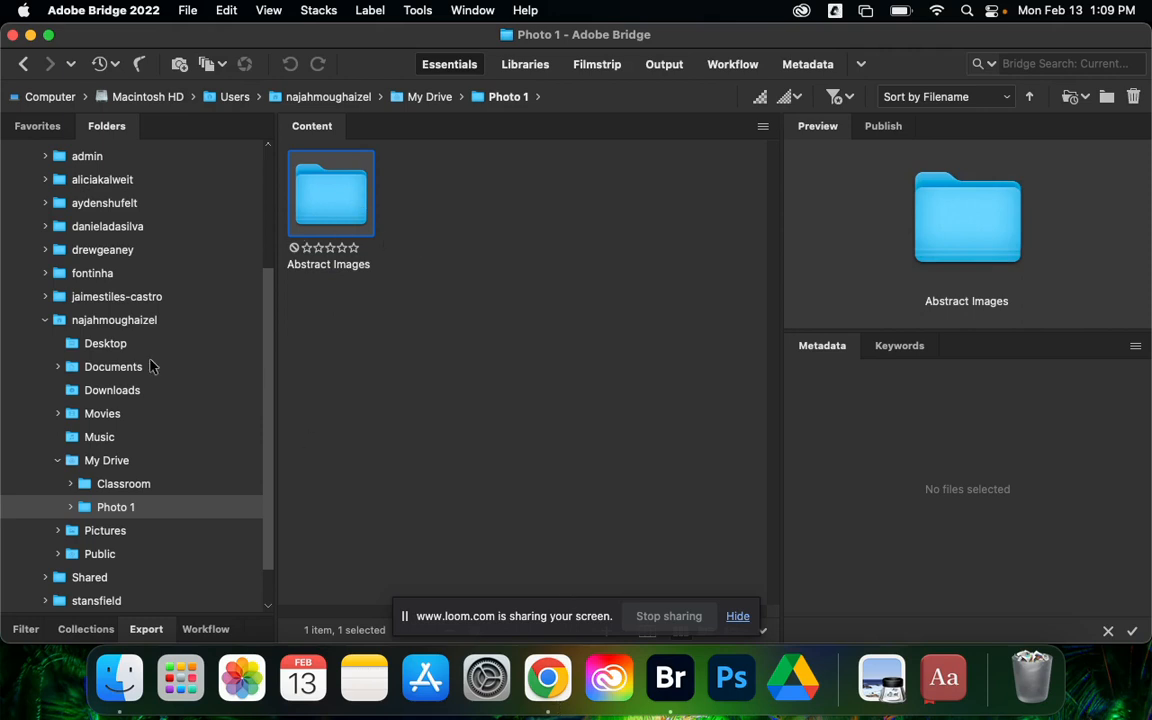
click(70, 507)
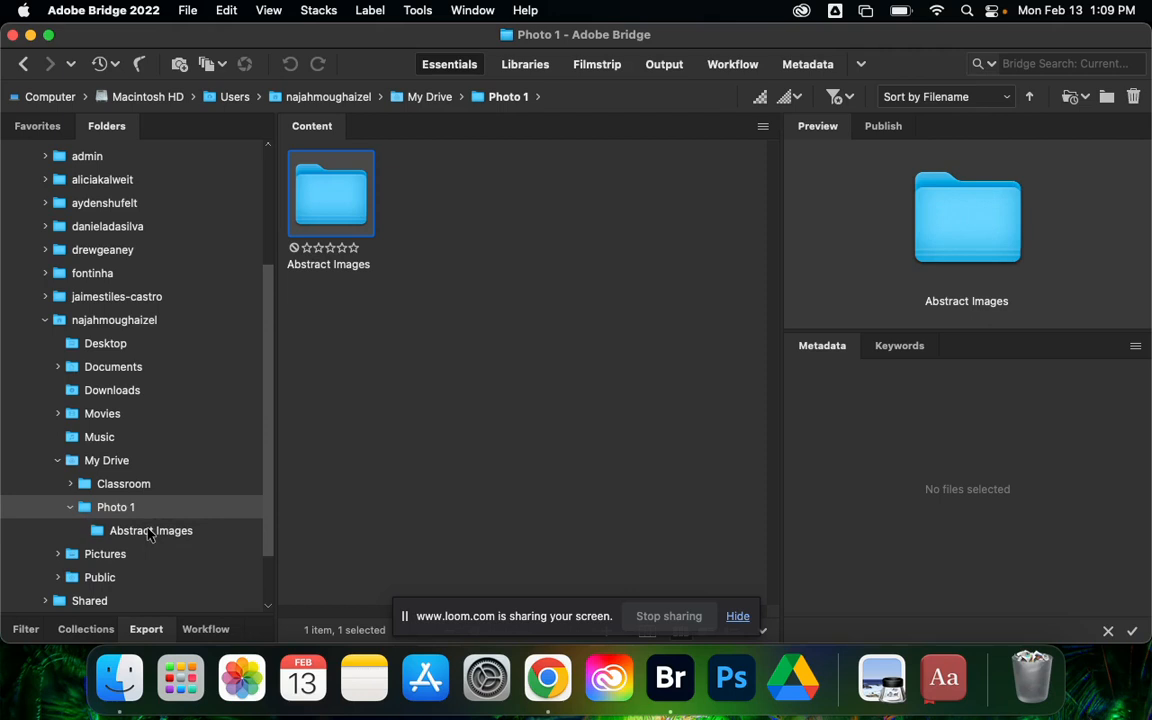
mouse_move(72, 511)
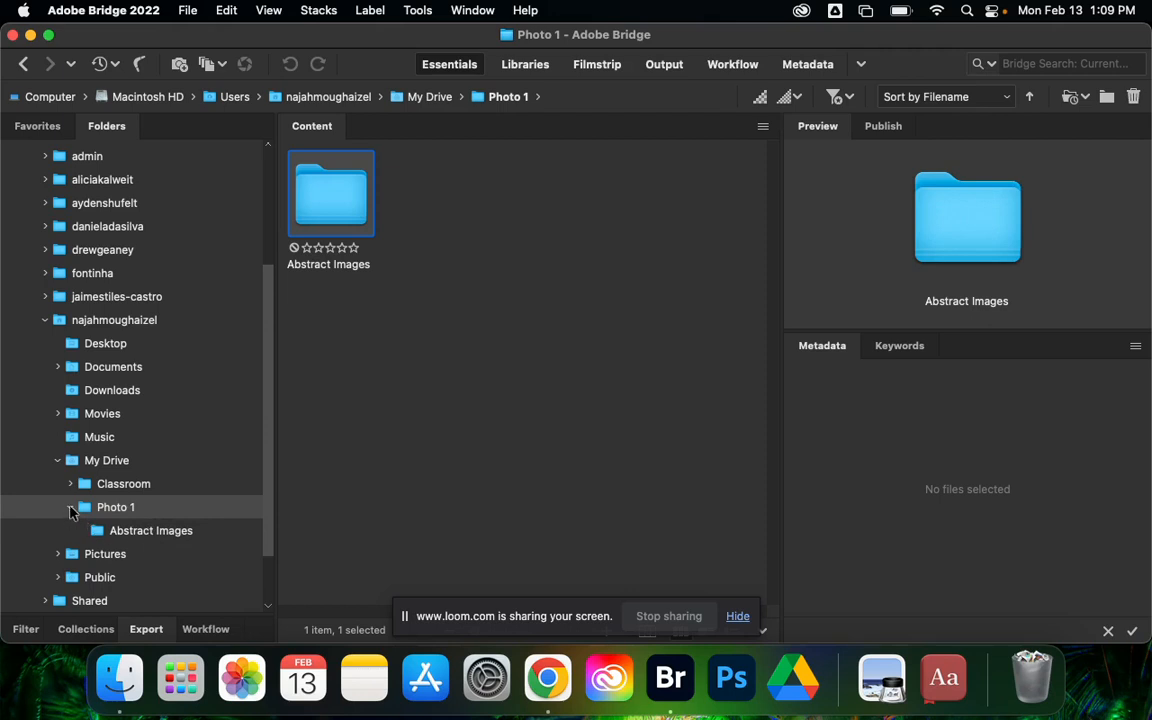
mouse_move(71, 513)
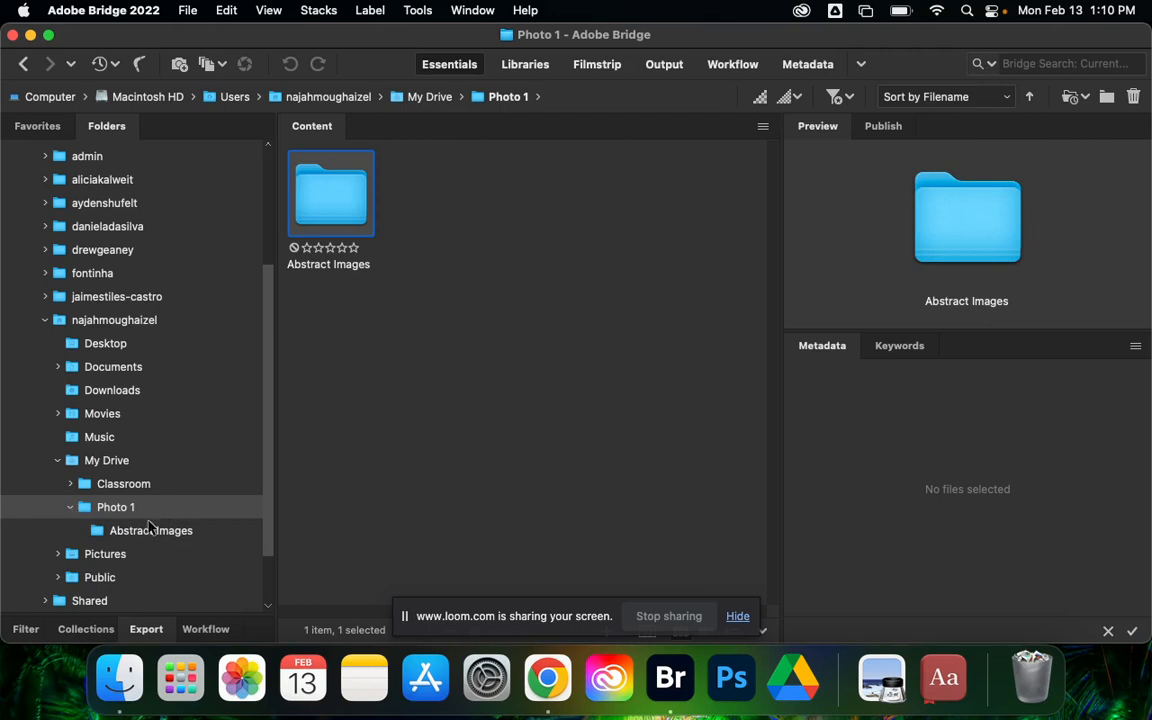
mouse_move(150, 530)
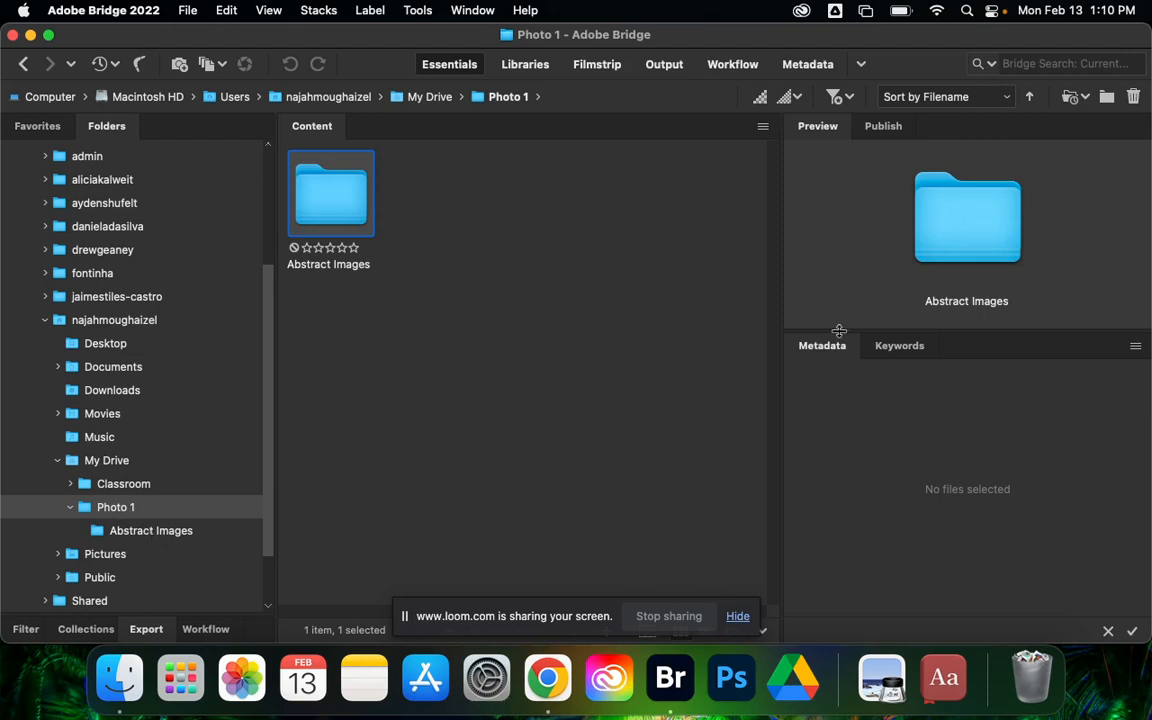
mouse_move(795, 260)
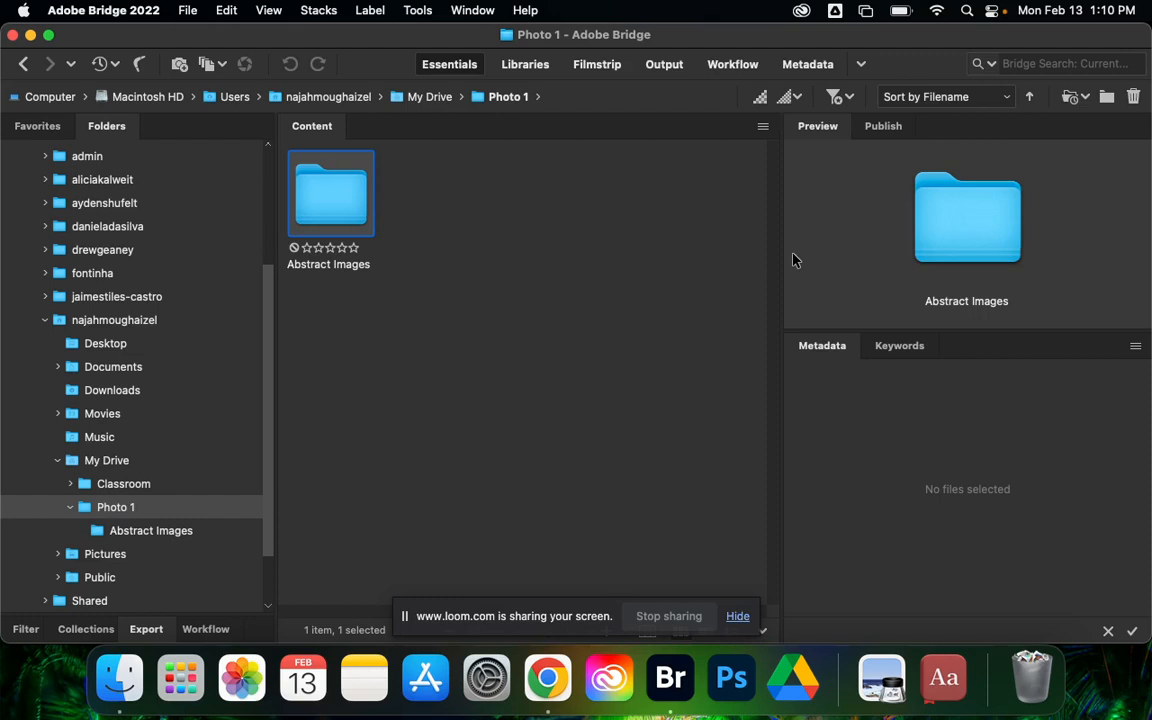
mouse_move(783, 252)
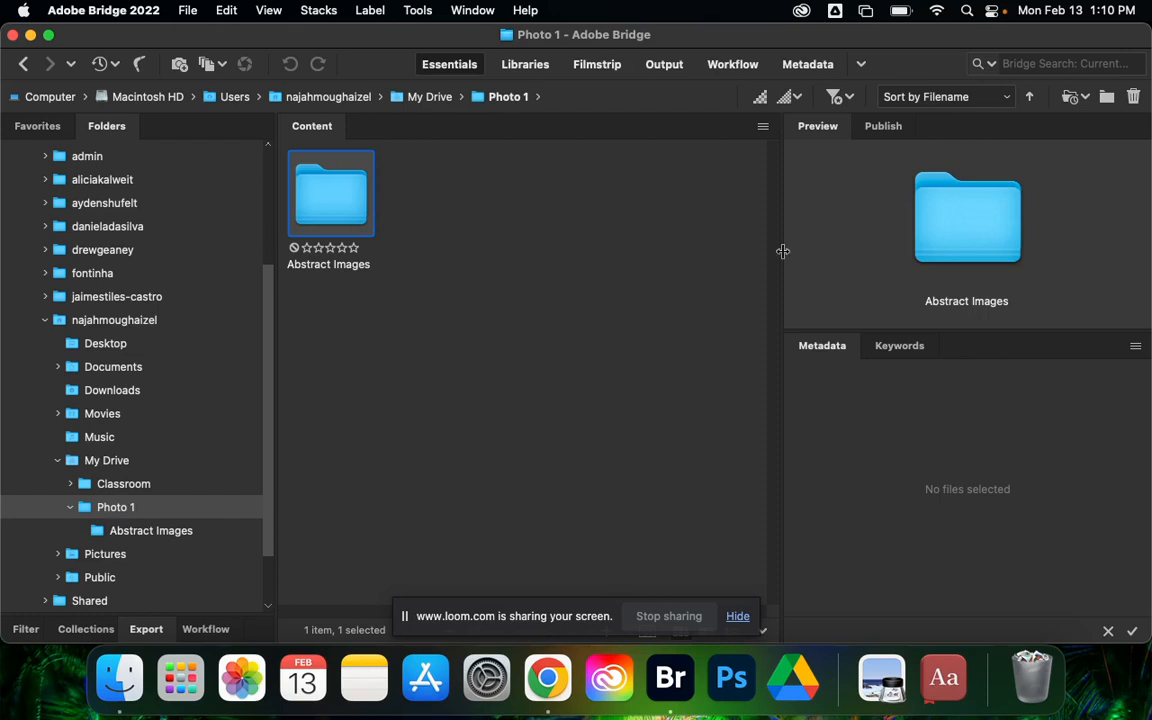
Step: Widen the preview area and return to the My Drive folder
drag(783, 251, 715, 258)
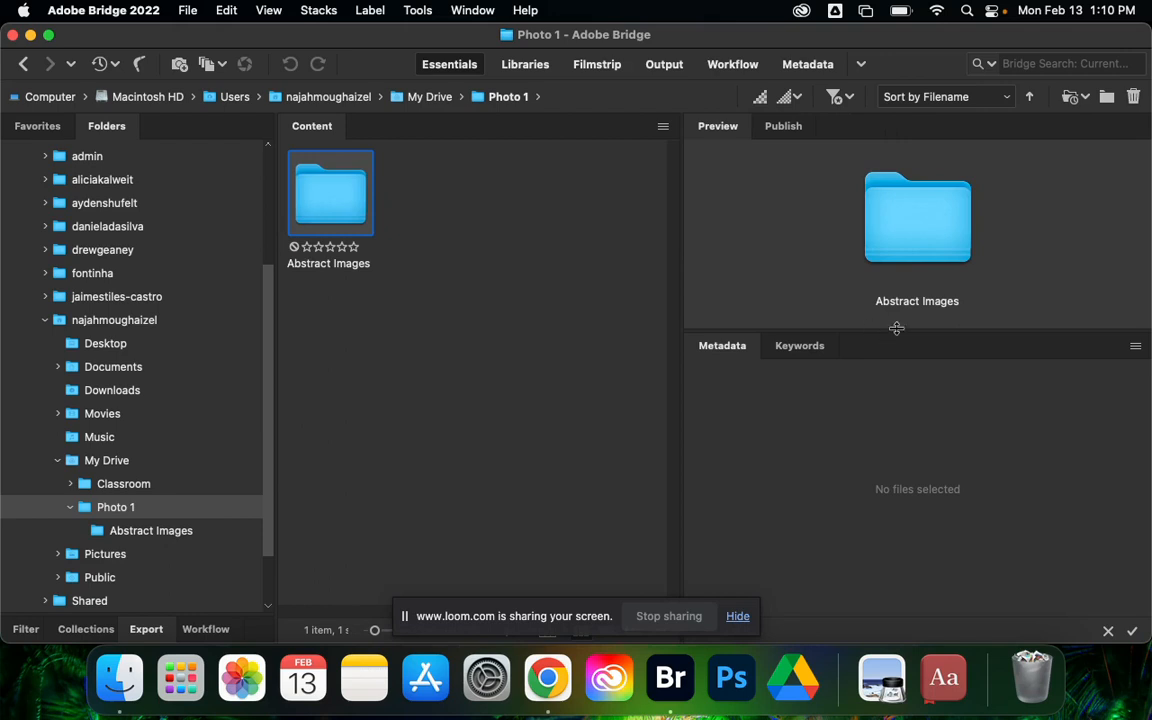
mouse_move(715, 352)
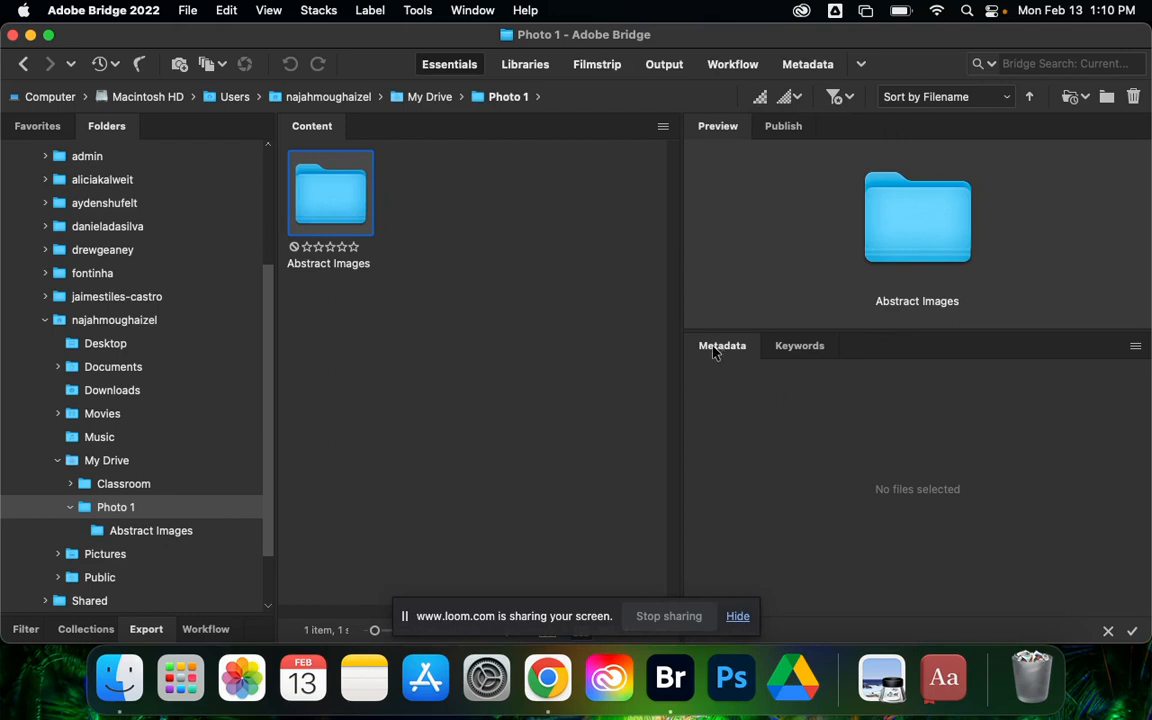
mouse_move(107, 322)
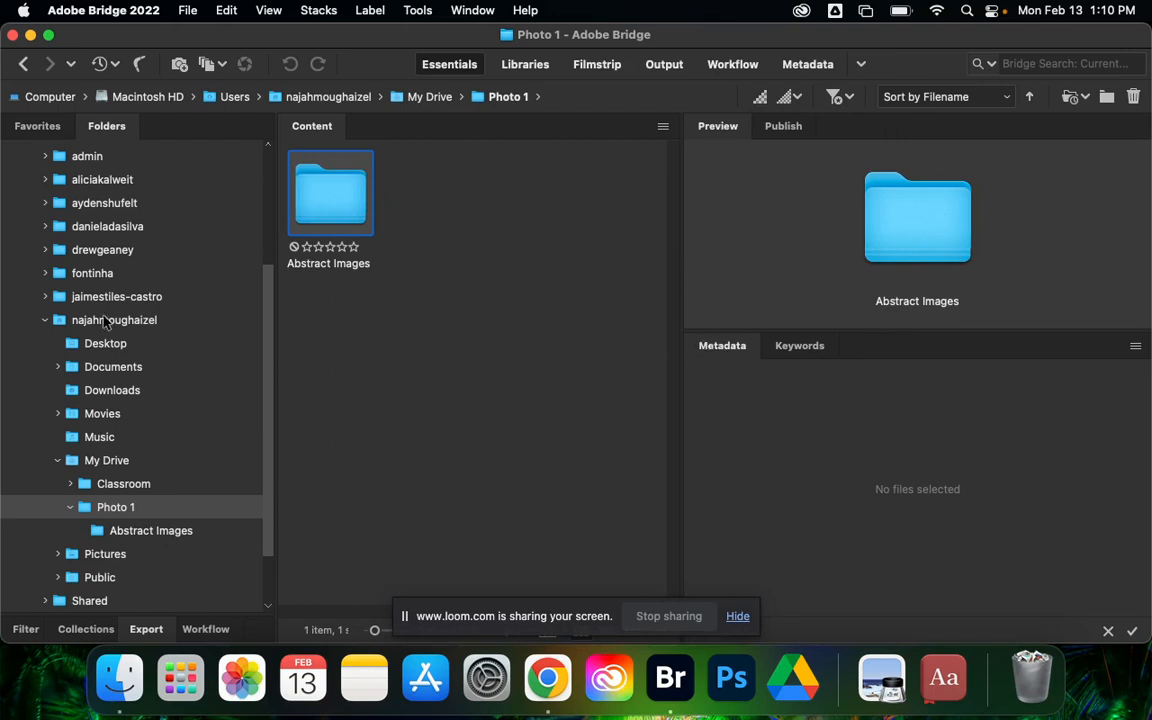
click(106, 460)
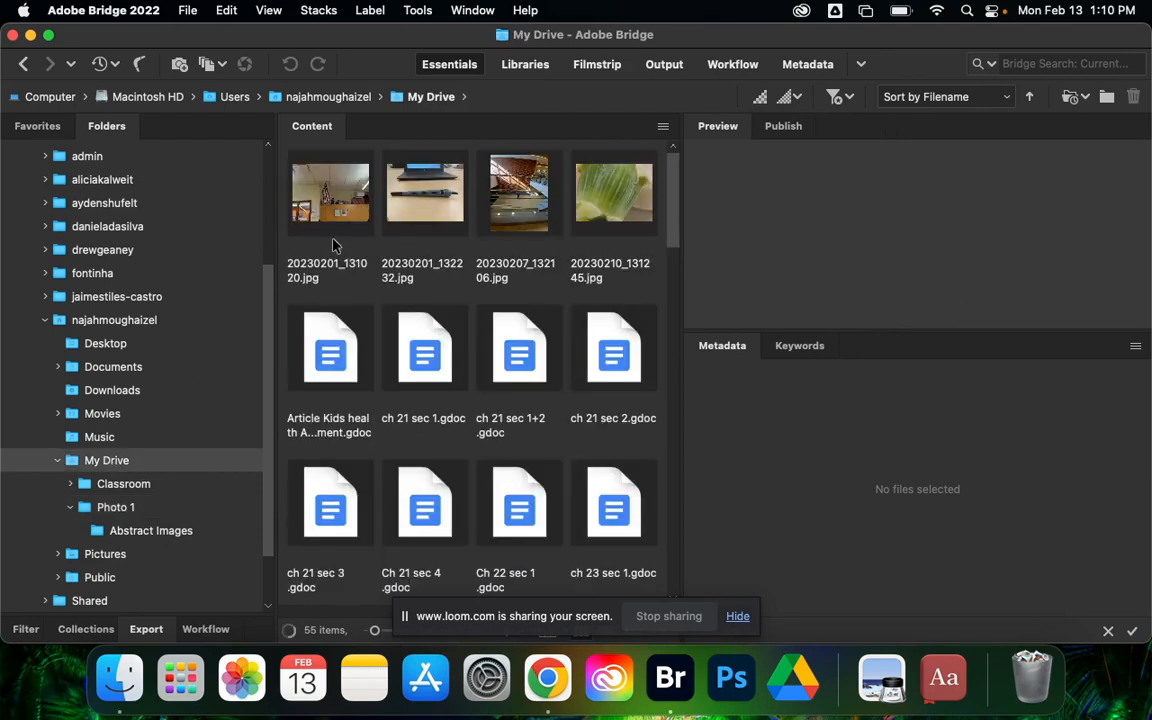
Step: Select 20230201_131020.jpg to preview it with its file properties
click(330, 192)
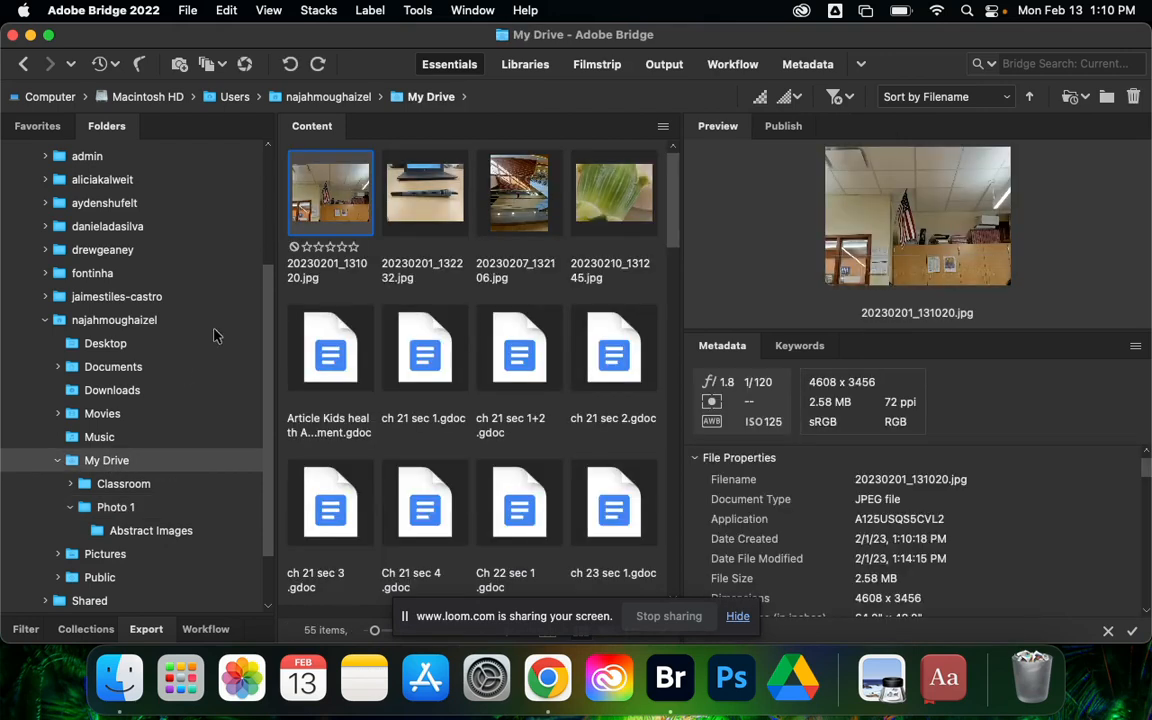
mouse_move(1011, 329)
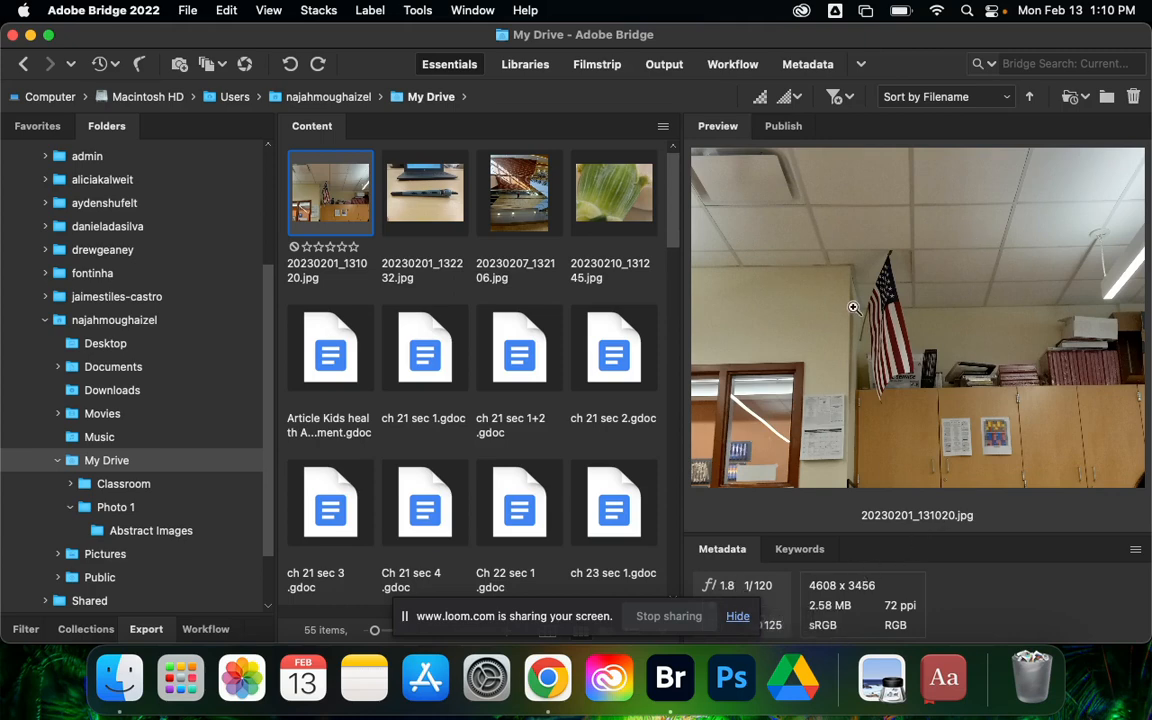
mouse_move(143, 502)
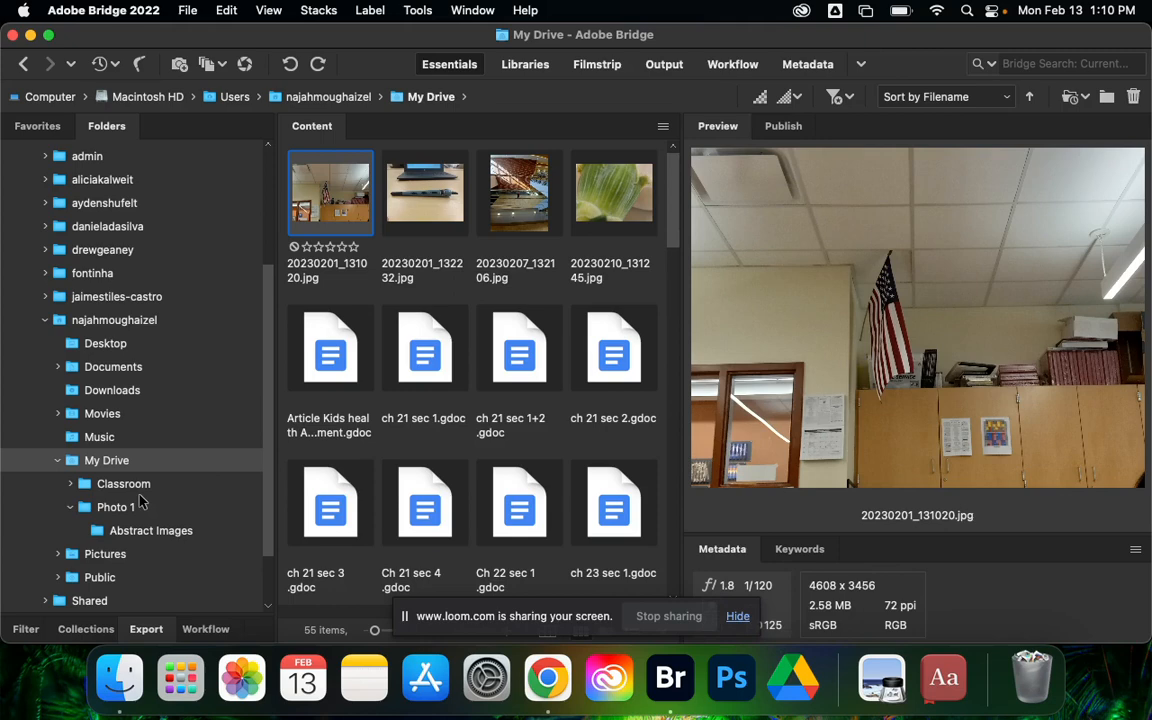
mouse_move(807, 248)
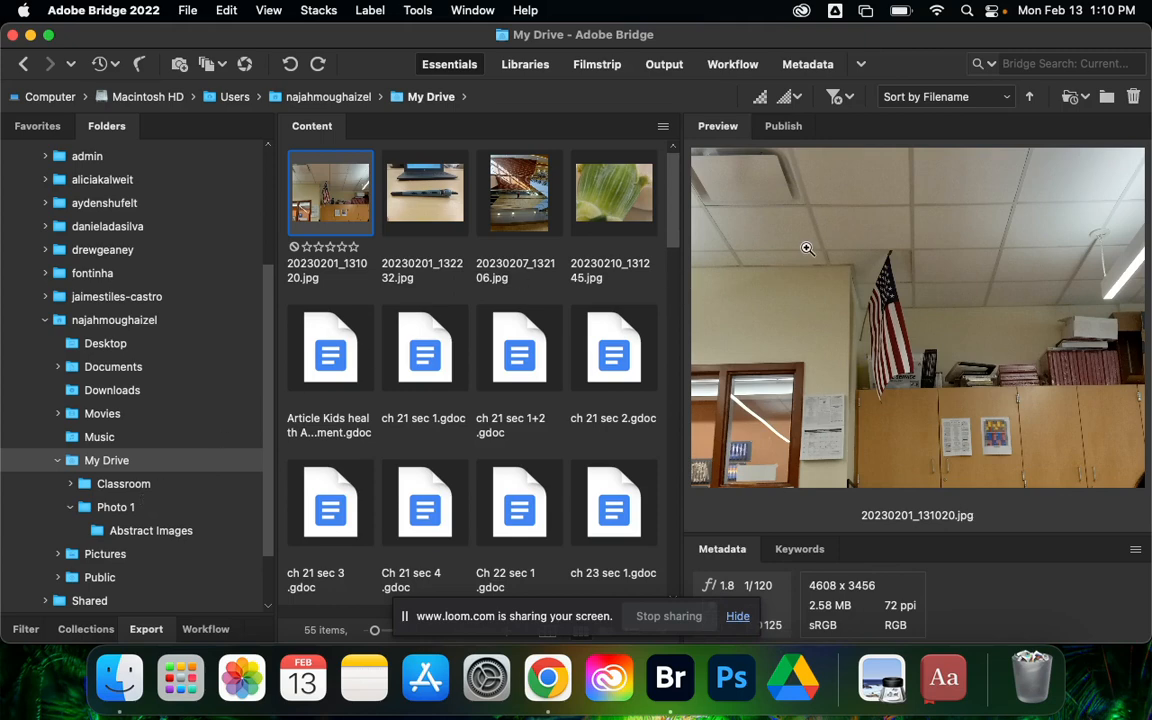
mouse_move(810, 303)
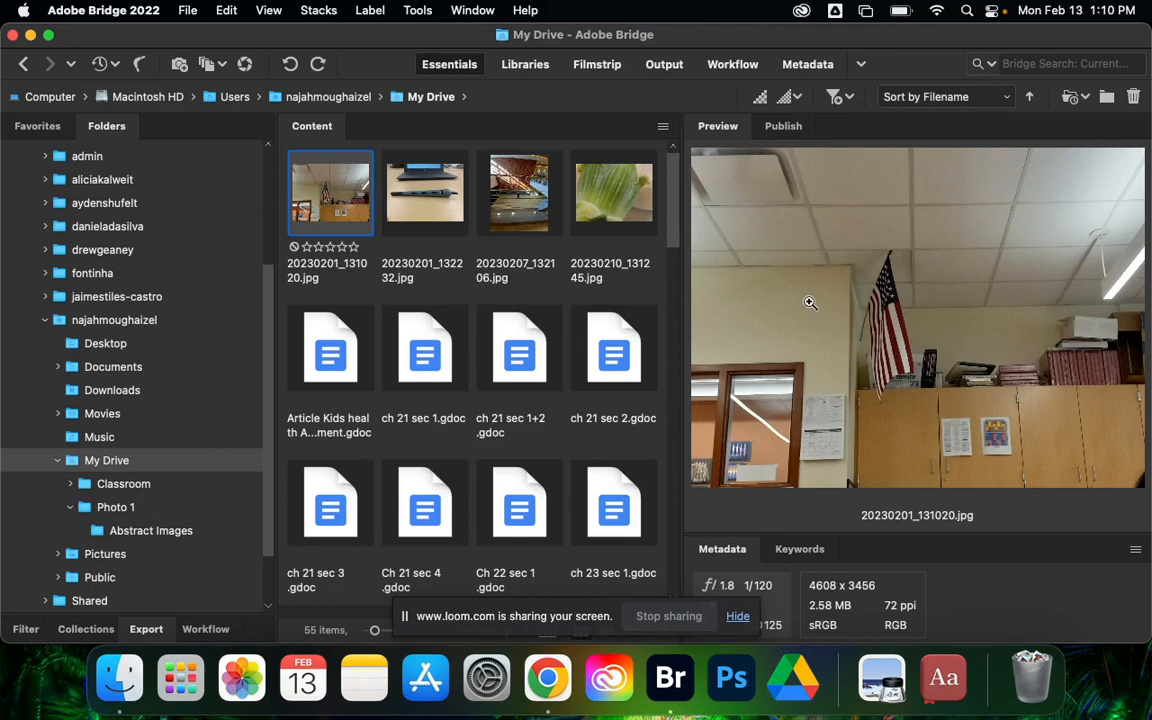
mouse_move(872, 340)
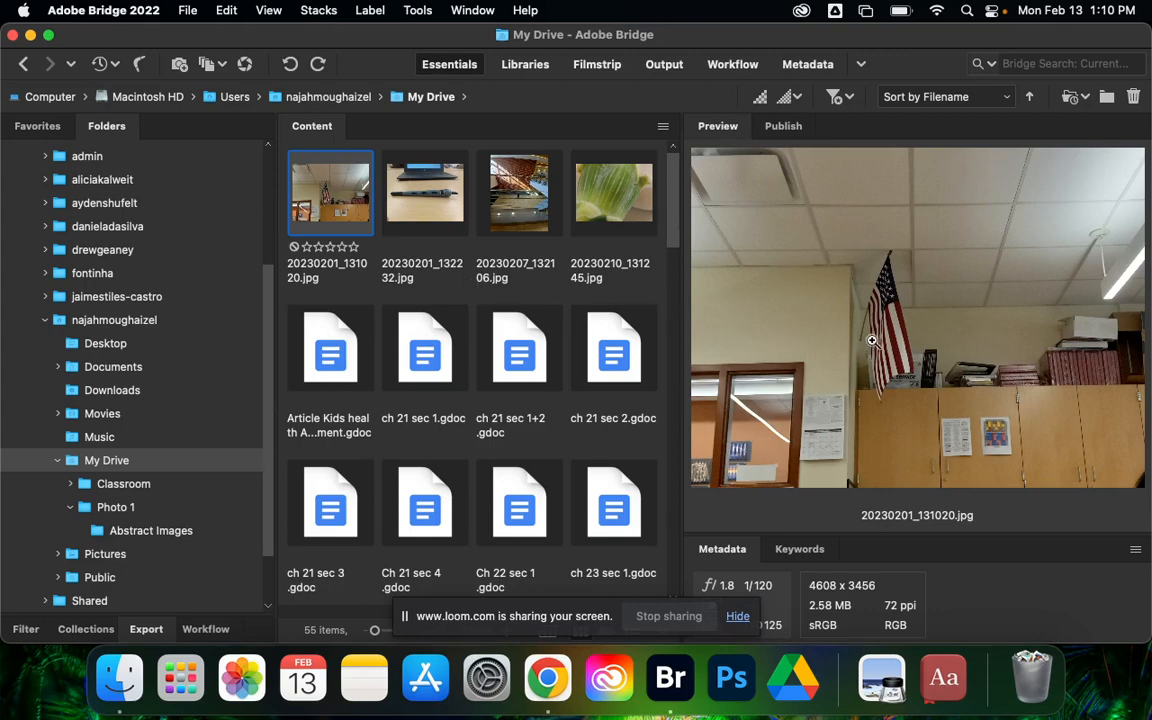
mouse_move(215, 138)
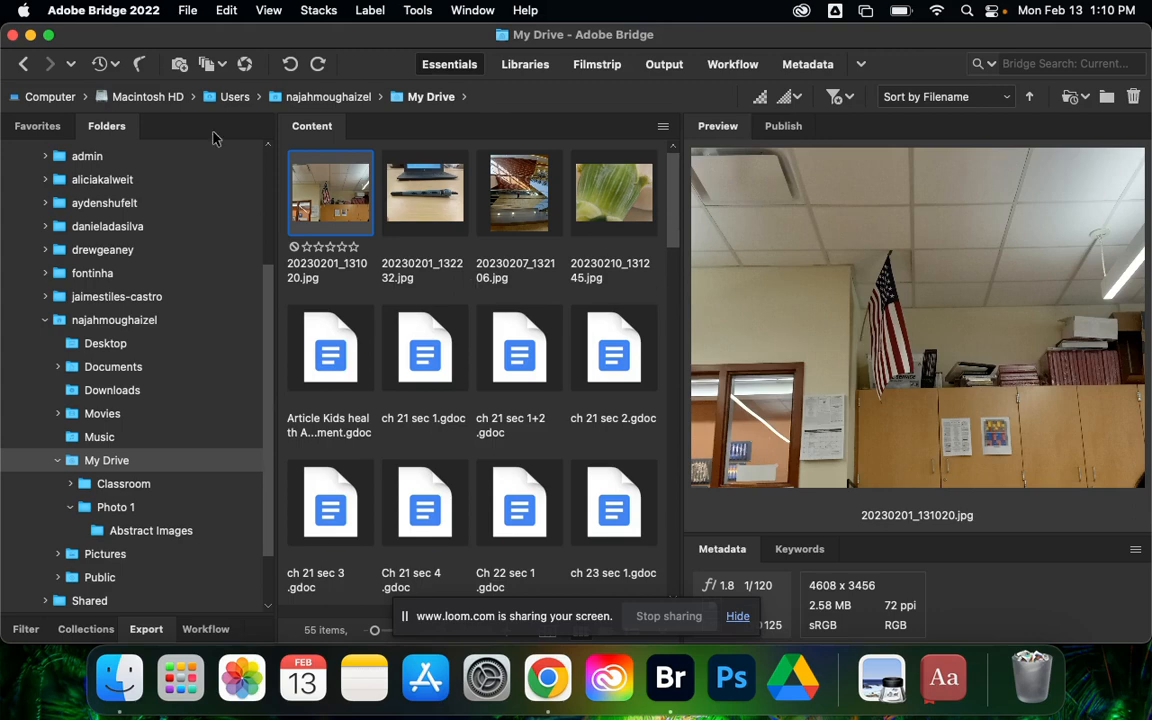
mouse_move(331, 197)
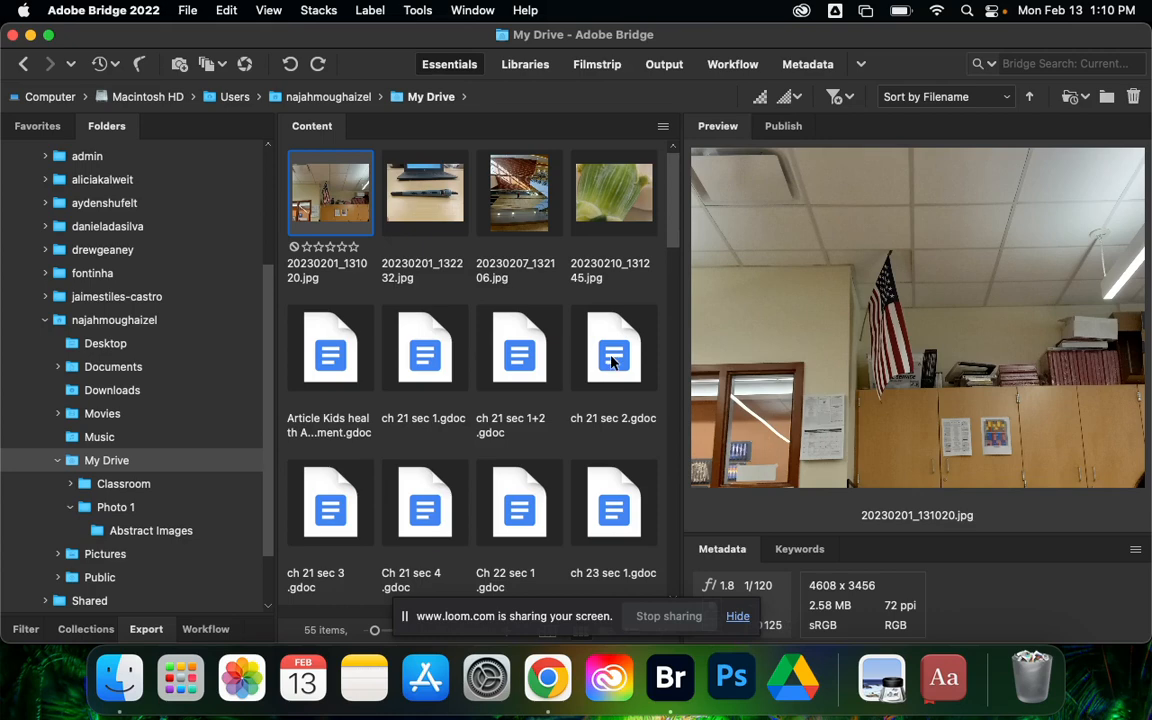
Step: Open 20230201_131020.jpg in Photoshop 2022
click(731, 678)
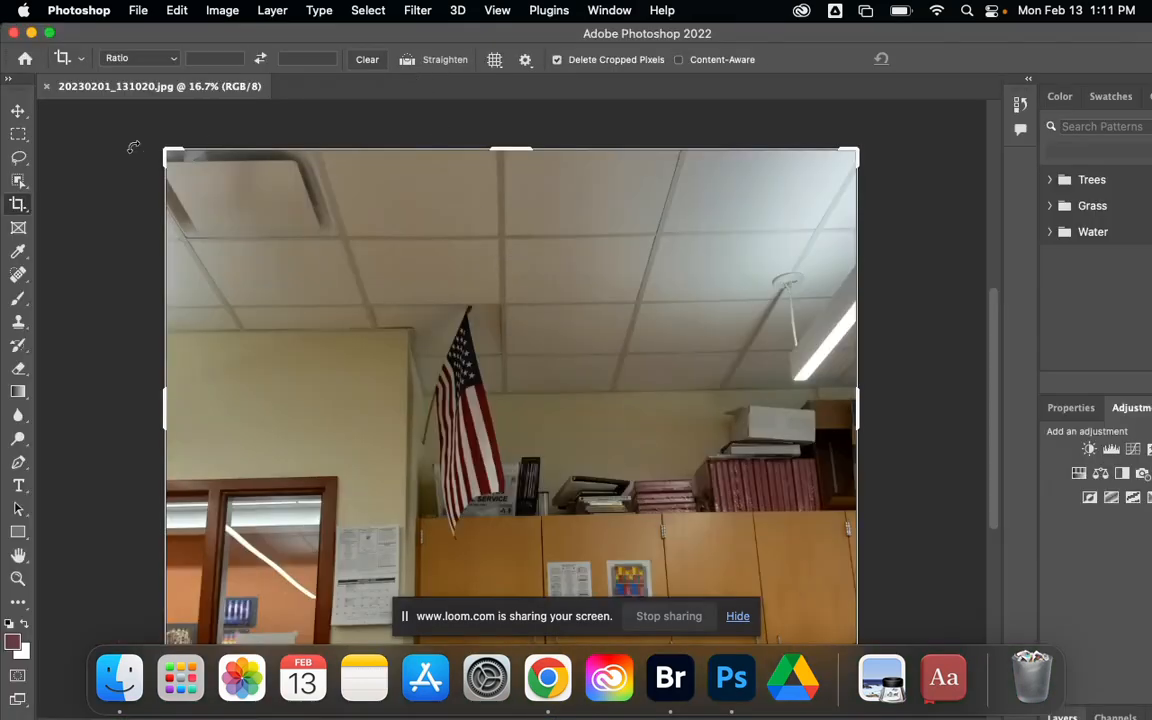
mouse_move(243, 147)
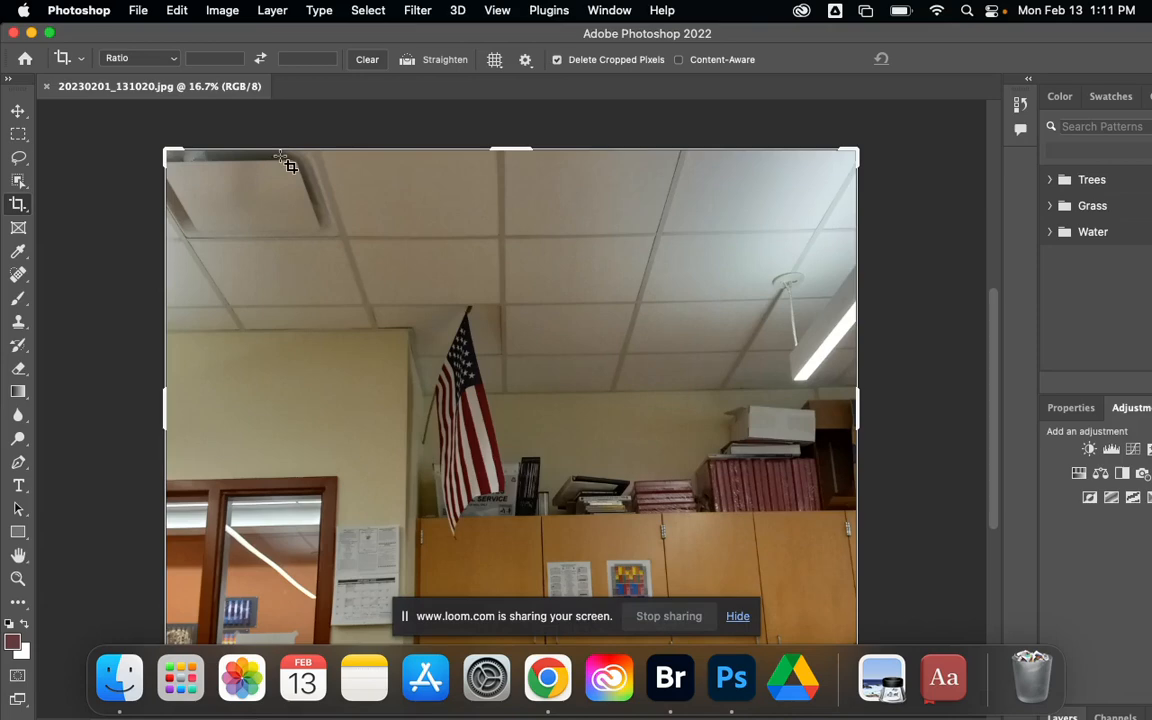
mouse_move(248, 203)
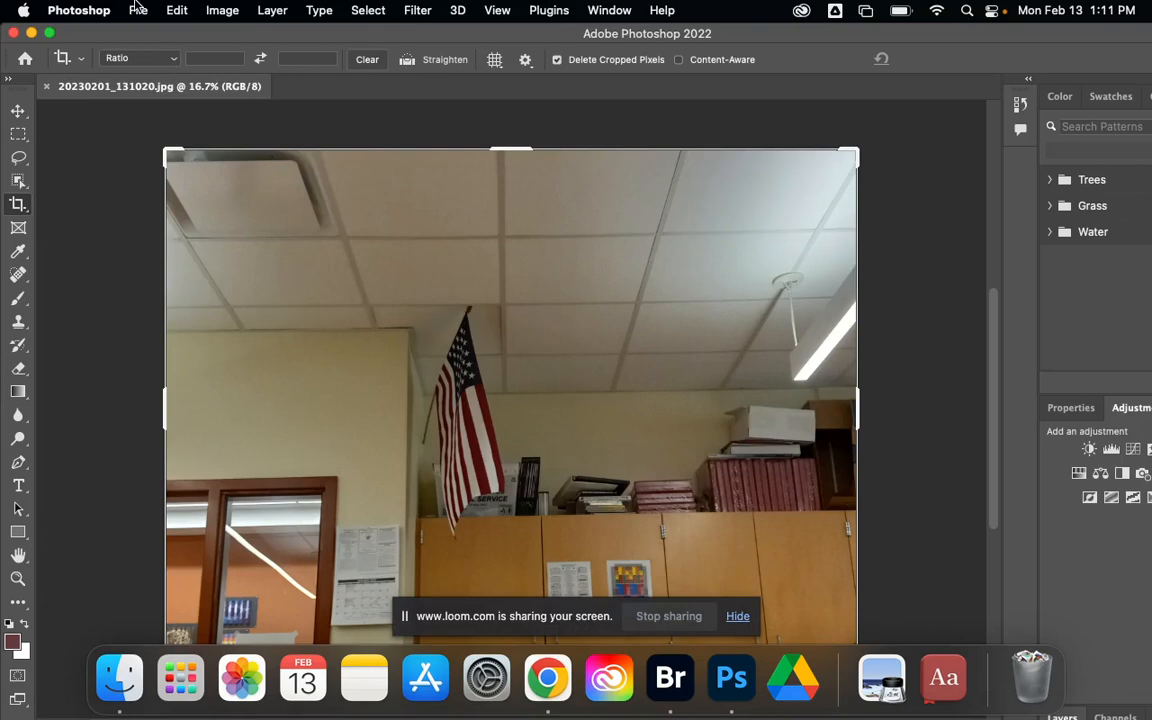
Step: Choose File > Save As for the classroom photo
click(138, 10)
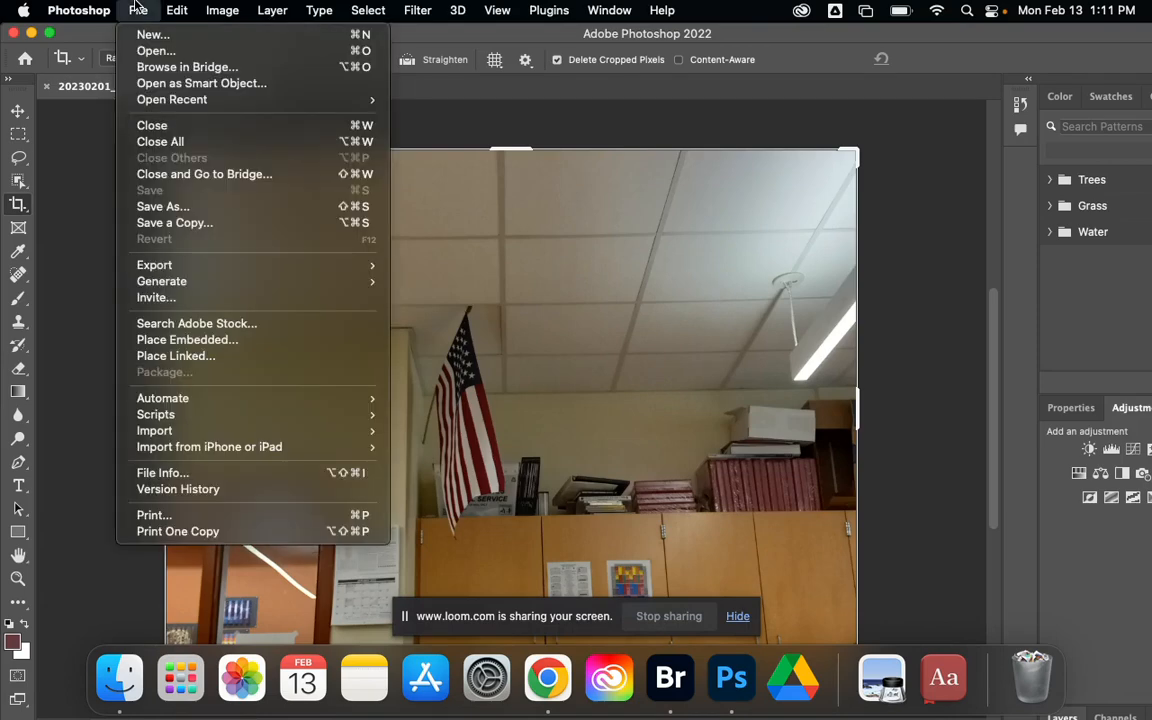
mouse_move(225, 281)
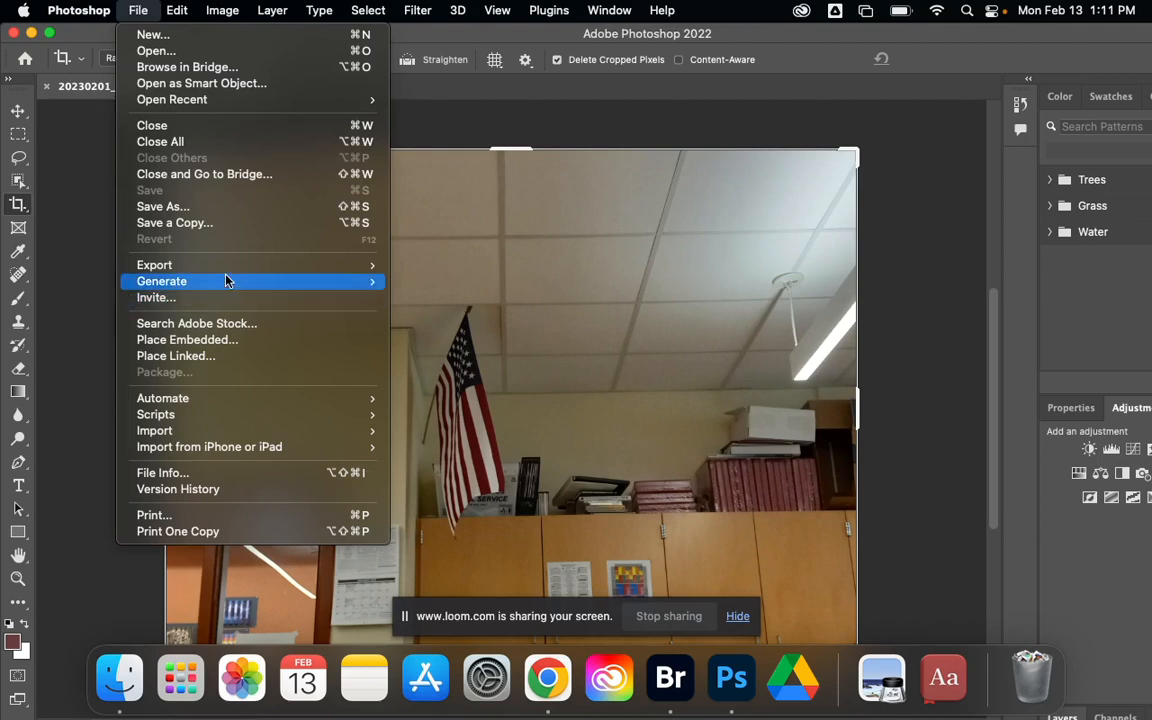
mouse_move(253, 207)
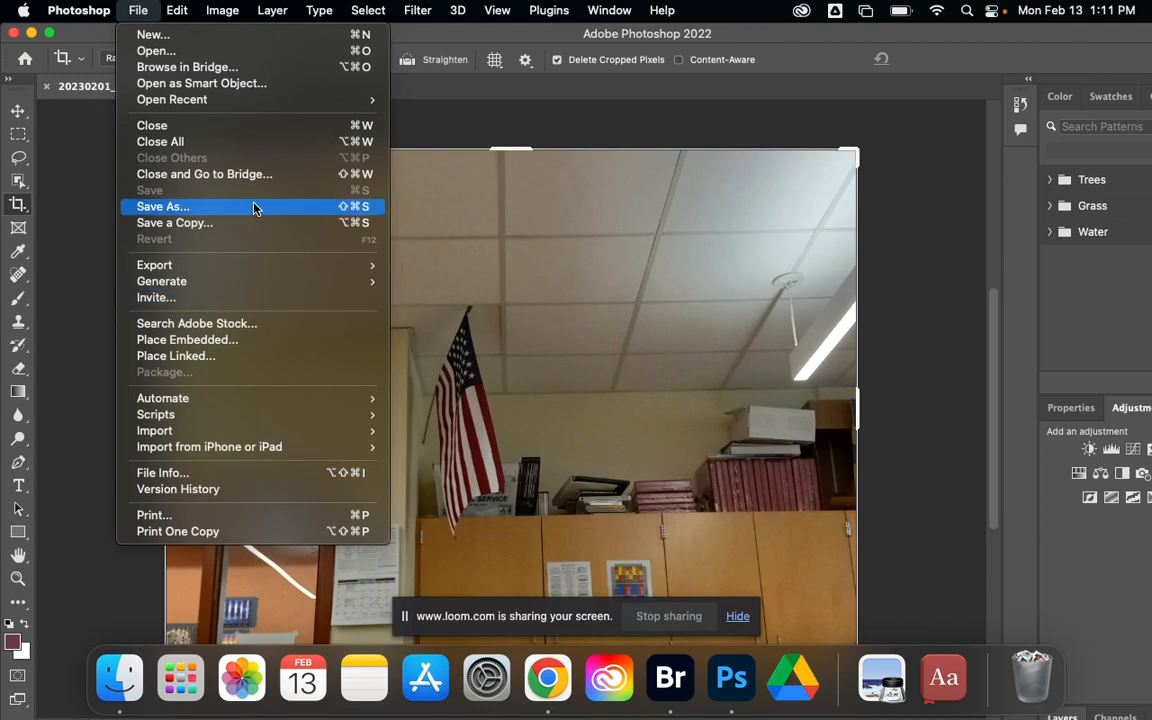
mouse_move(175, 222)
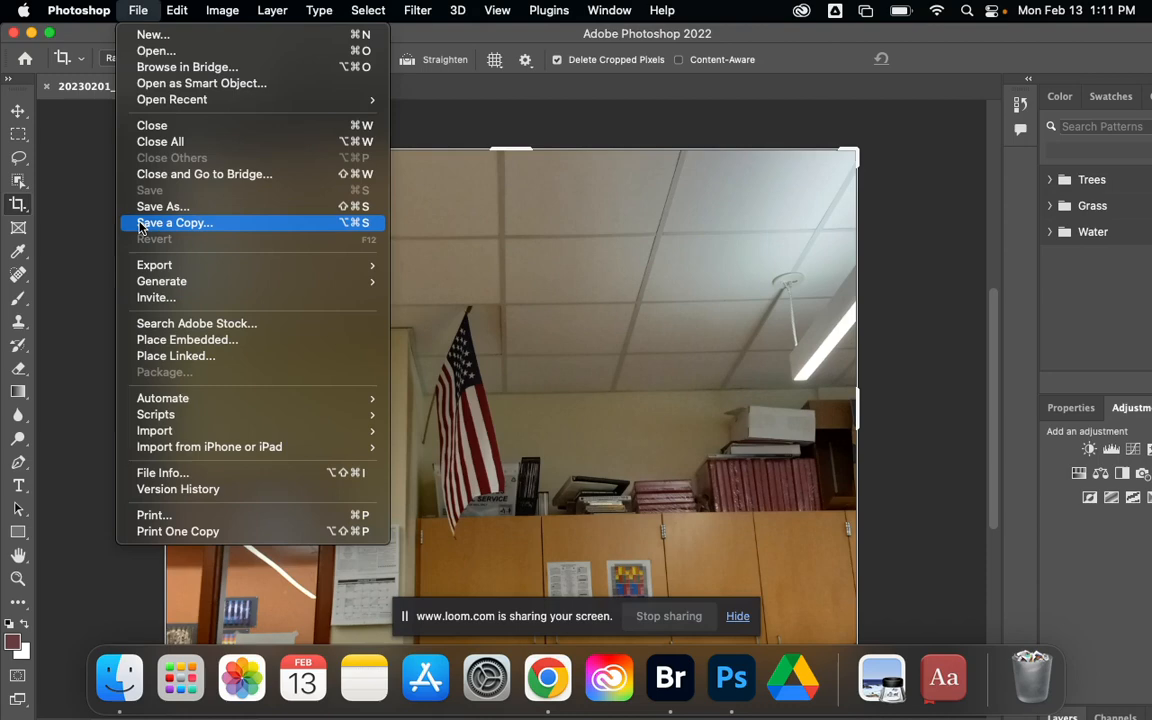
mouse_move(190, 207)
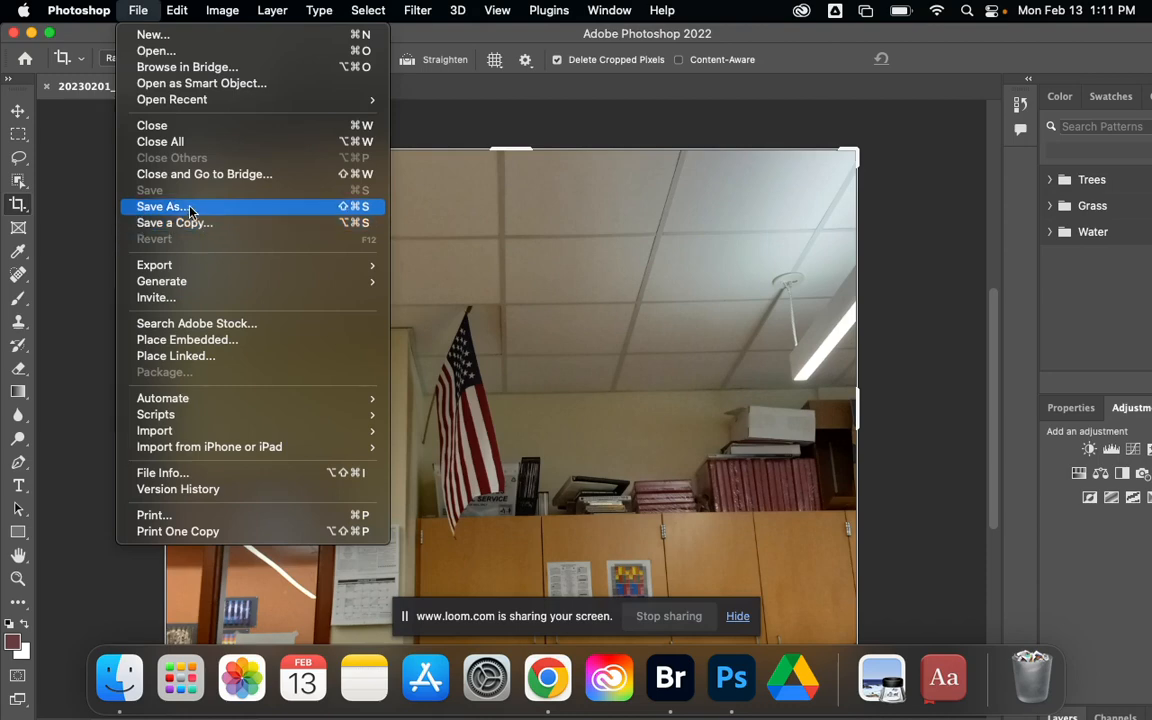
mouse_move(228, 218)
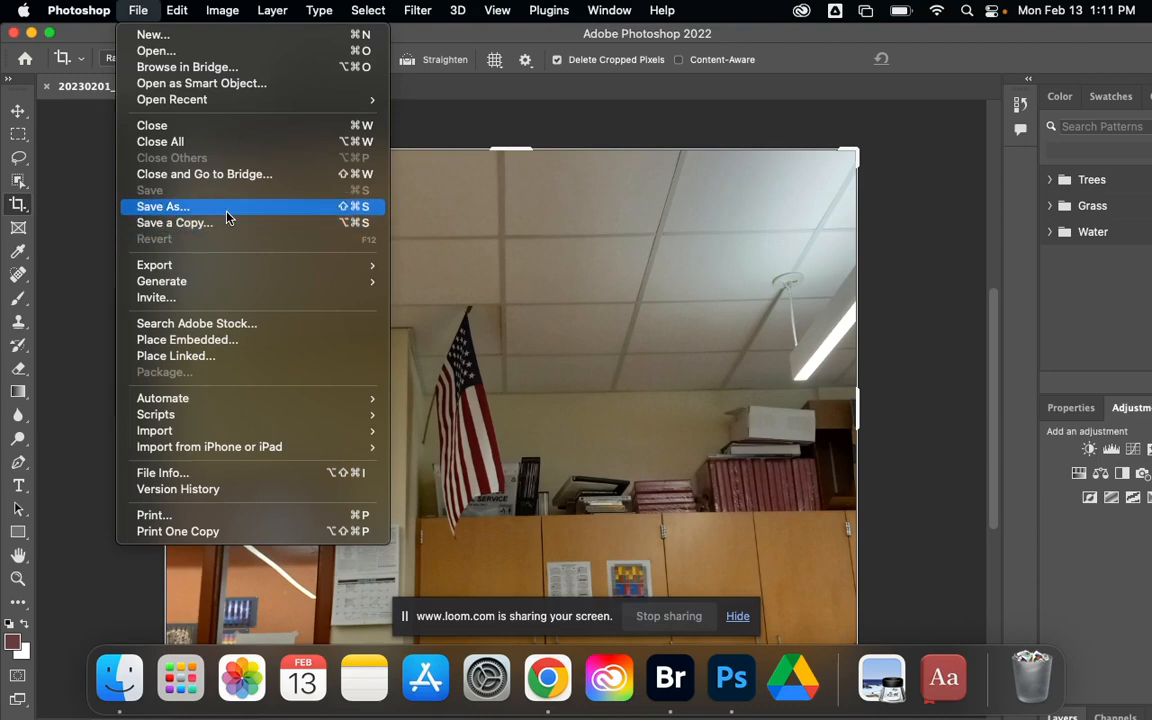
click(162, 206)
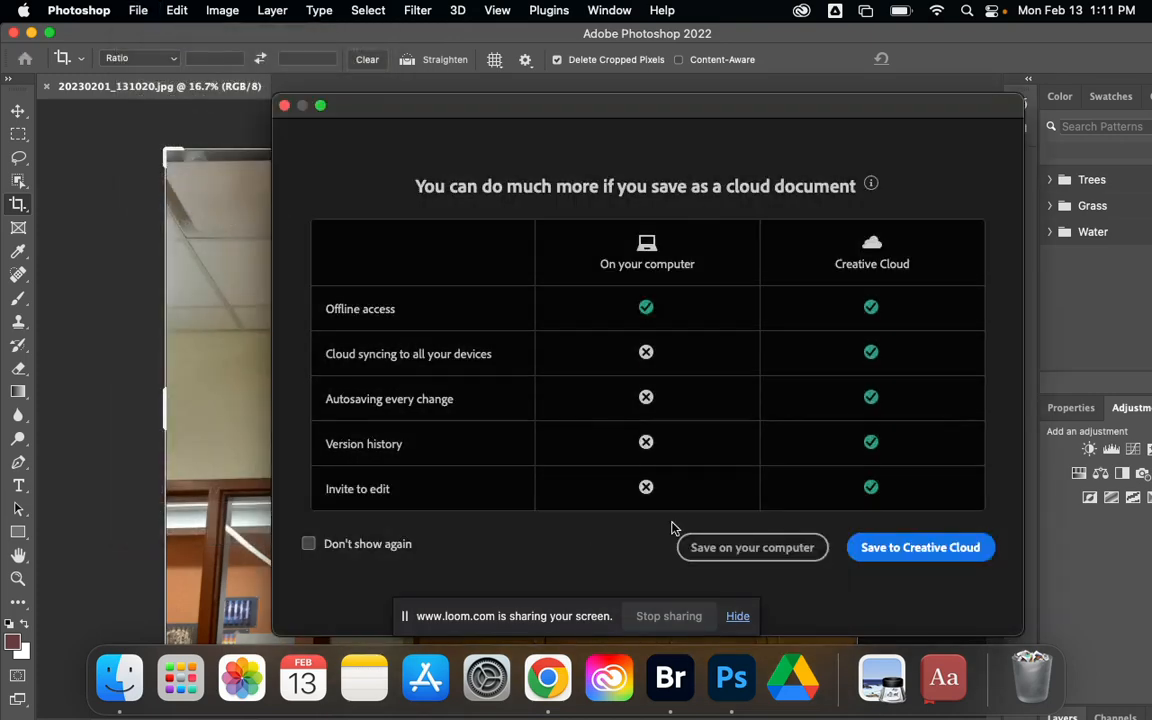
Step: Turn off future cloud-save prompts and choose saving the photo on this computer
click(308, 543)
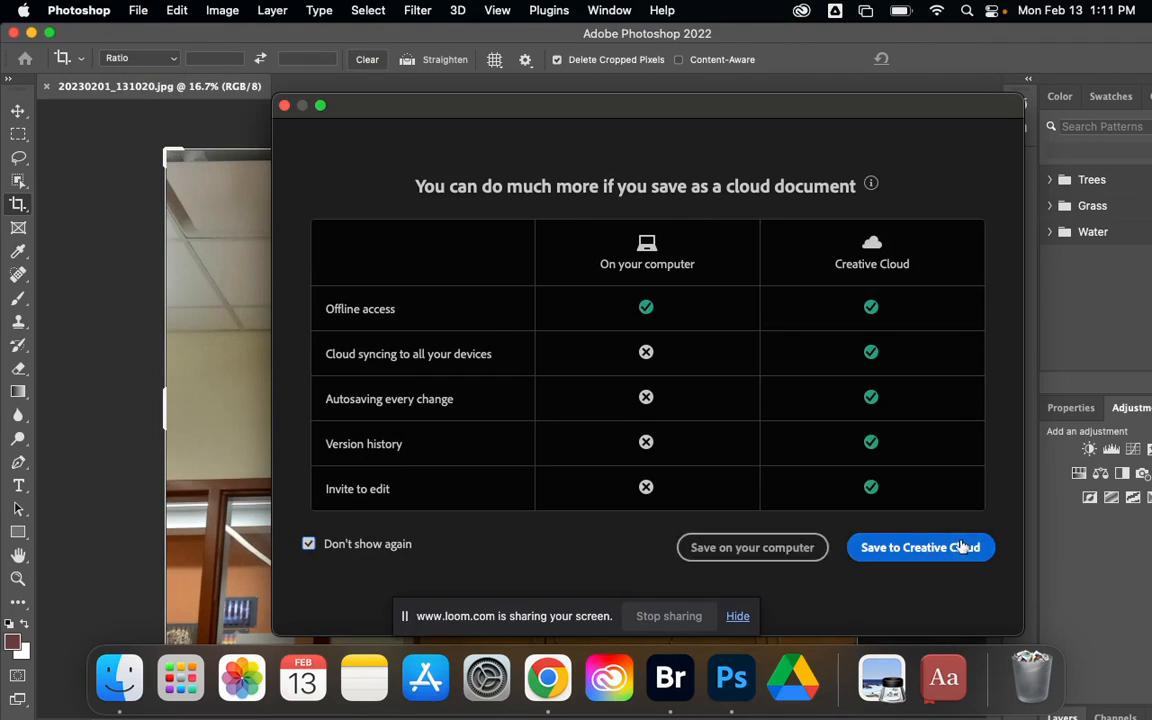
mouse_move(752, 547)
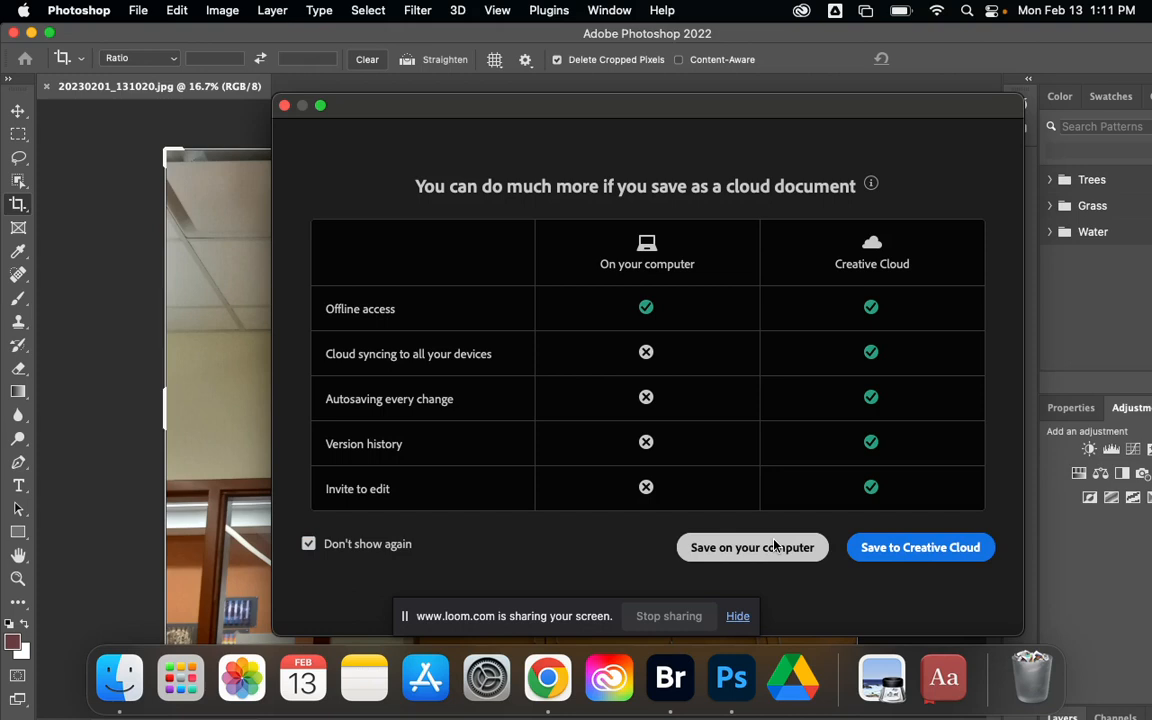
click(752, 547)
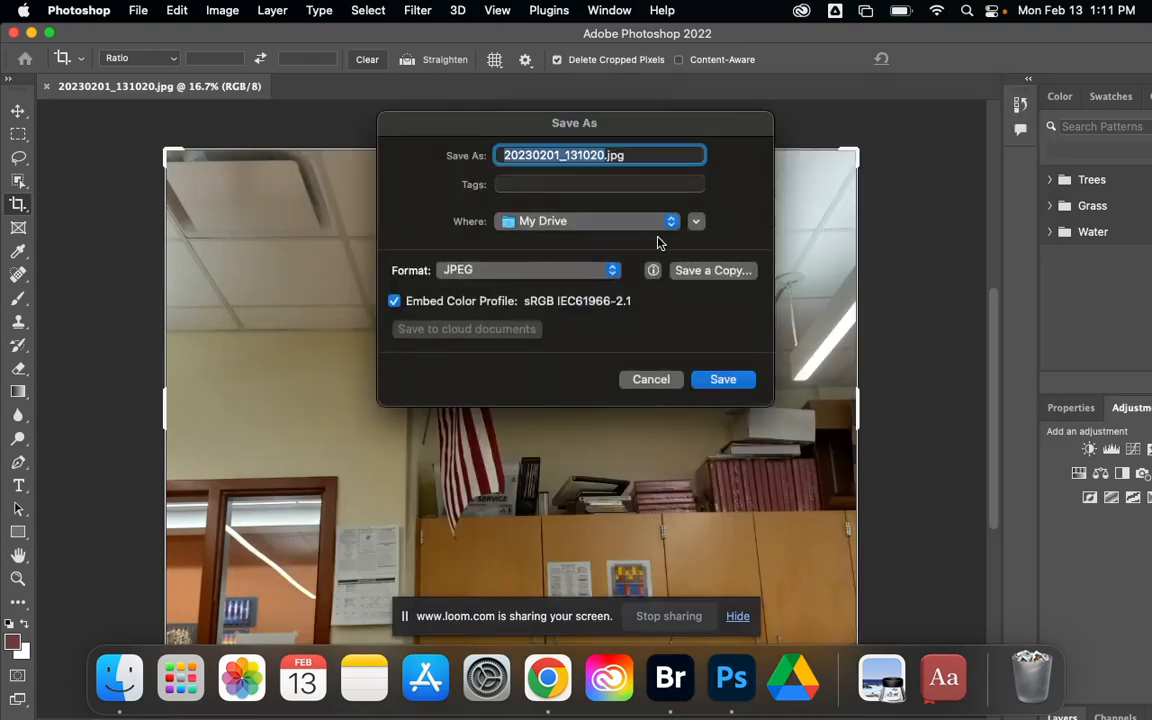
Step: Browse to Abstract Images, keep JPEG format, and close the Save As dialog
click(696, 221)
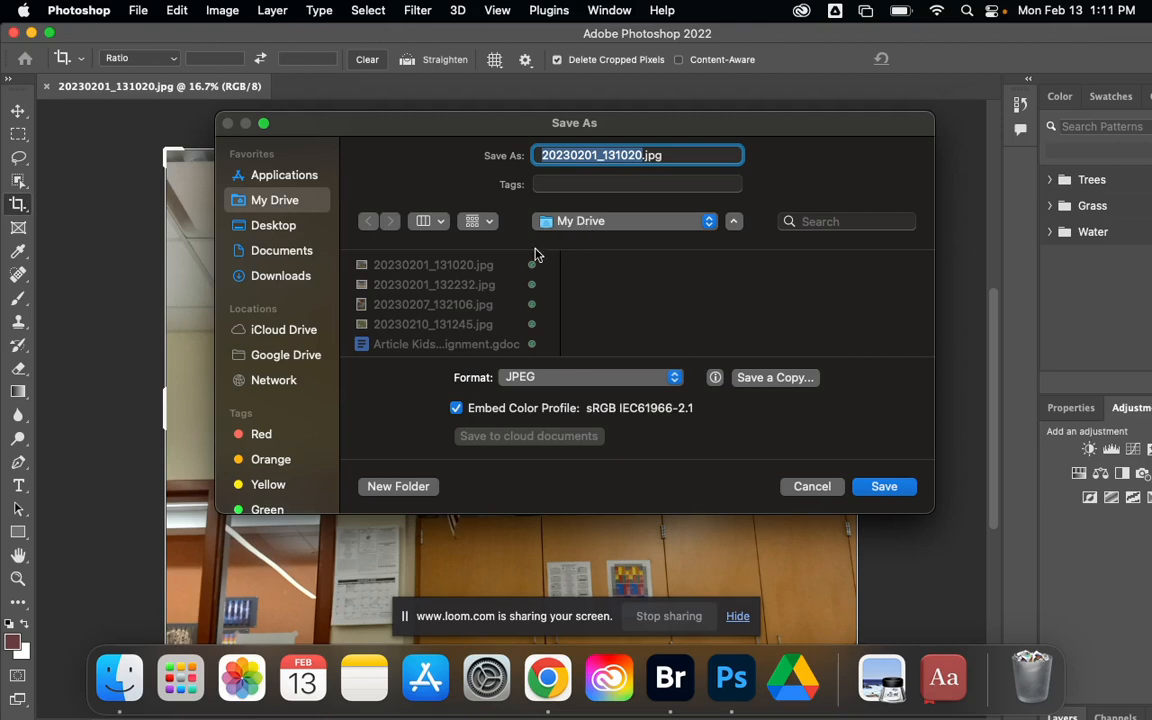
scroll(down, 3)
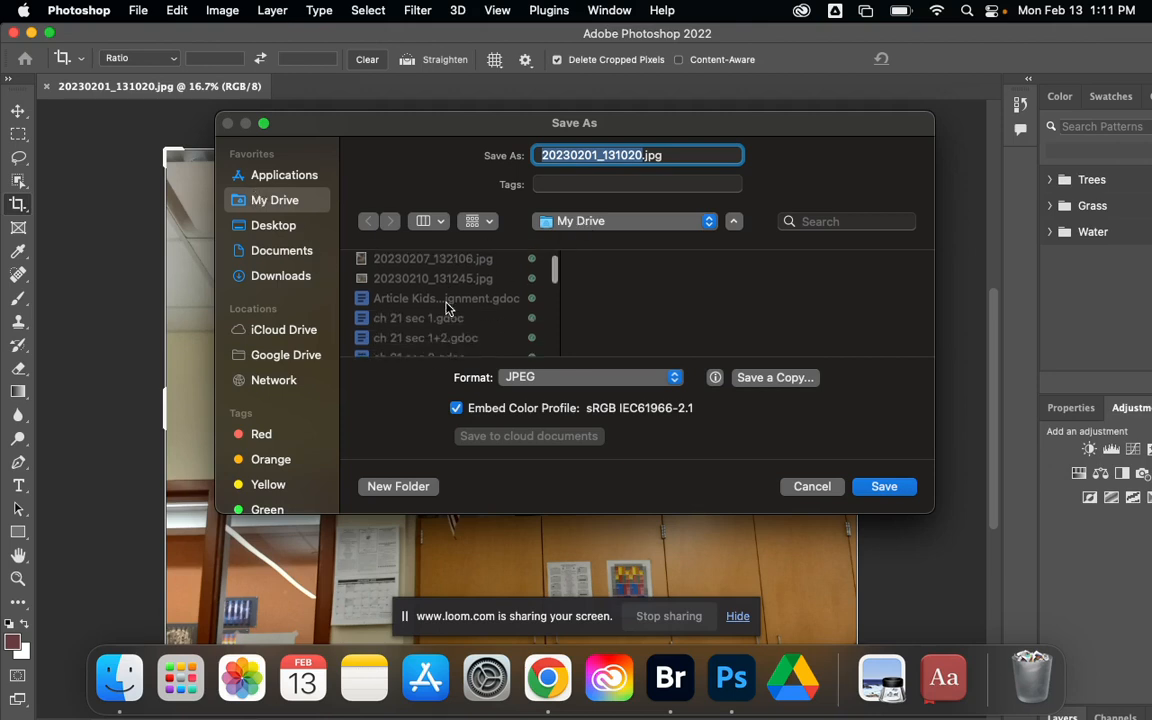
scroll(down, 3)
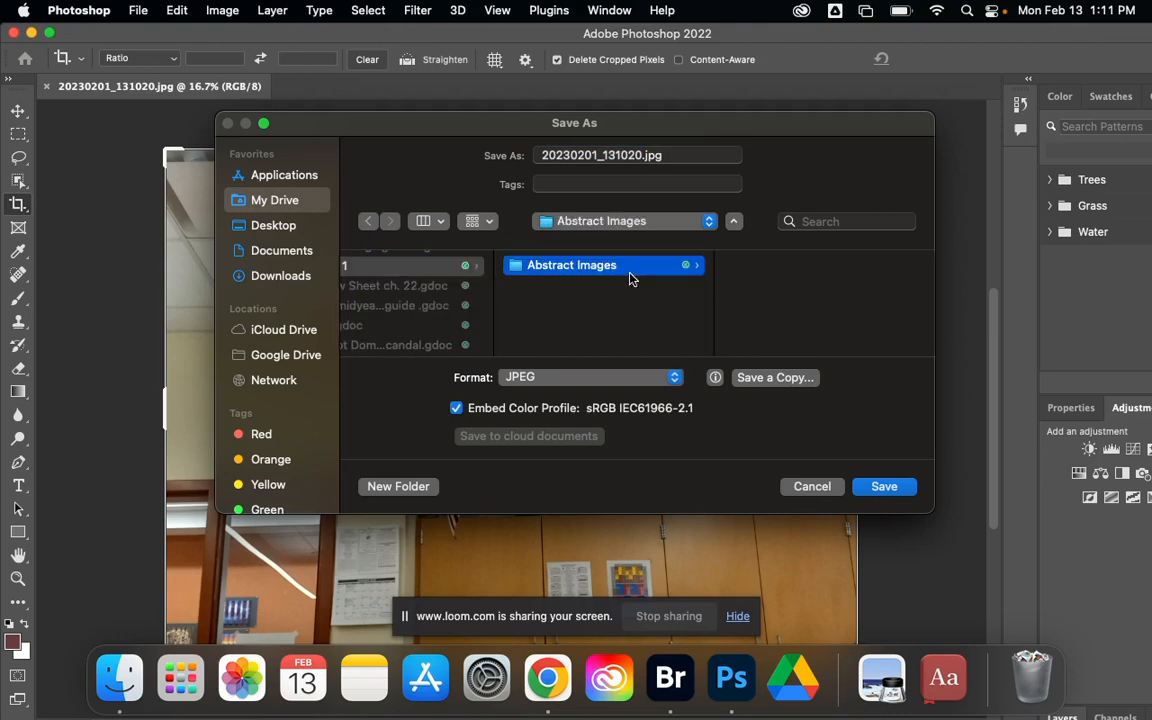
click(590, 377)
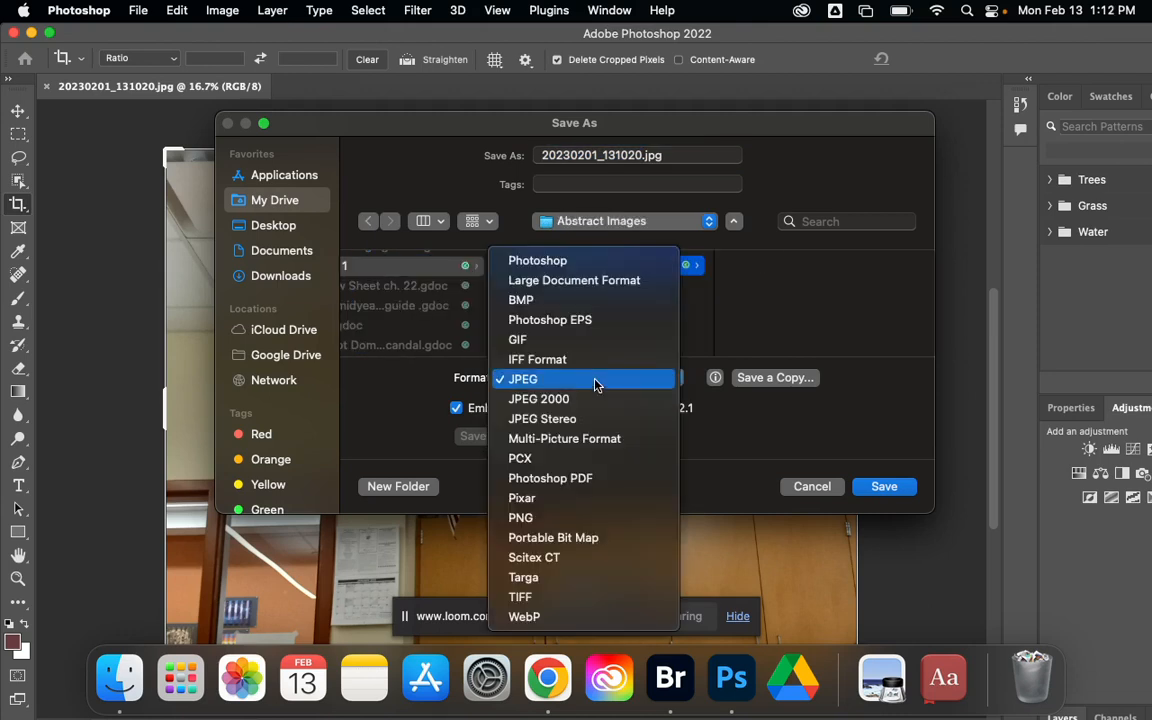
mouse_move(583, 260)
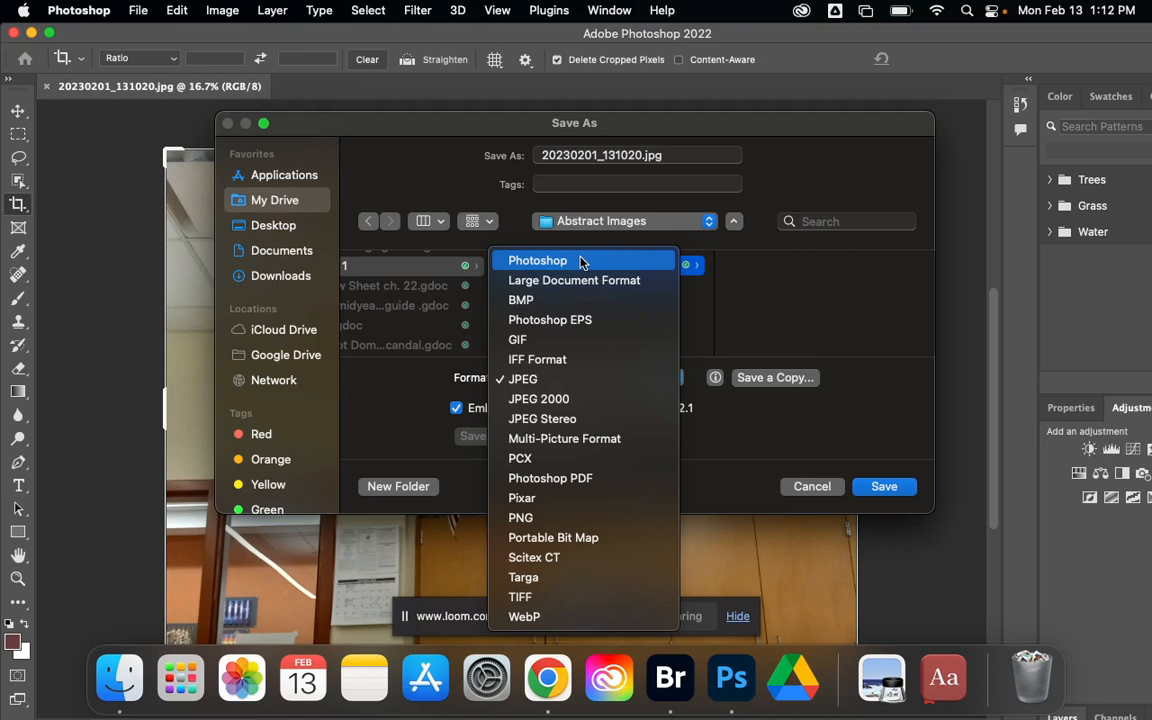
mouse_move(565, 379)
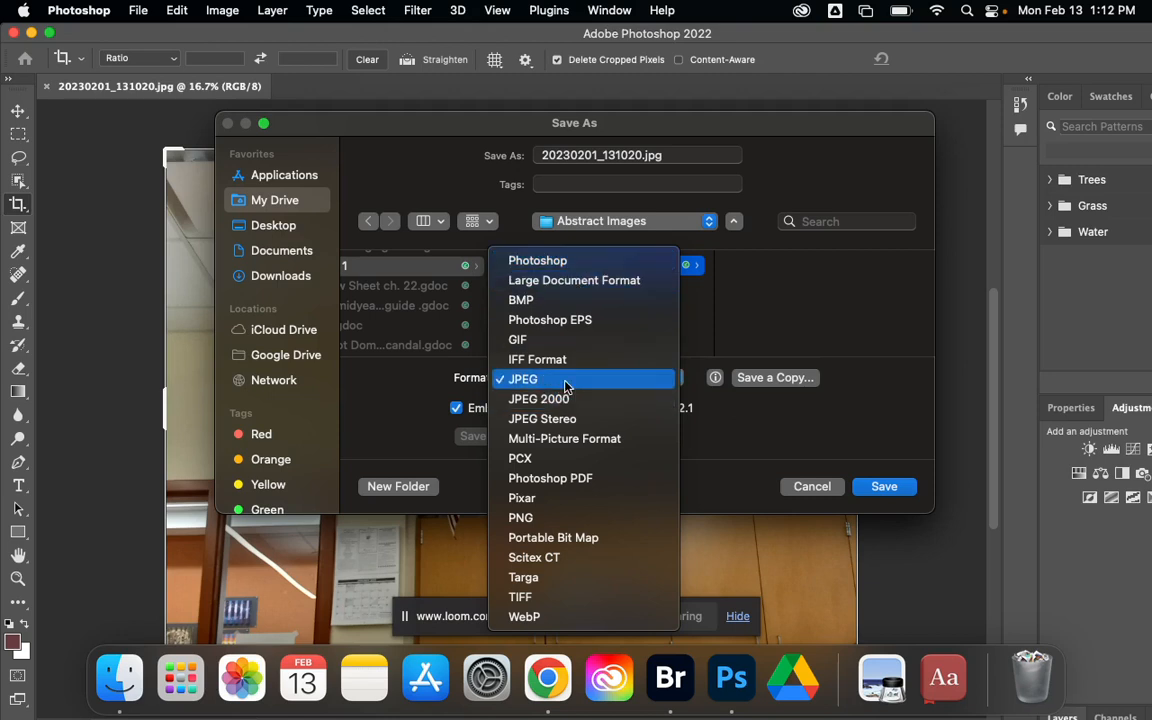
mouse_move(567, 388)
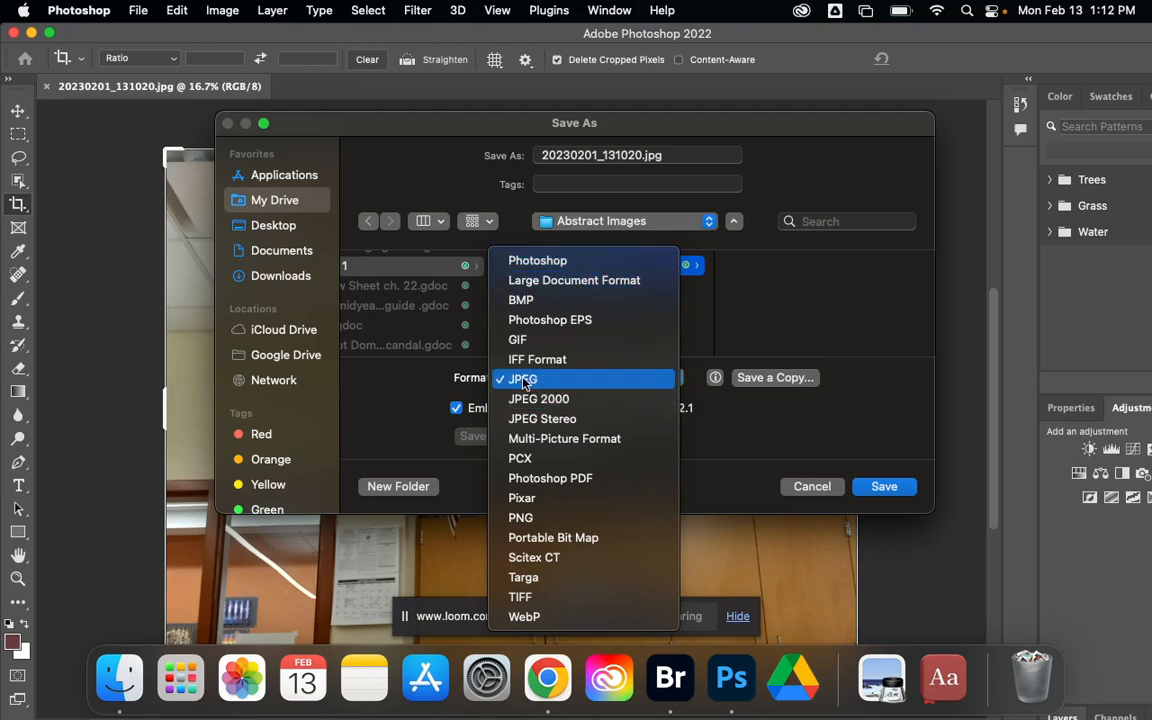
click(522, 378)
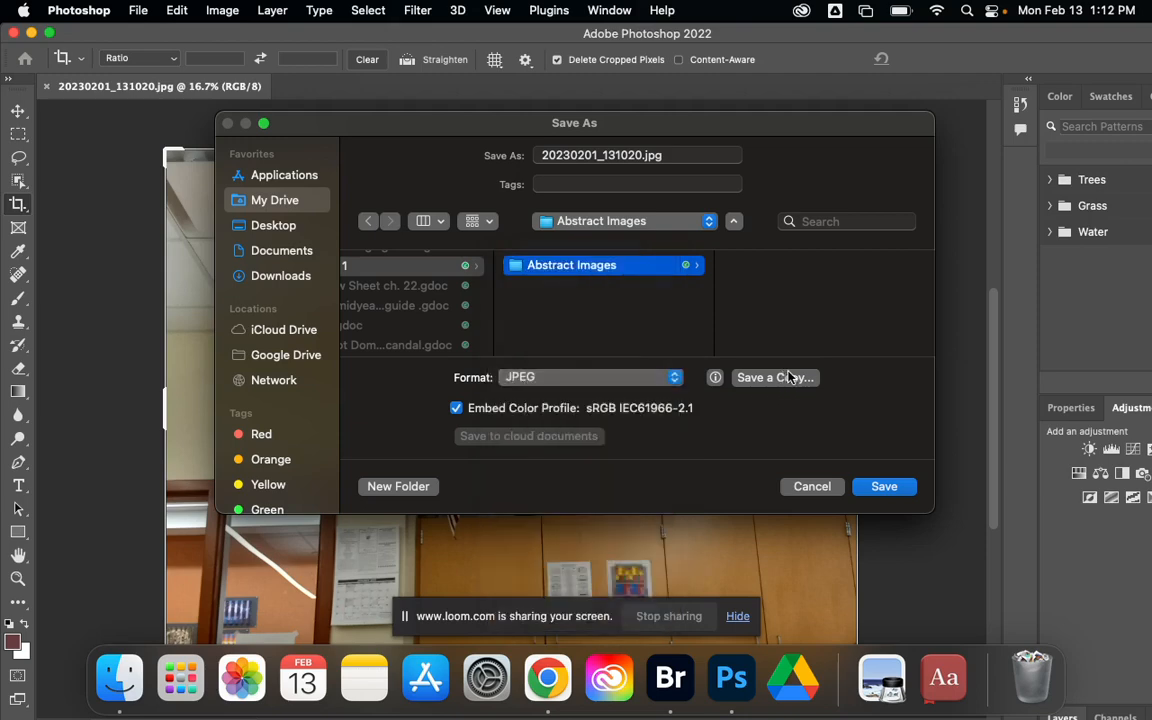
click(775, 377)
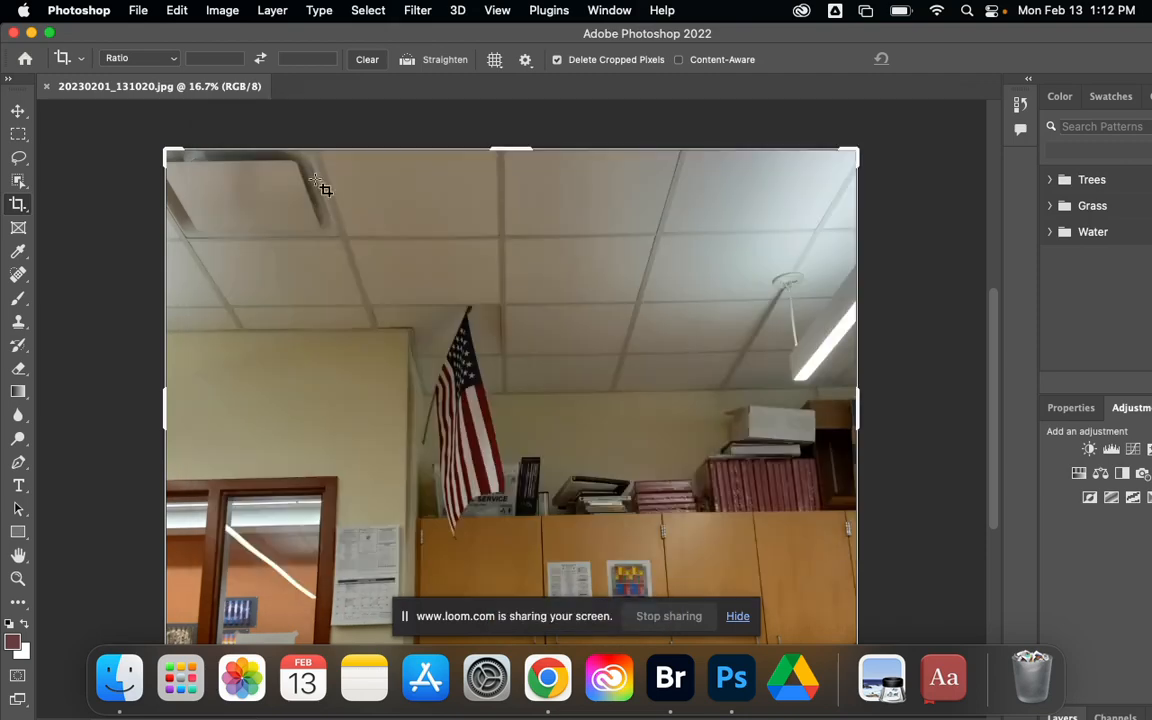
Step: Start File > Save a Copy and keep JPEG as the copy's format
click(138, 10)
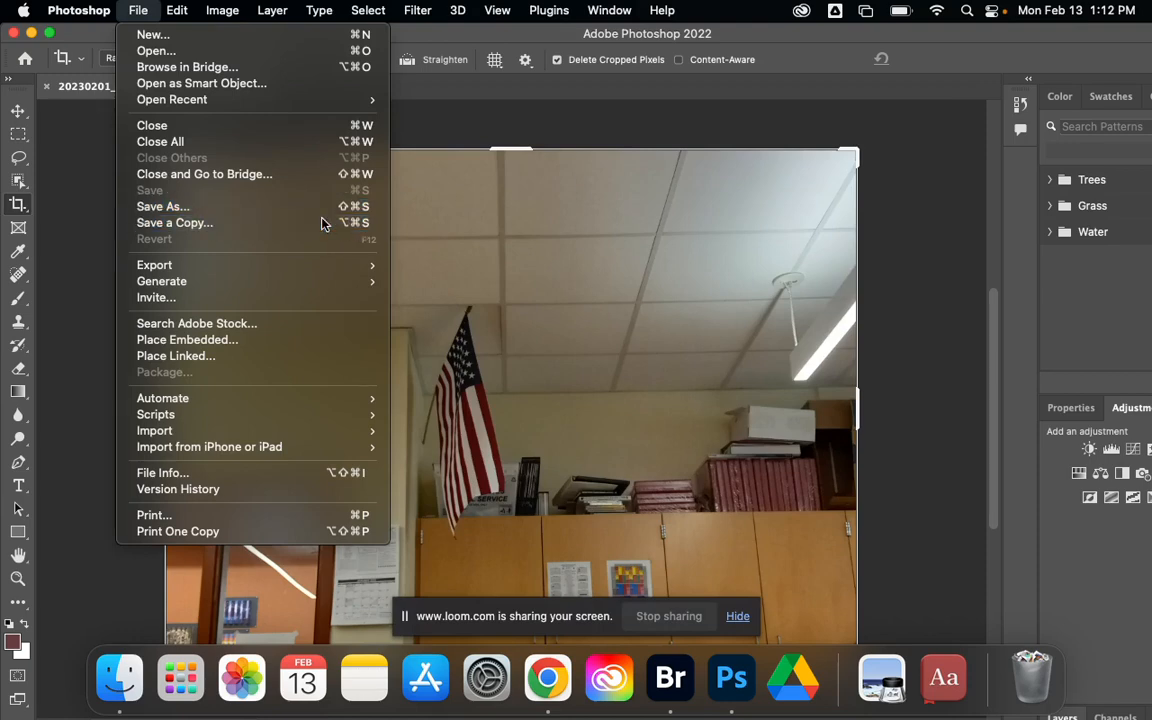
click(175, 222)
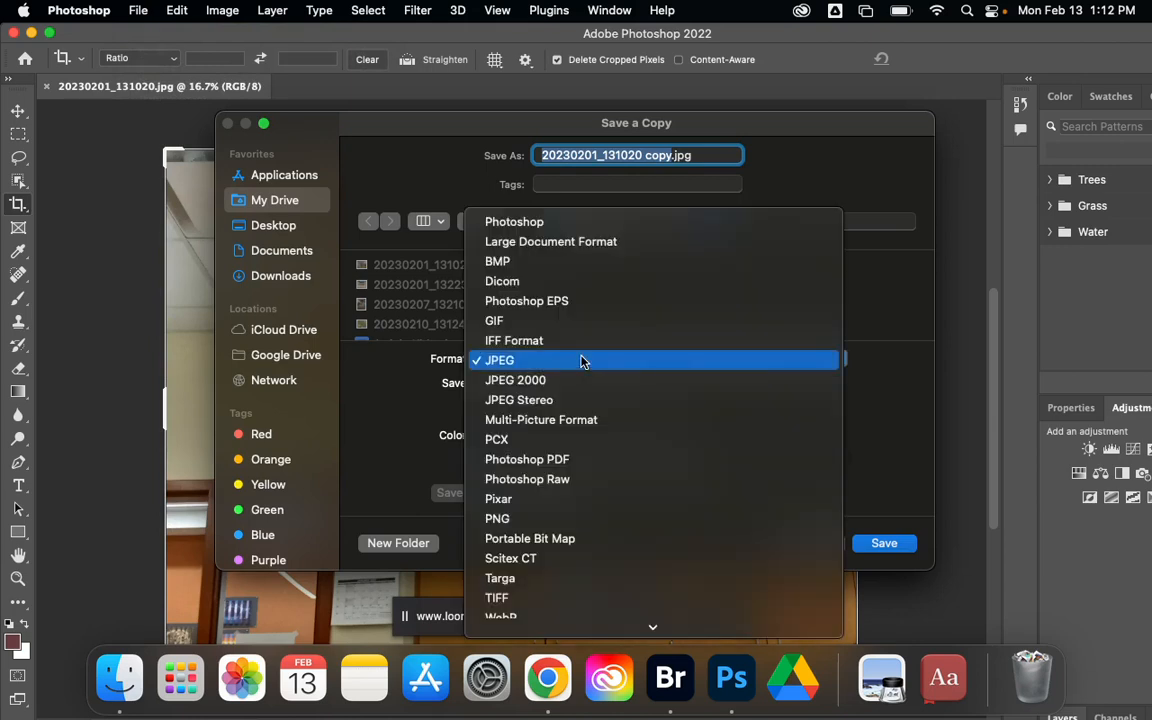
mouse_move(570, 221)
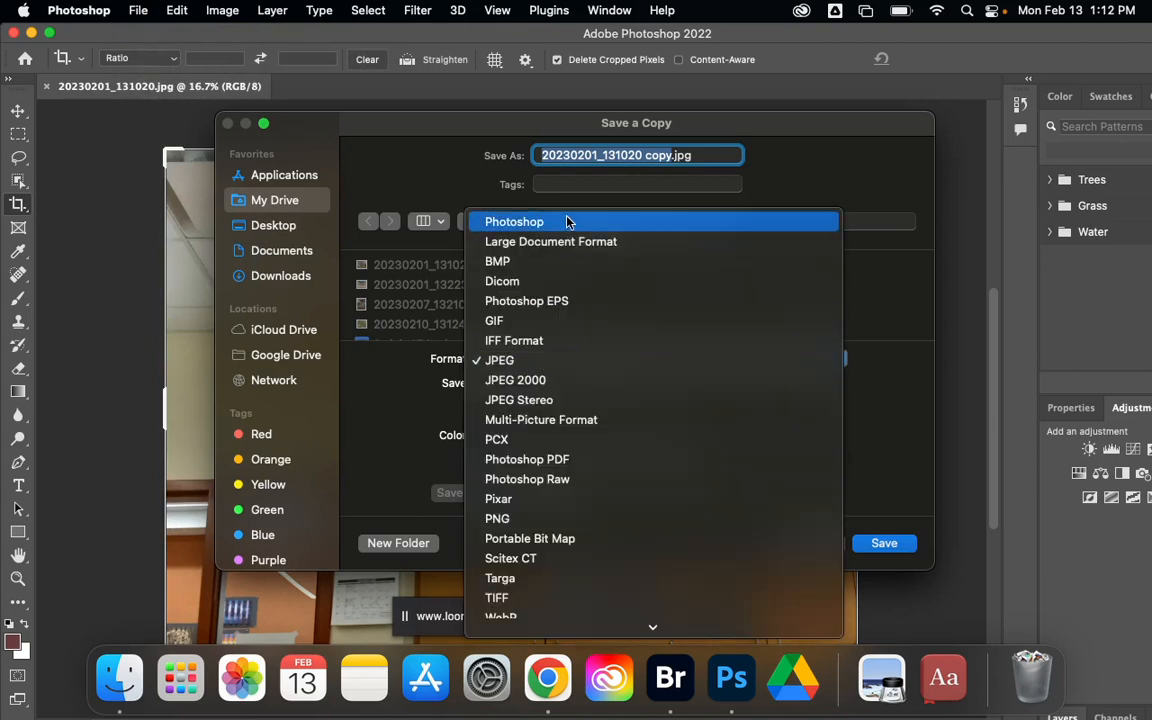
mouse_move(573, 379)
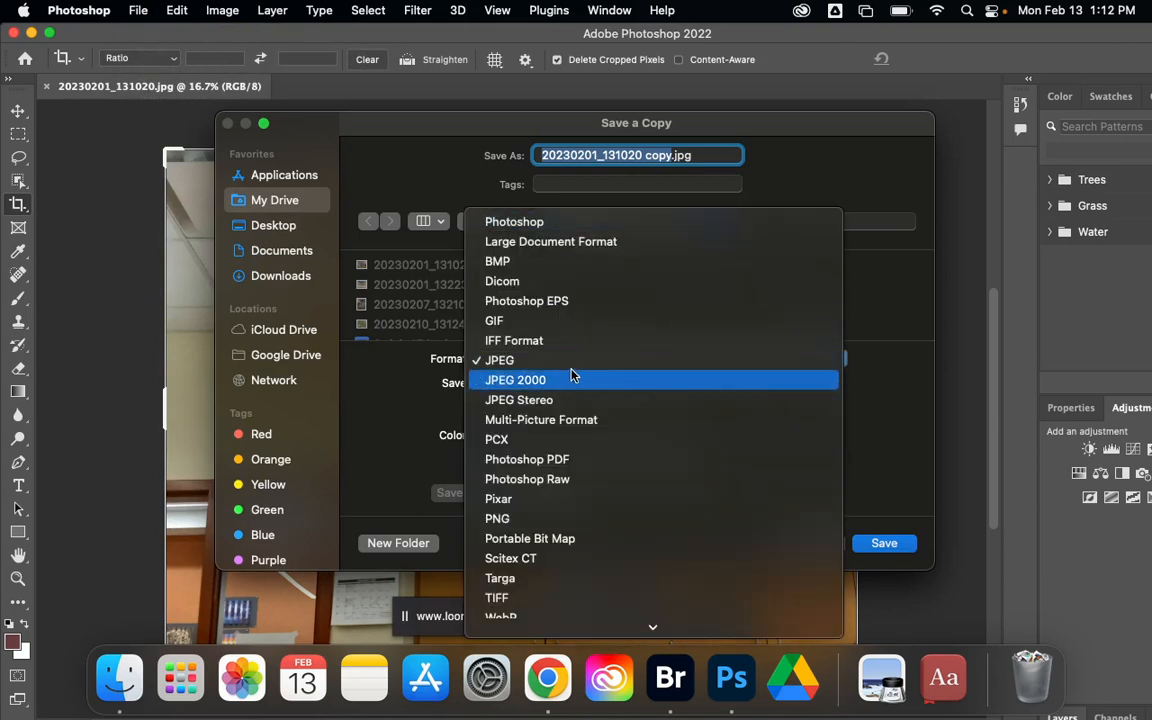
mouse_move(499, 360)
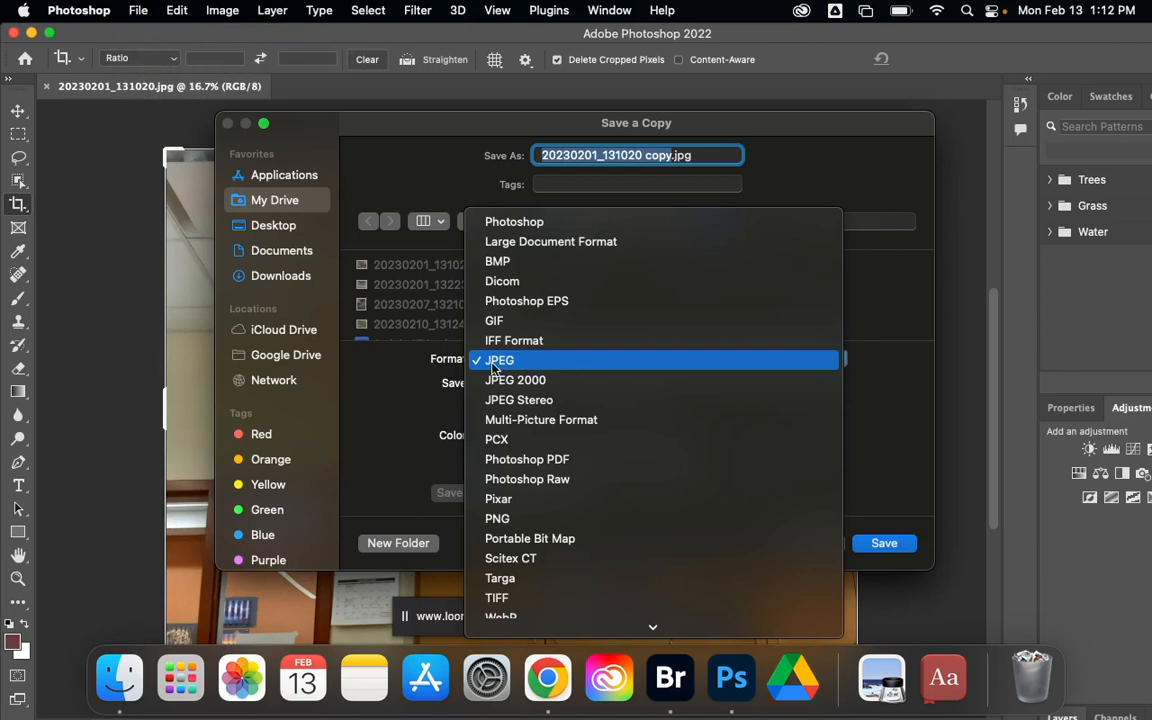
click(499, 359)
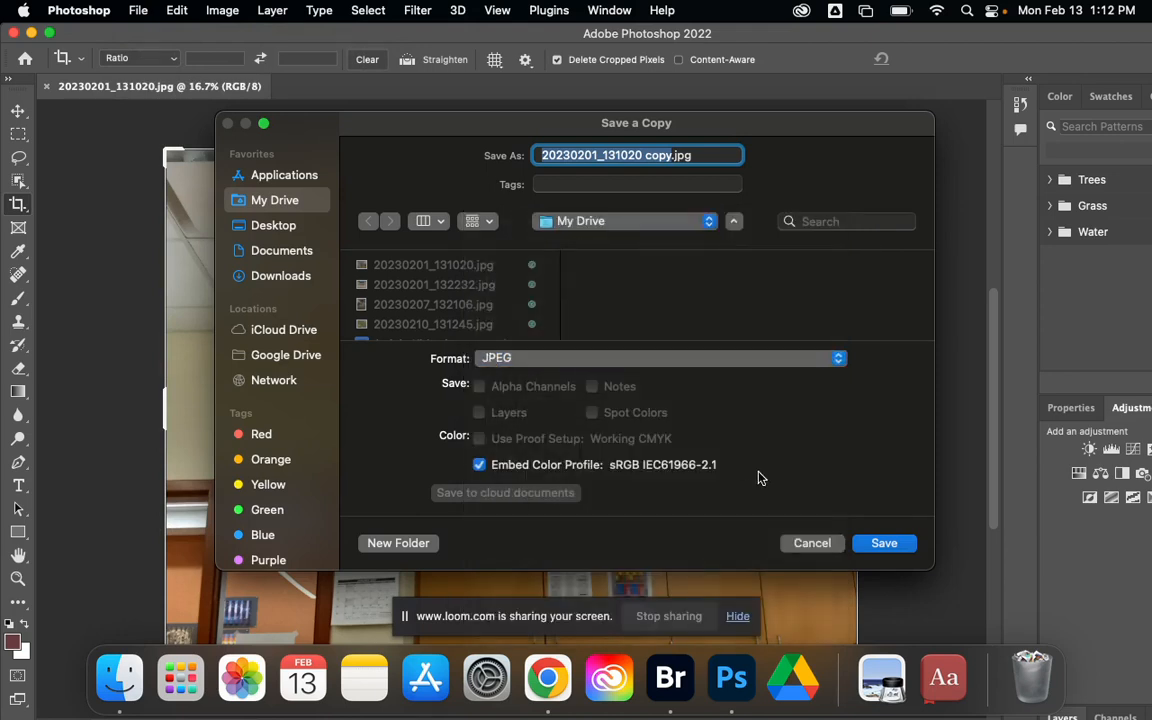
mouse_move(573, 305)
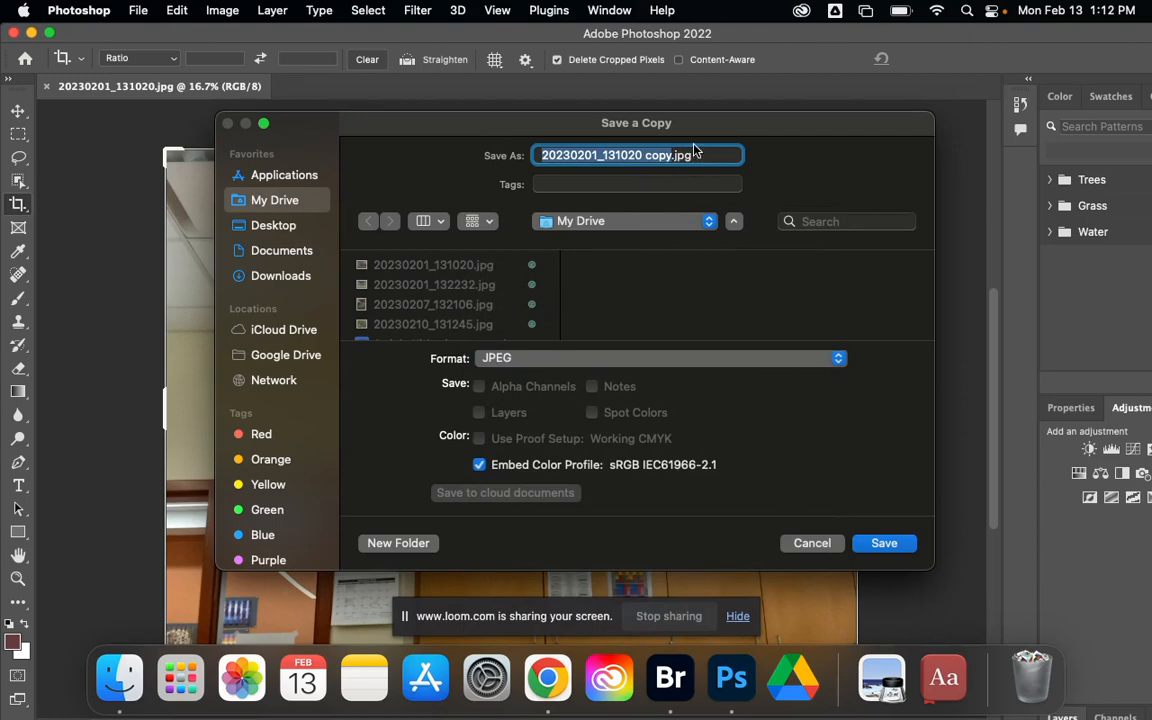
Step: Try Photoshop and BMP formats for the copy, then return to JPEG
click(660, 358)
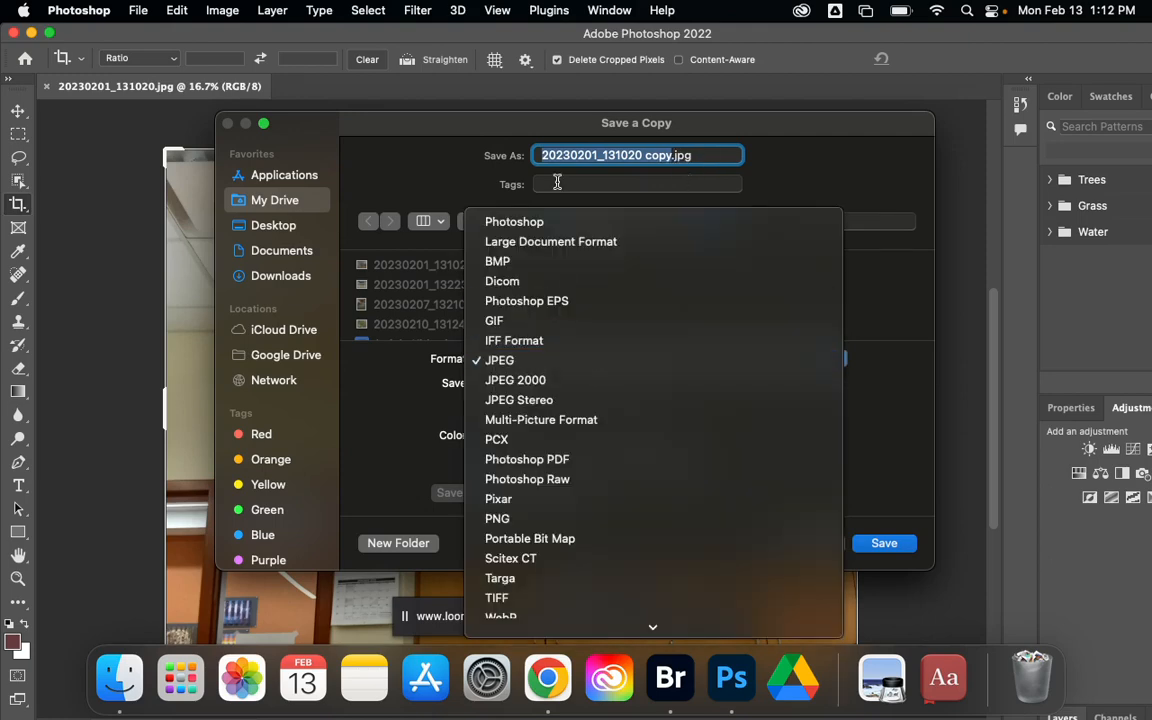
click(514, 221)
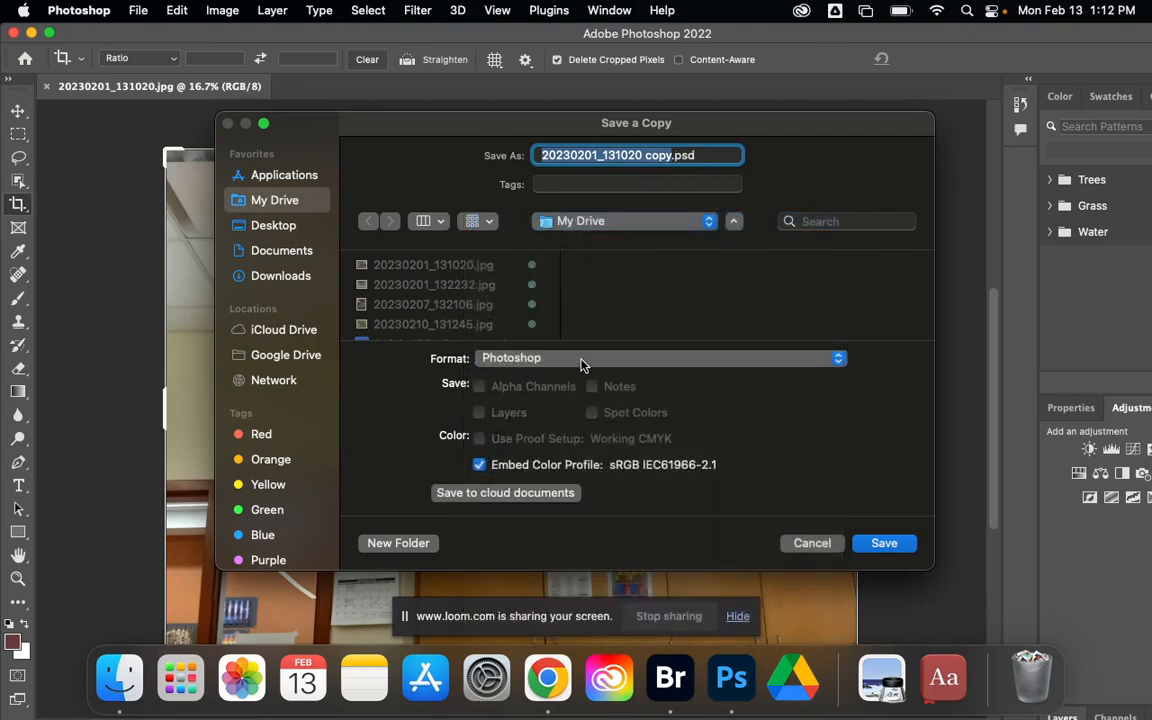
click(660, 358)
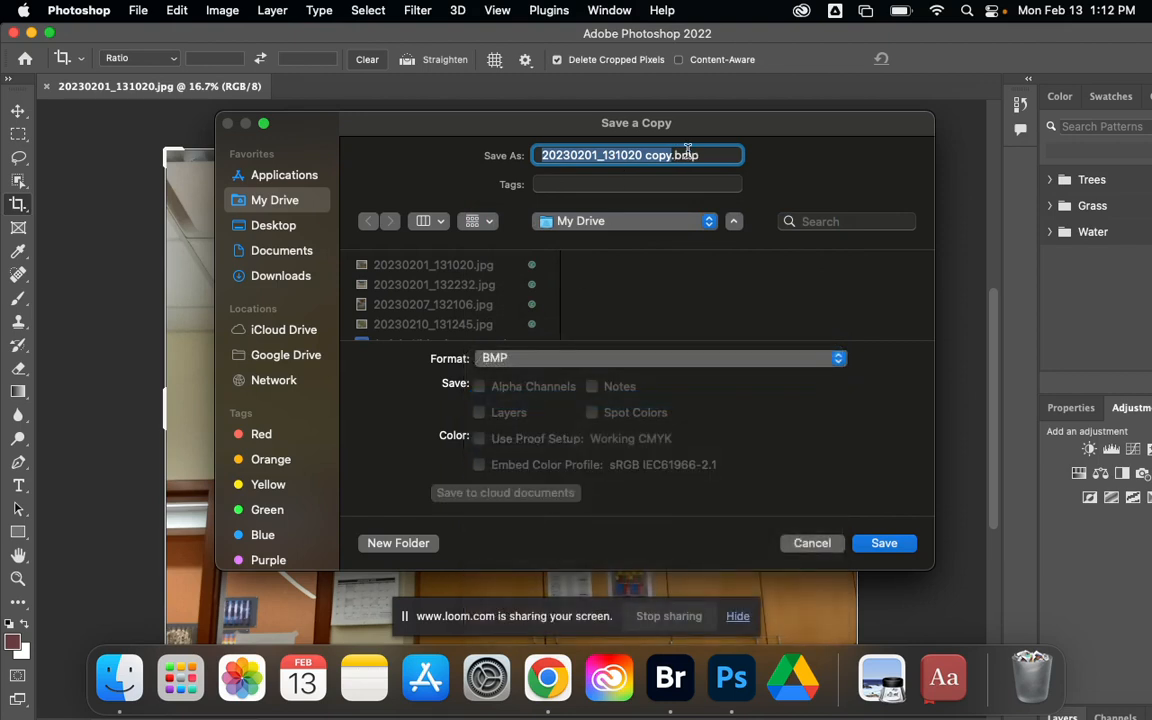
click(660, 358)
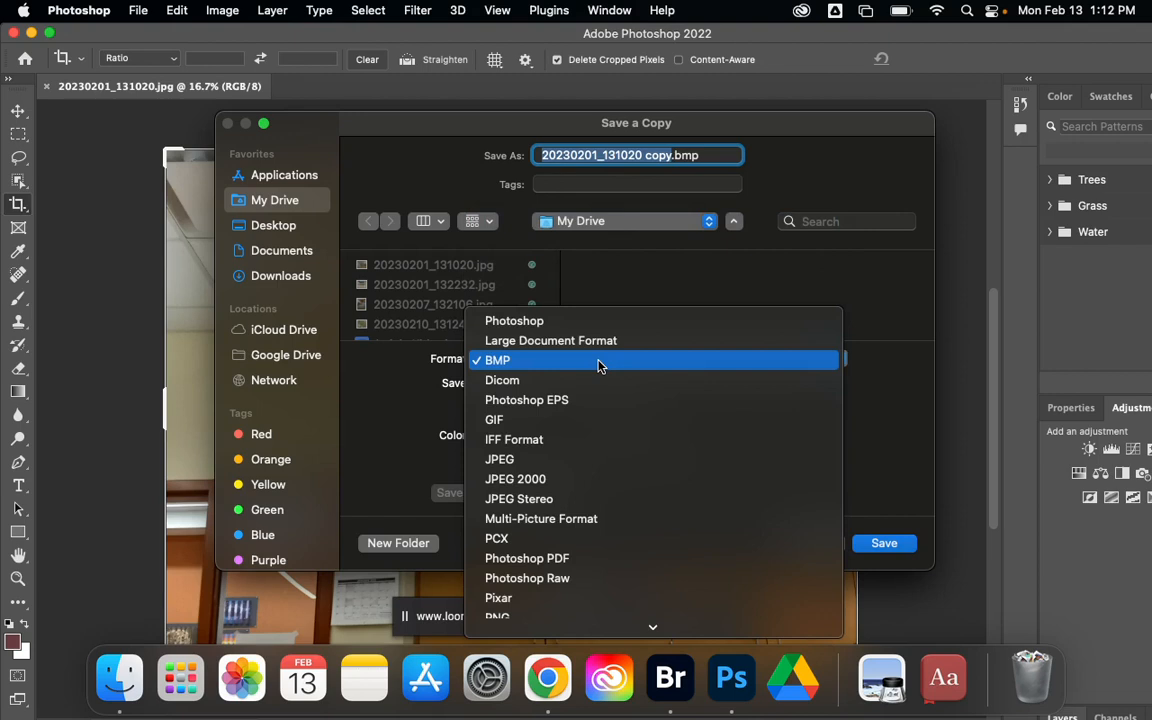
click(499, 459)
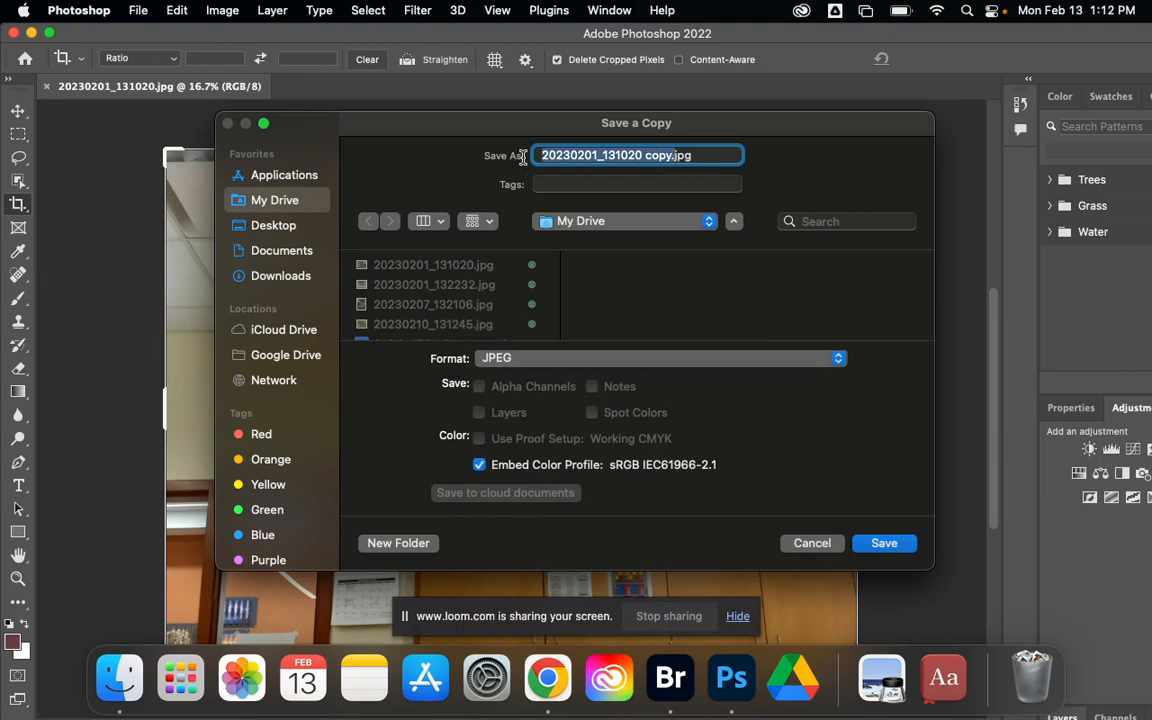
mouse_move(578, 241)
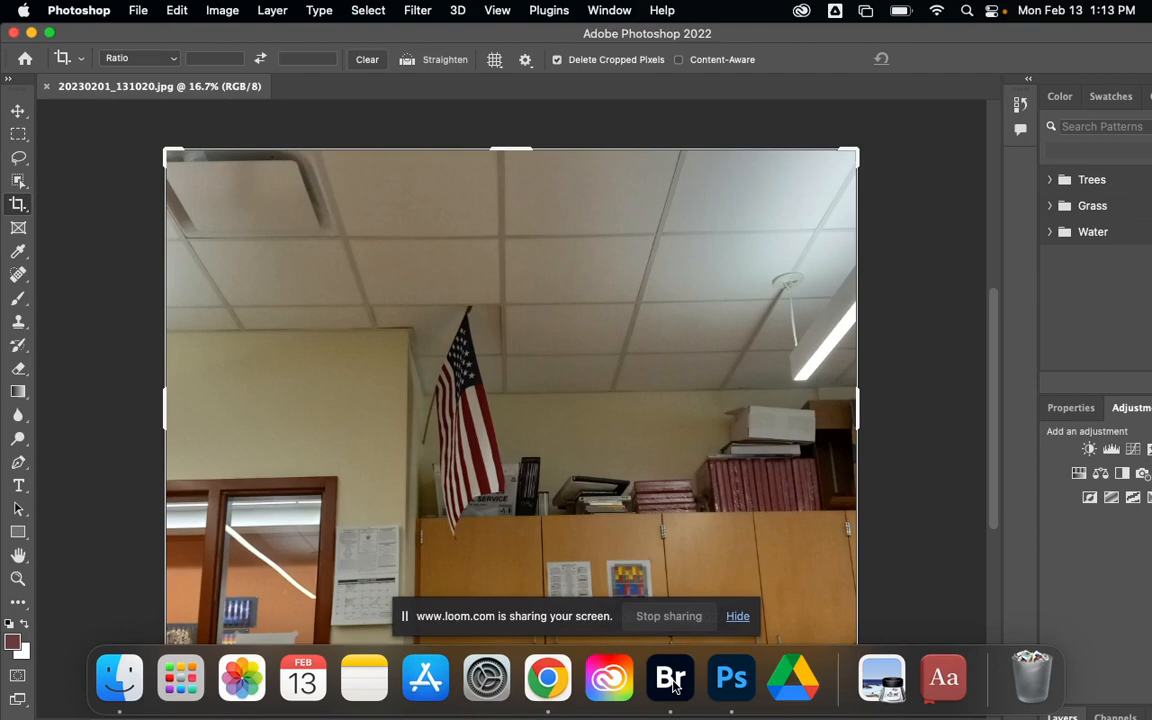
Step: Switch to Bridge and open Photo 1 under My Drive
click(669, 678)
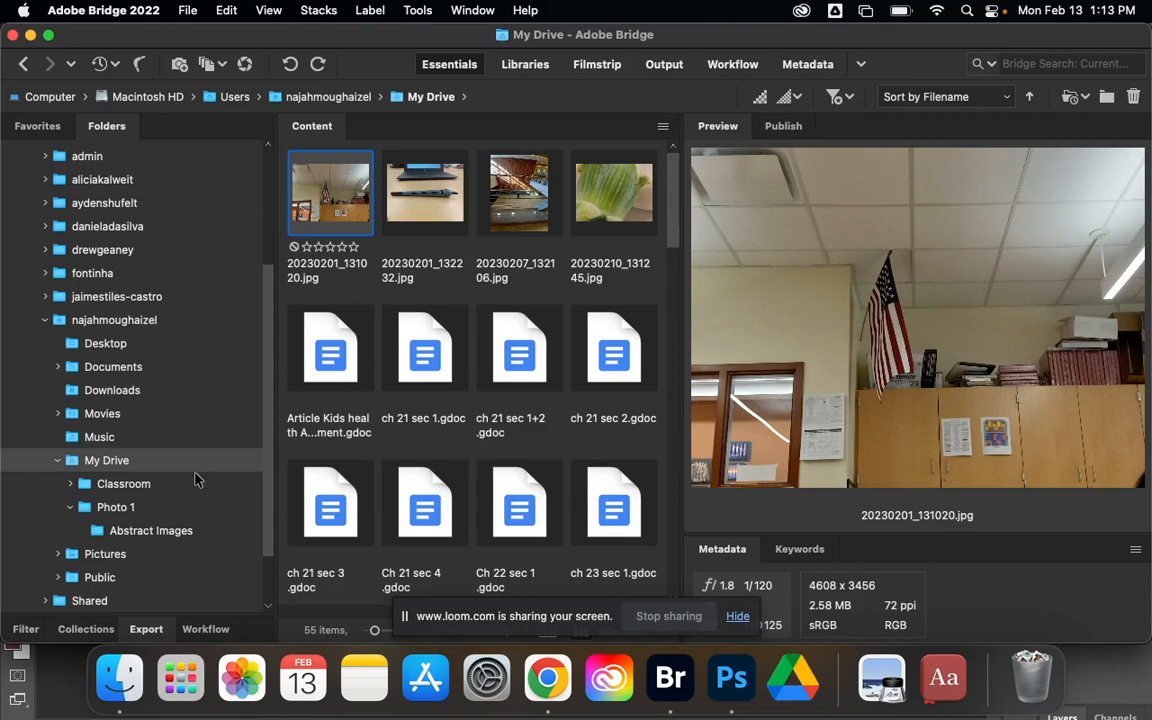
mouse_move(128, 513)
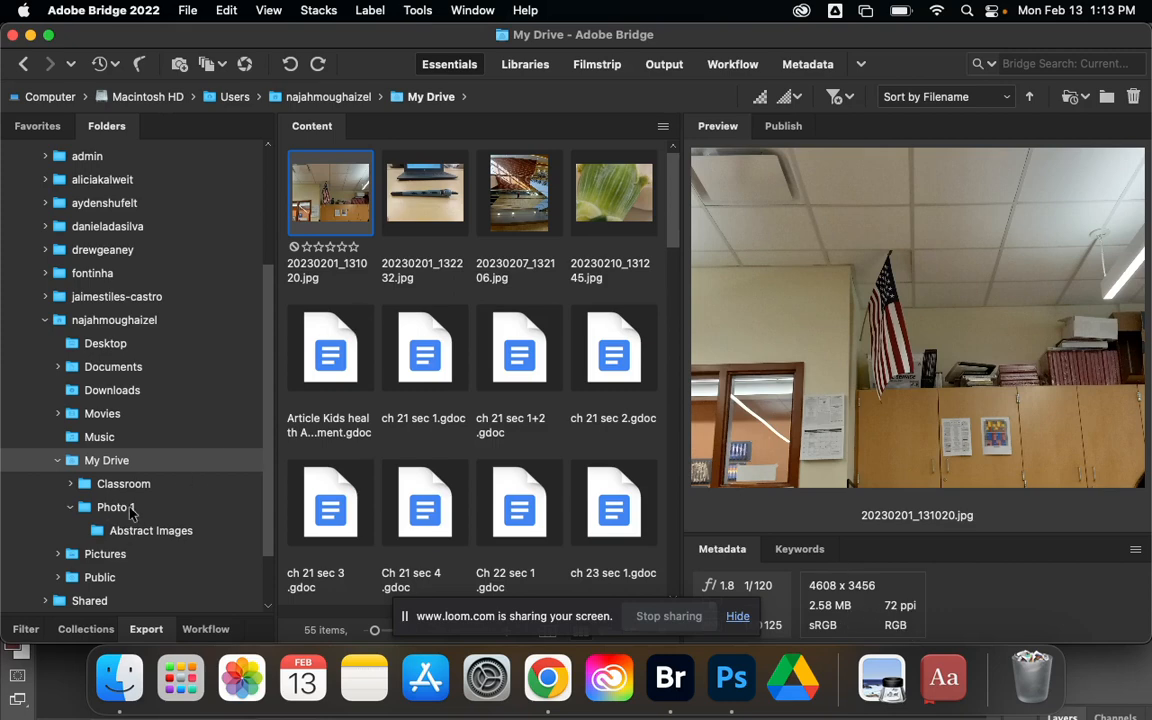
click(114, 507)
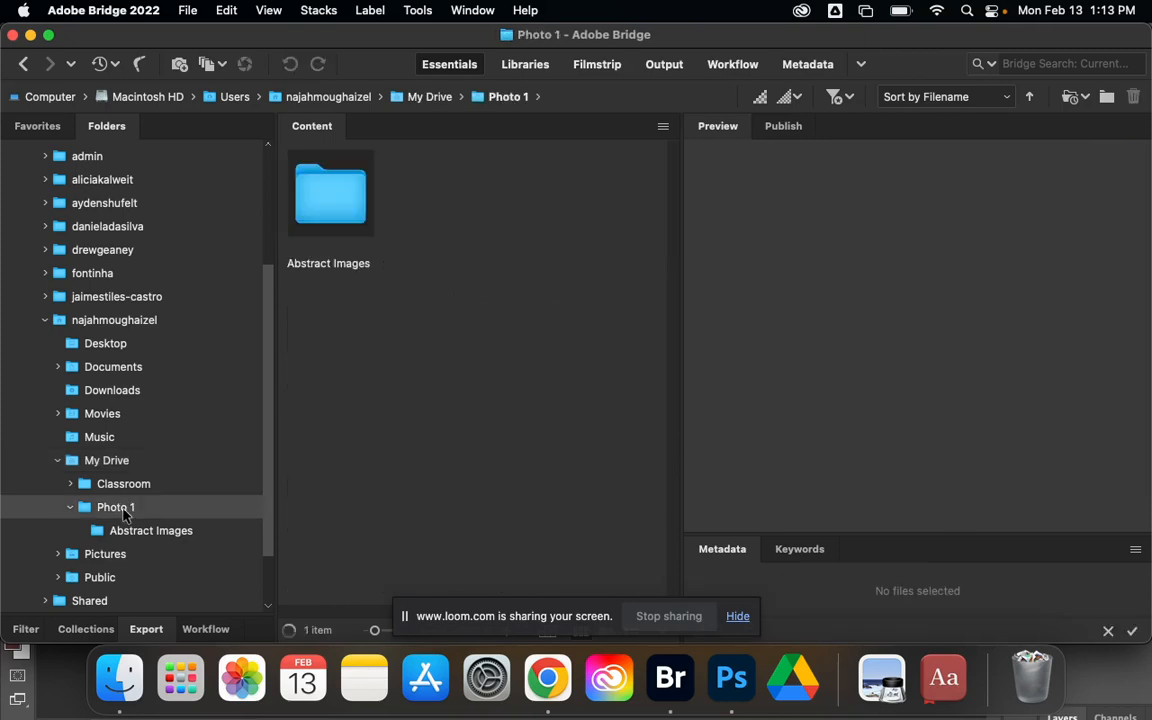